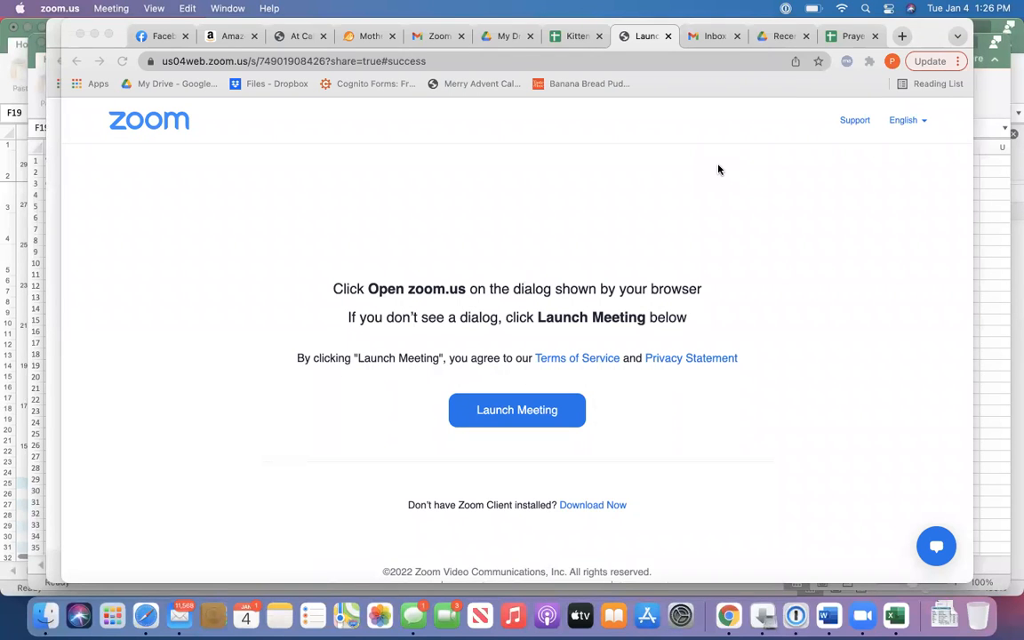
mouse_move(309, 371)
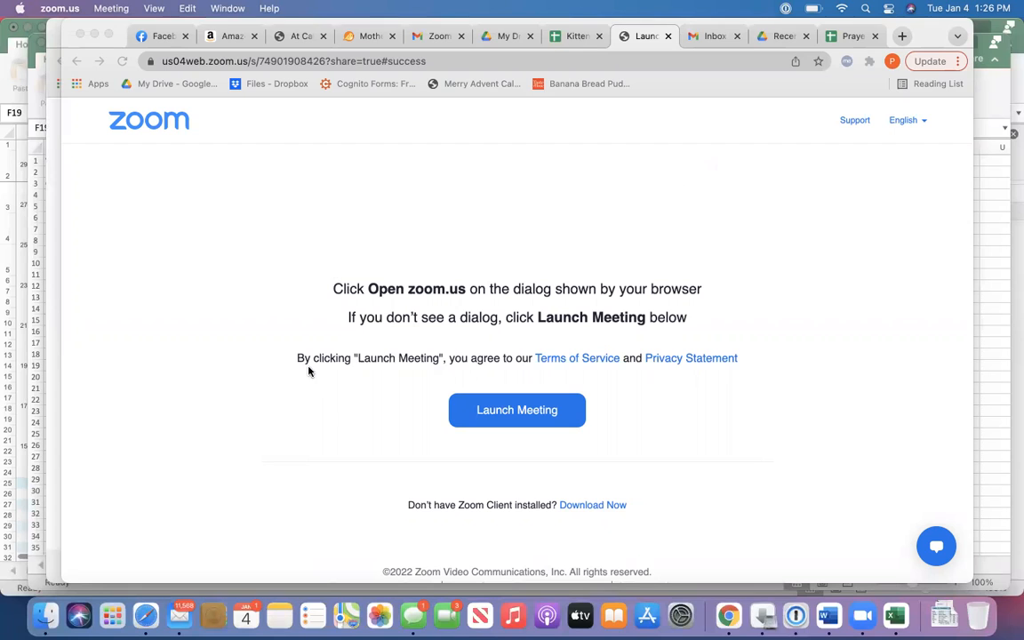
mouse_move(503, 464)
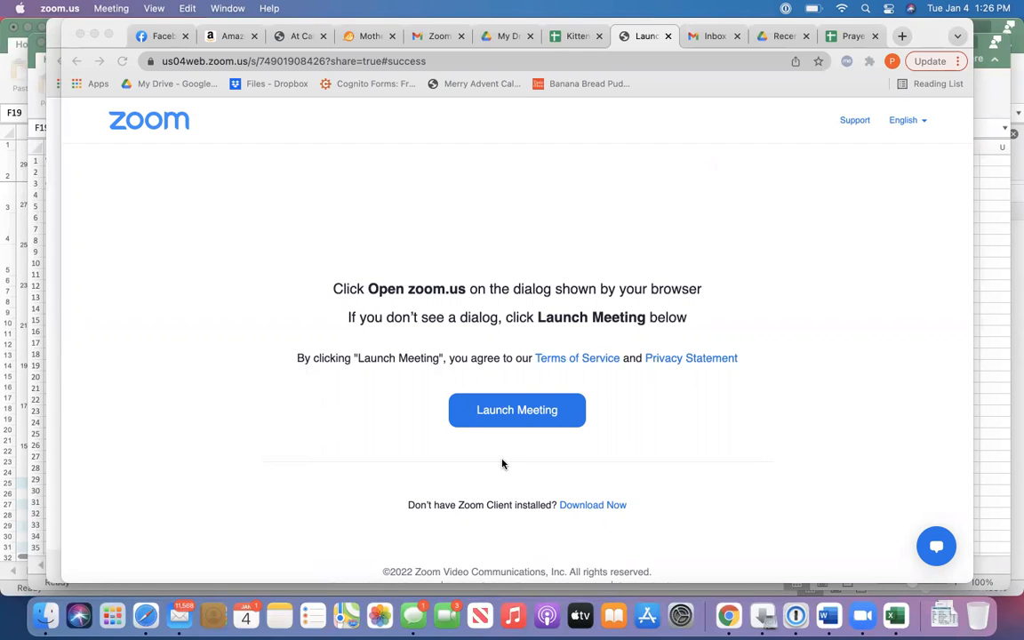
mouse_move(896, 615)
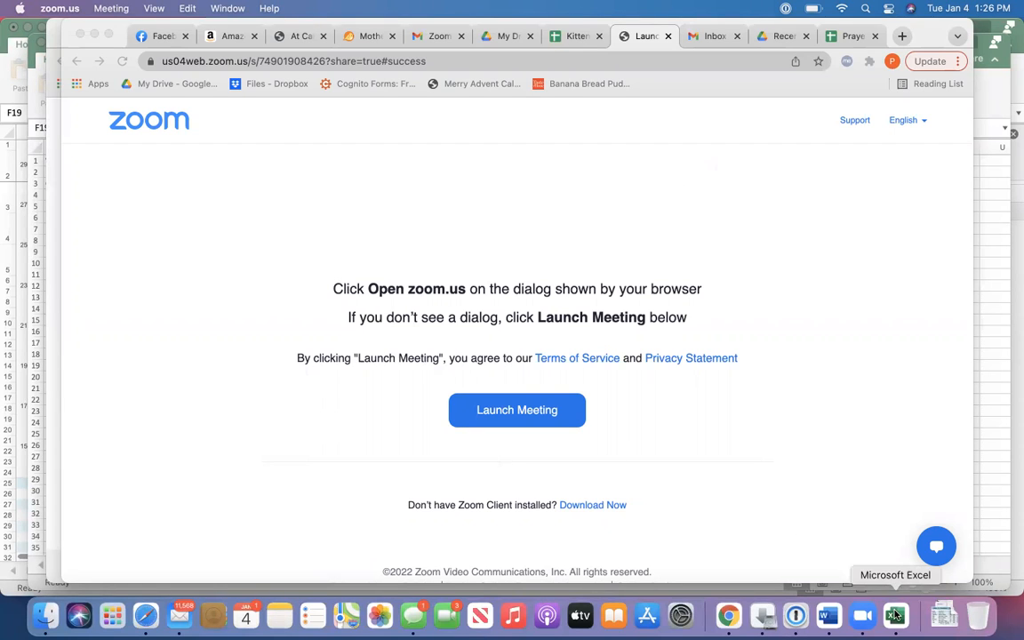
Bring the Kitten Weight workbook to the front showing the Berry Kitten Weights chart on Sheet1
click(896, 615)
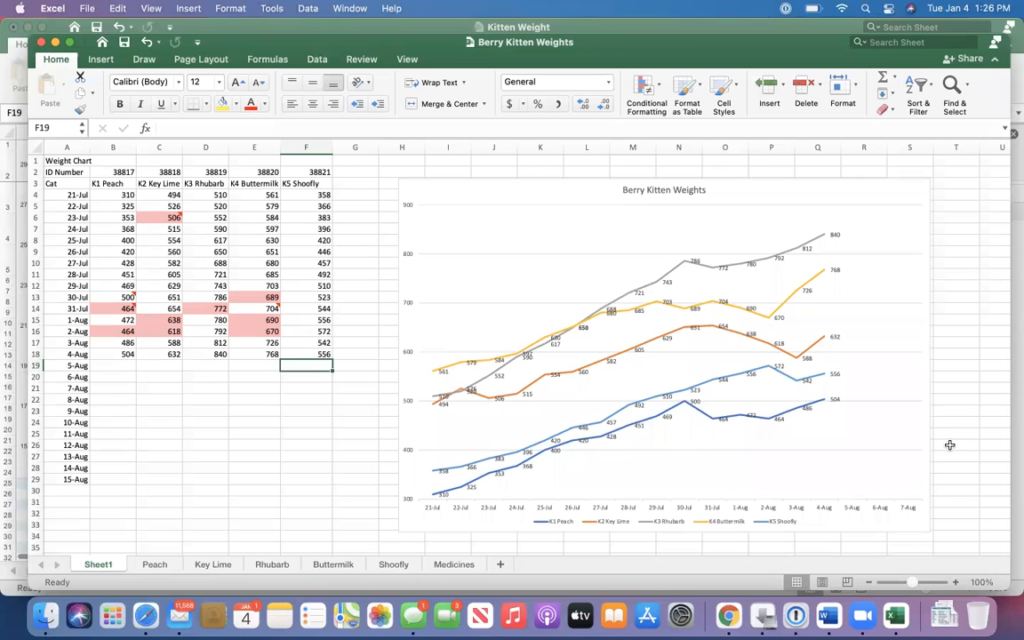
mouse_move(270, 203)
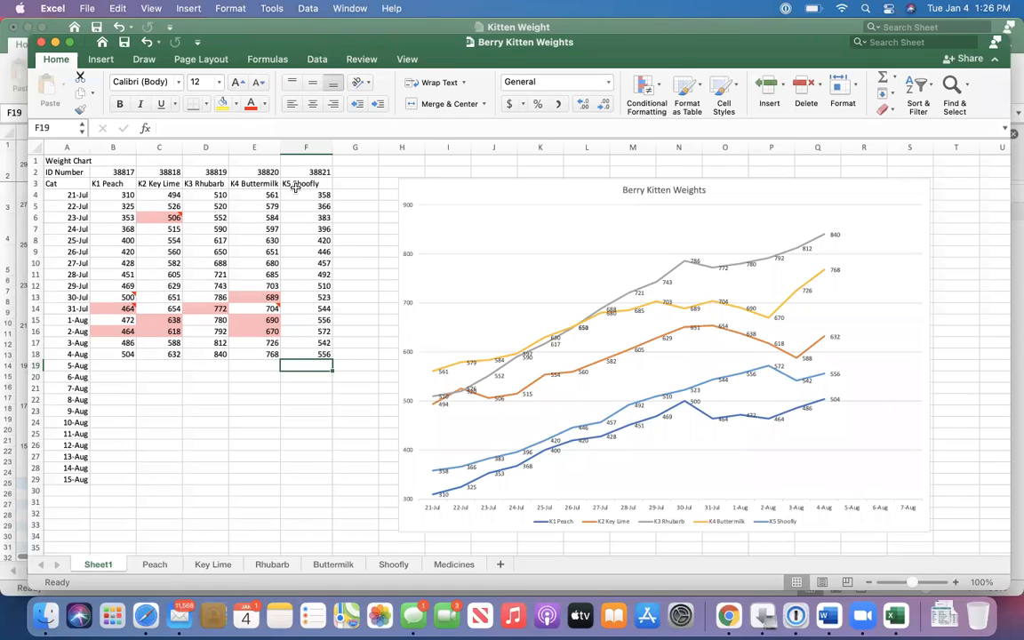
mouse_move(117, 220)
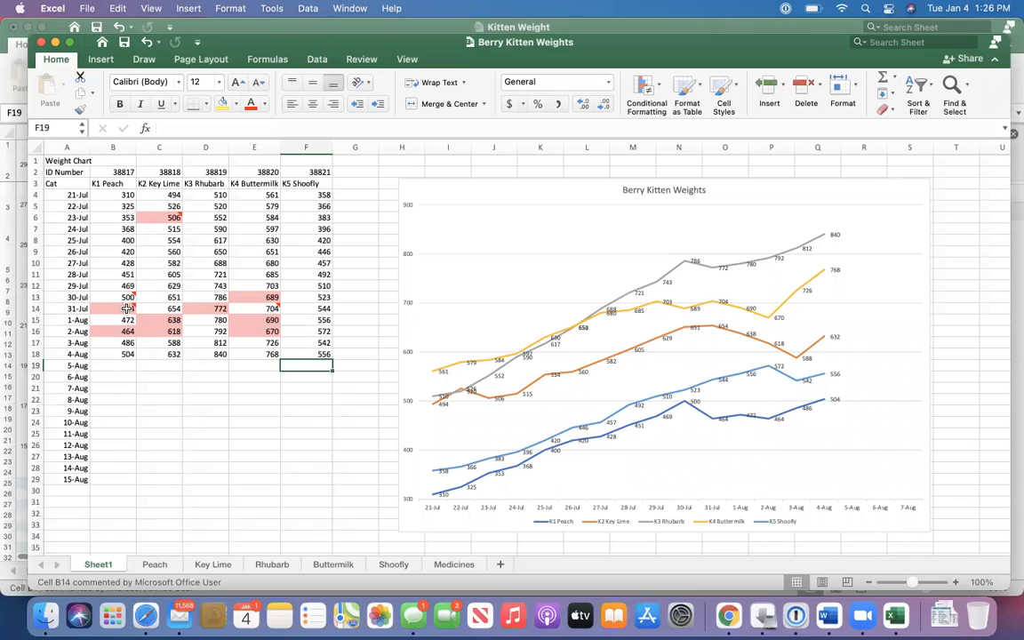
mouse_move(169, 217)
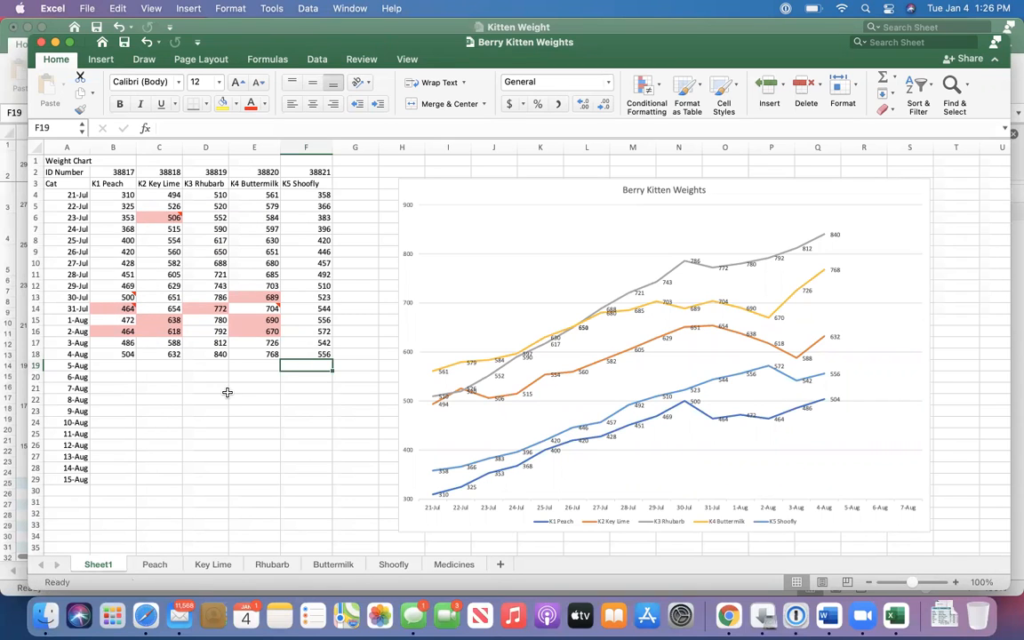
mouse_move(409, 398)
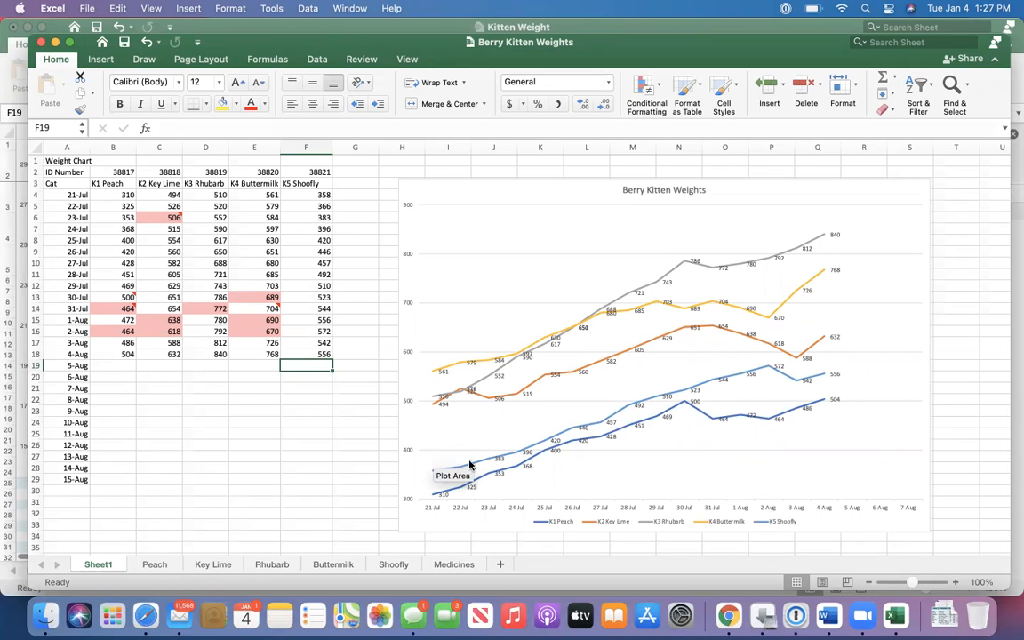
mouse_move(542, 523)
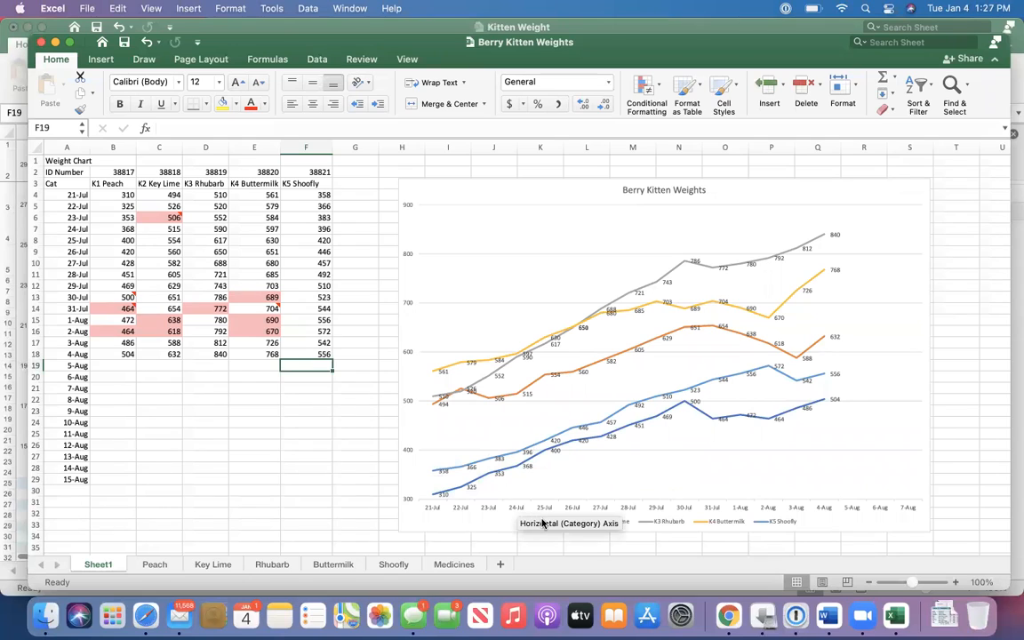
mouse_move(569, 549)
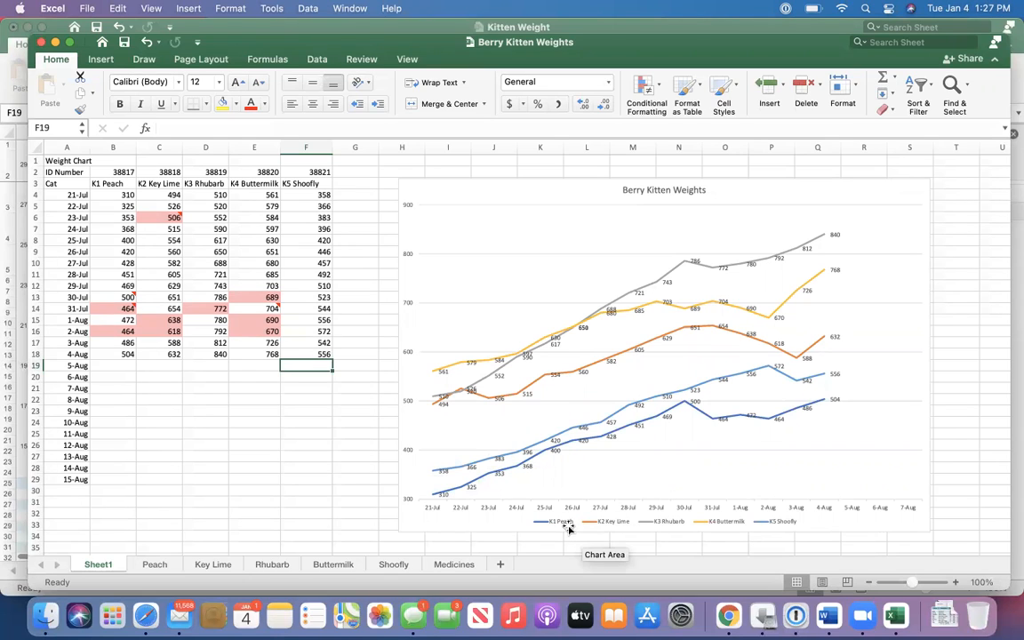
mouse_move(647, 529)
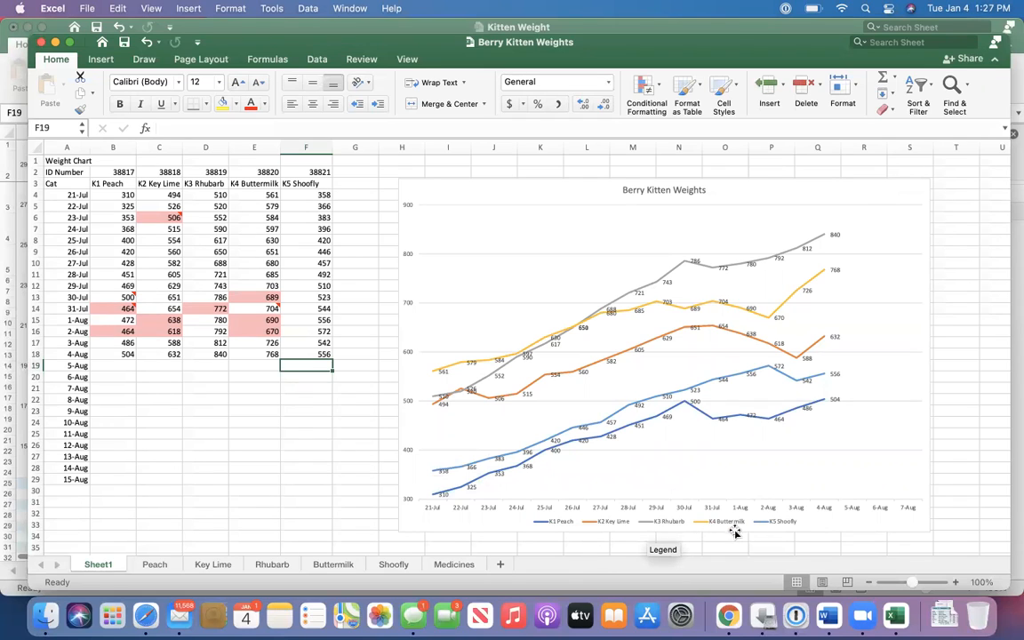
mouse_move(661, 501)
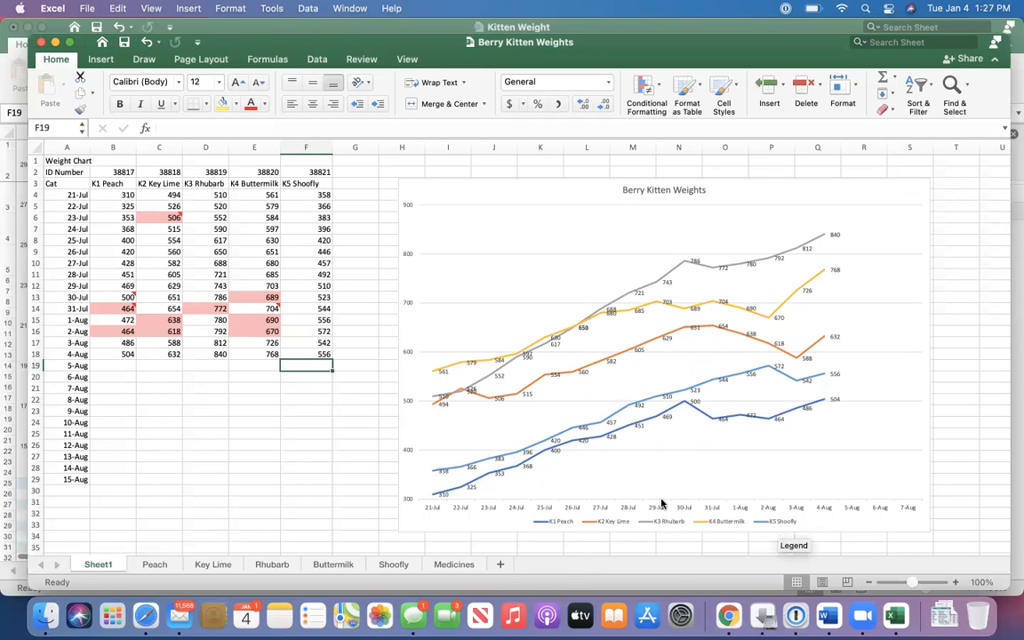
mouse_move(473, 485)
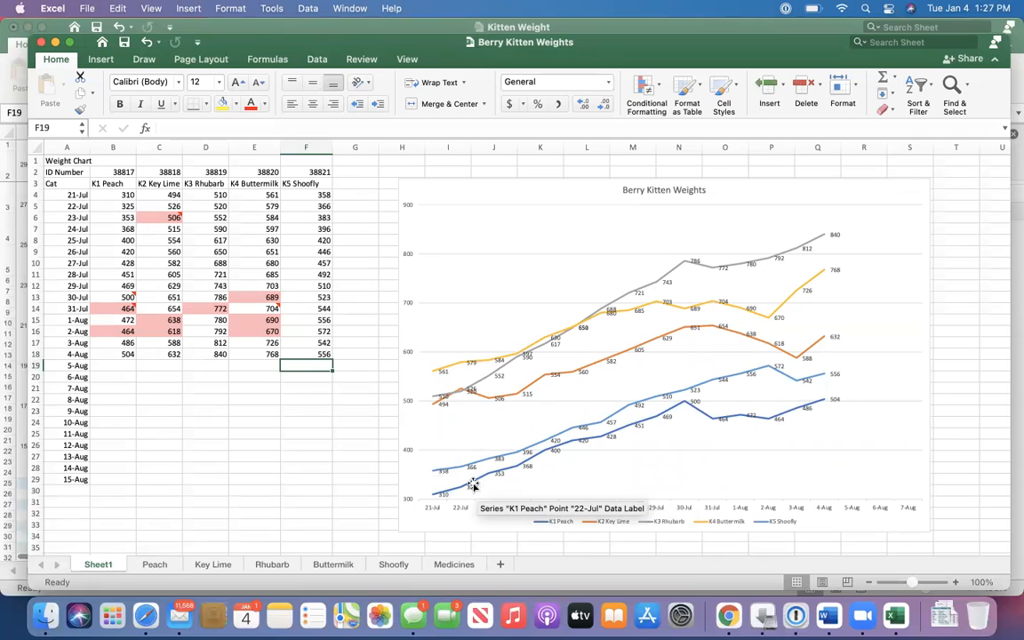
mouse_move(590, 444)
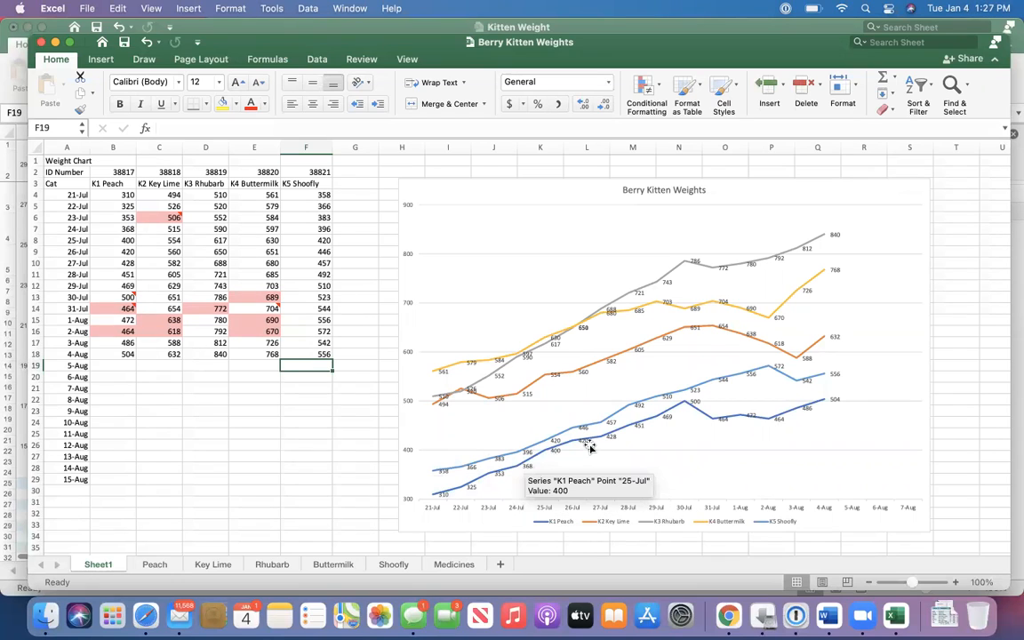
mouse_move(686, 402)
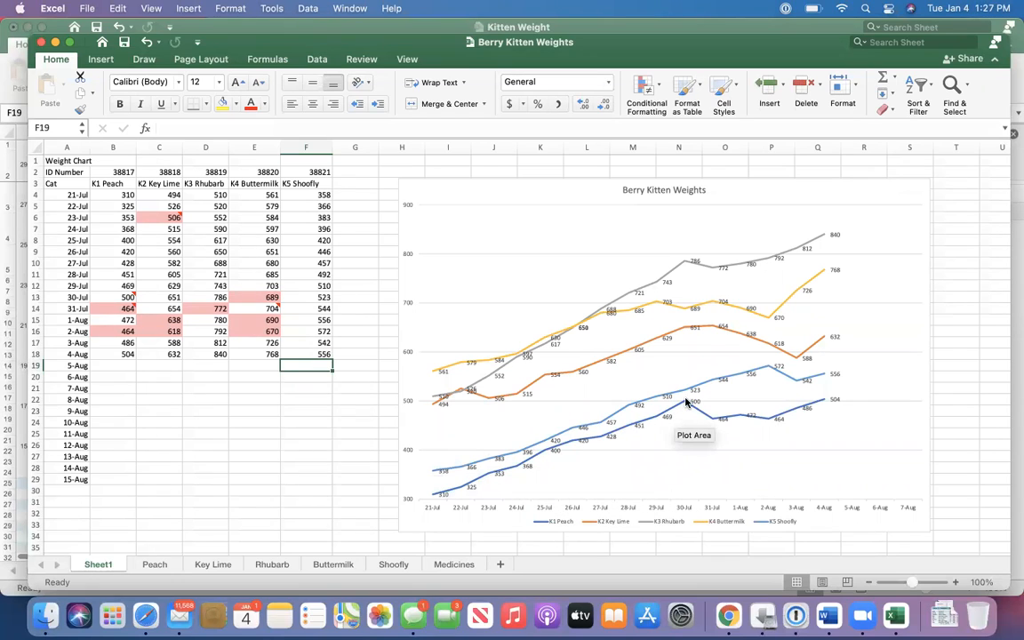
mouse_move(749, 345)
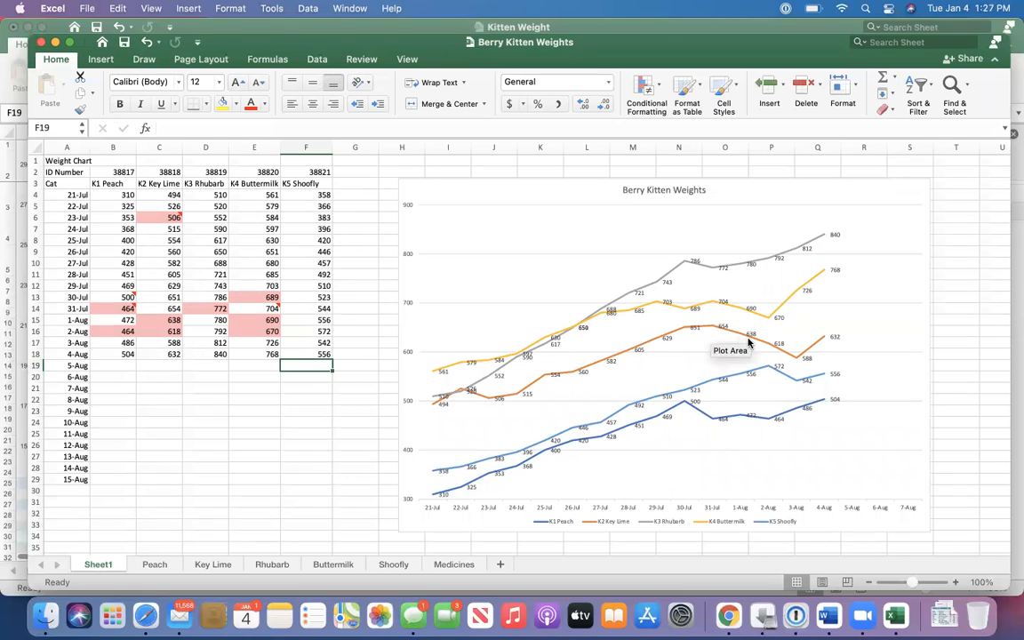
mouse_move(678, 320)
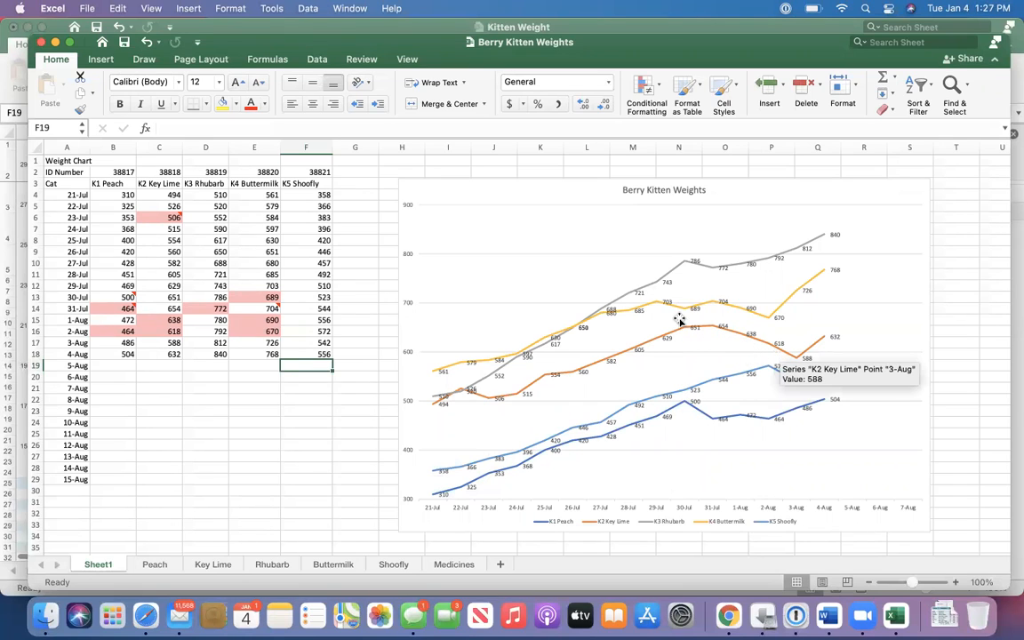
mouse_move(742, 320)
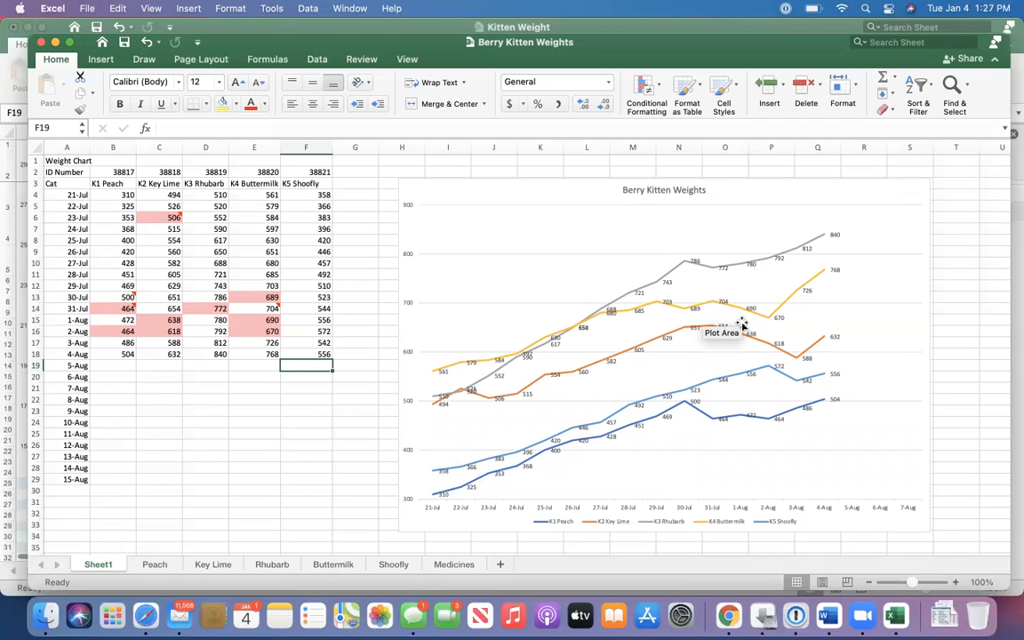
mouse_move(700, 313)
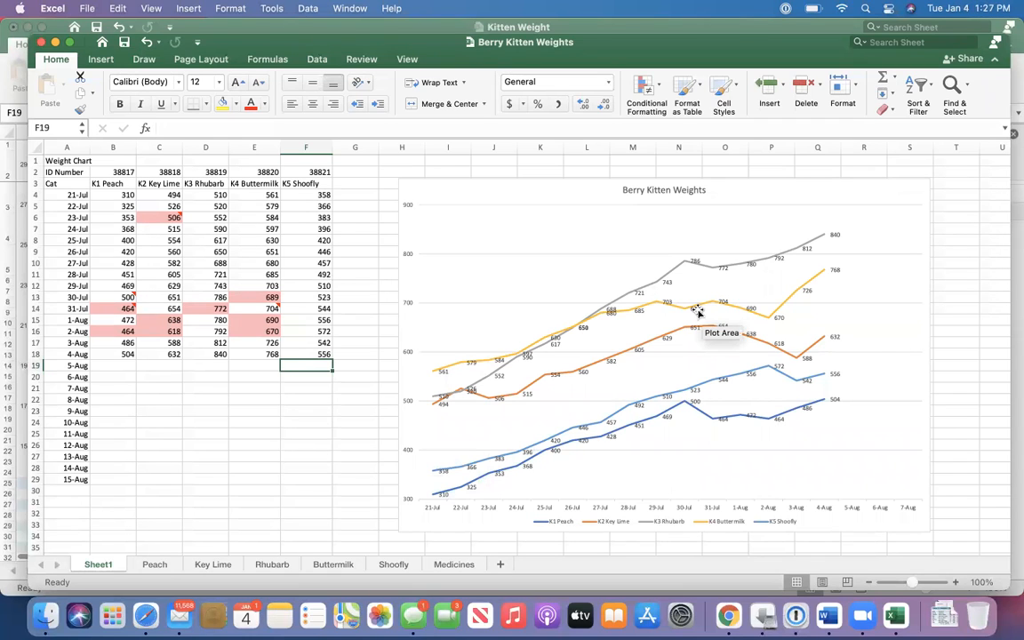
mouse_move(730, 316)
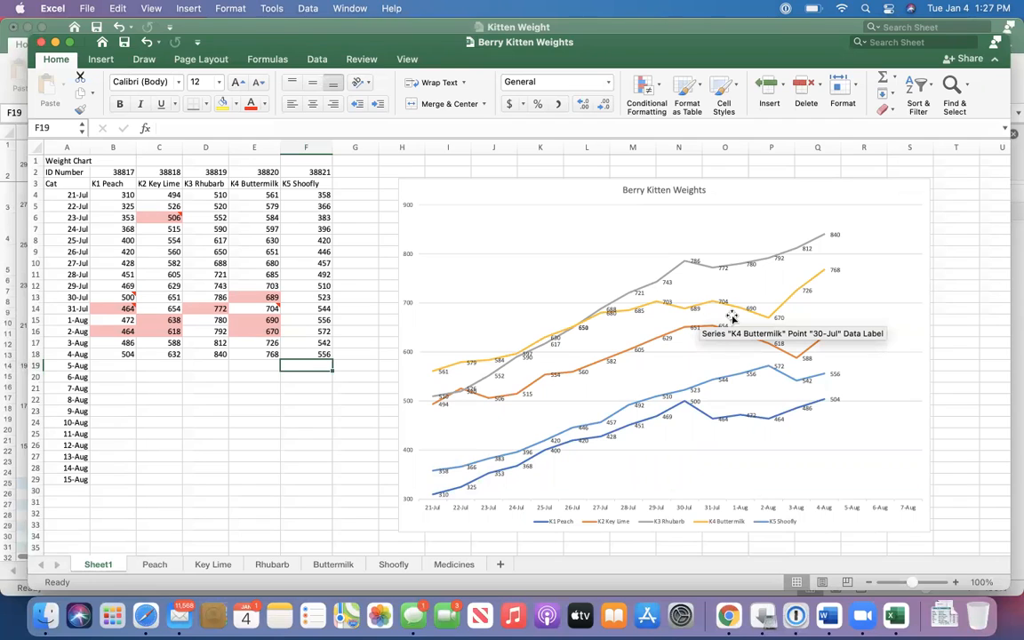
mouse_move(789, 341)
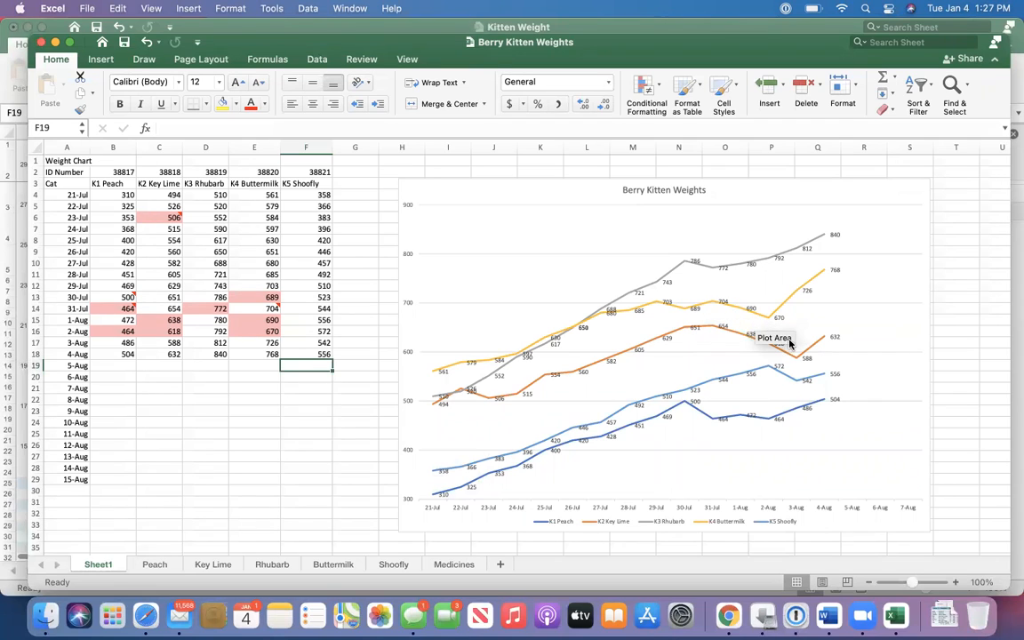
mouse_move(823, 271)
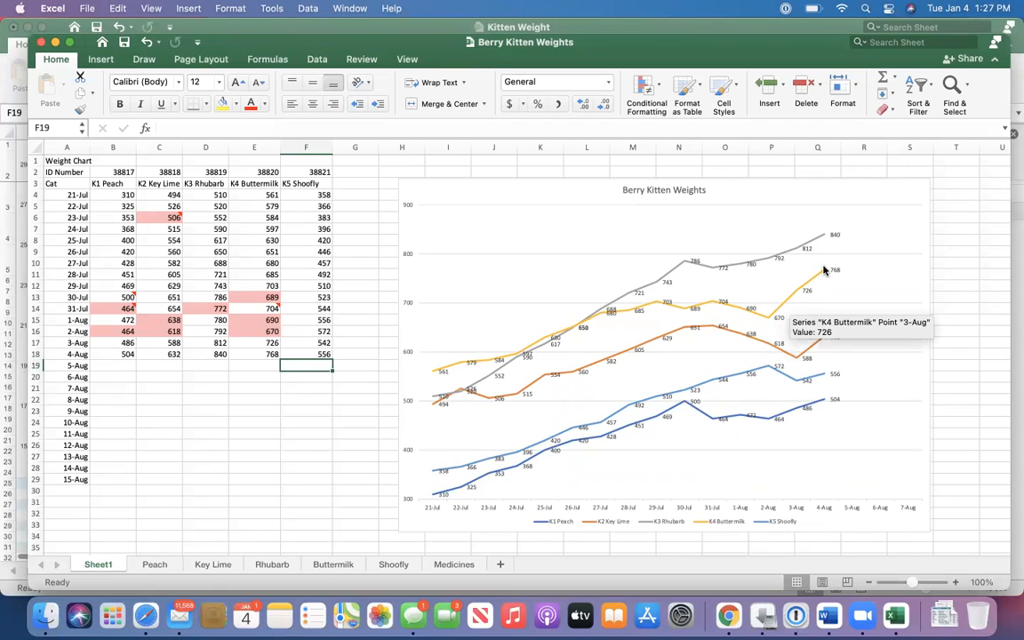
mouse_move(780, 309)
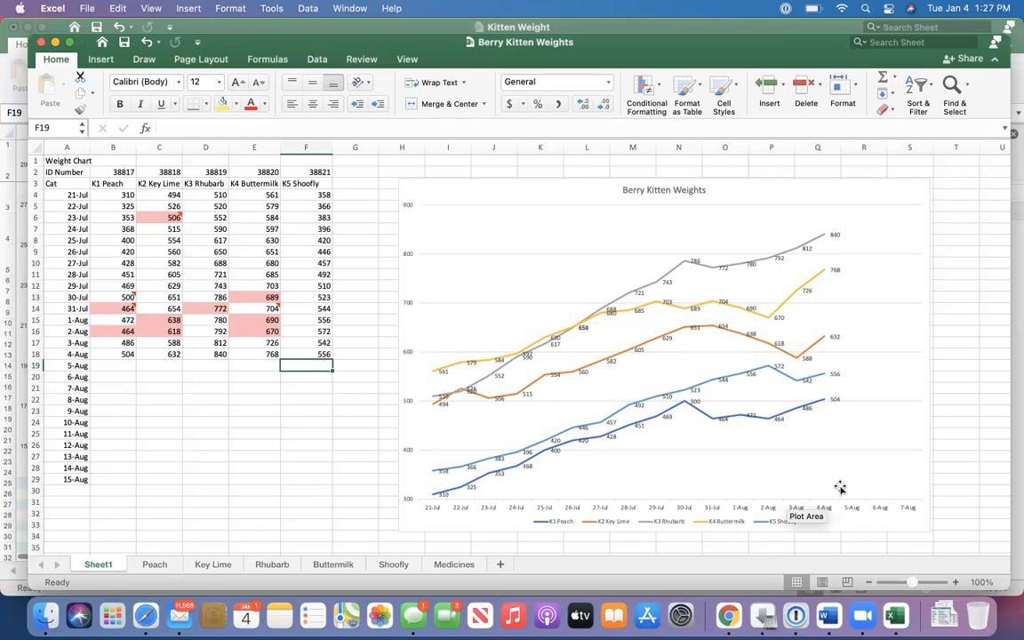
mouse_move(553, 359)
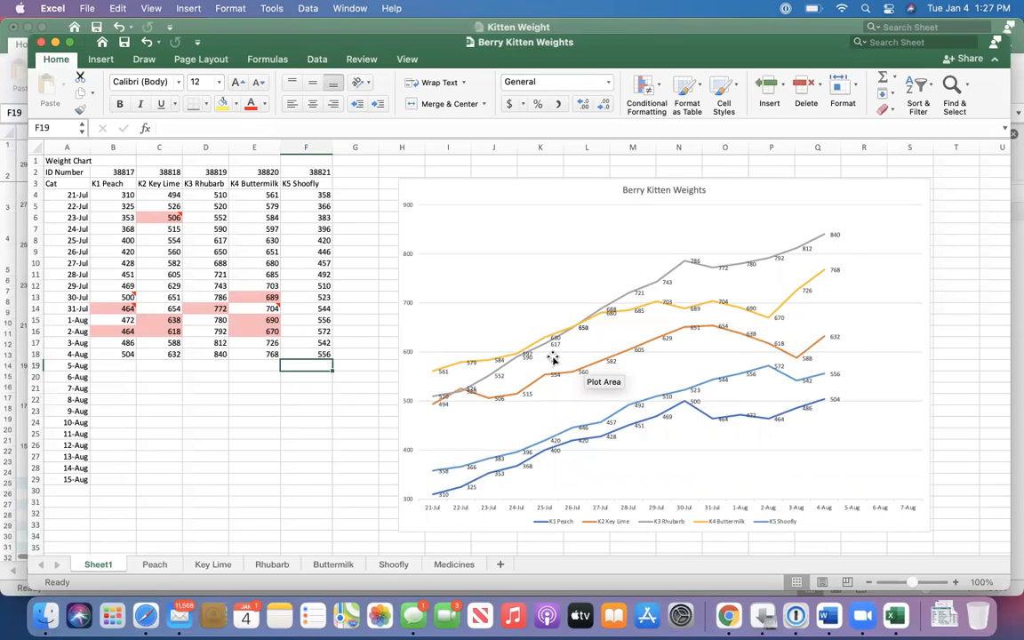
mouse_move(426, 269)
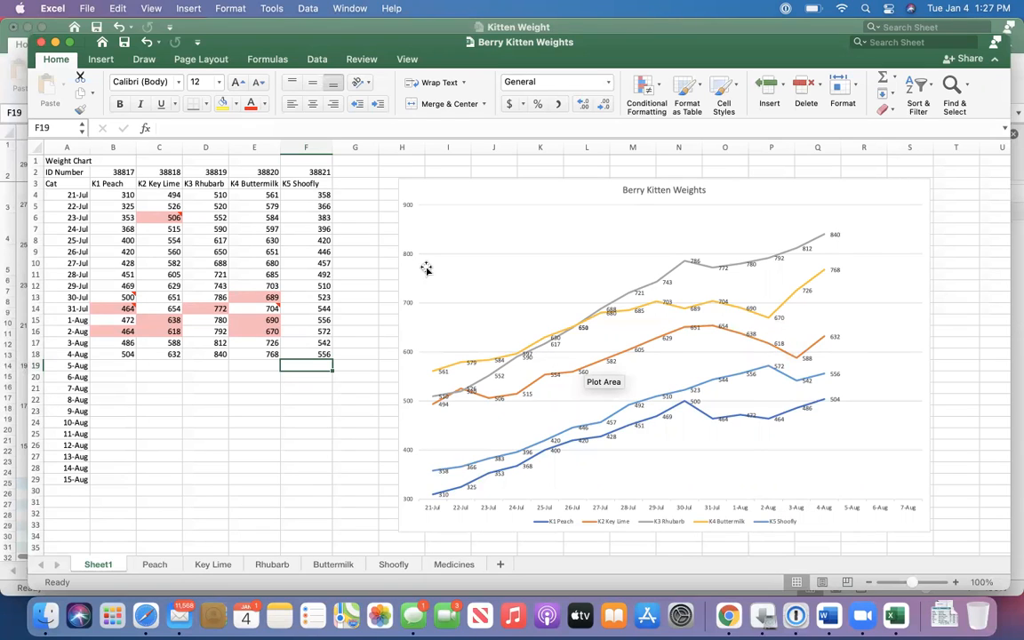
click(206, 146)
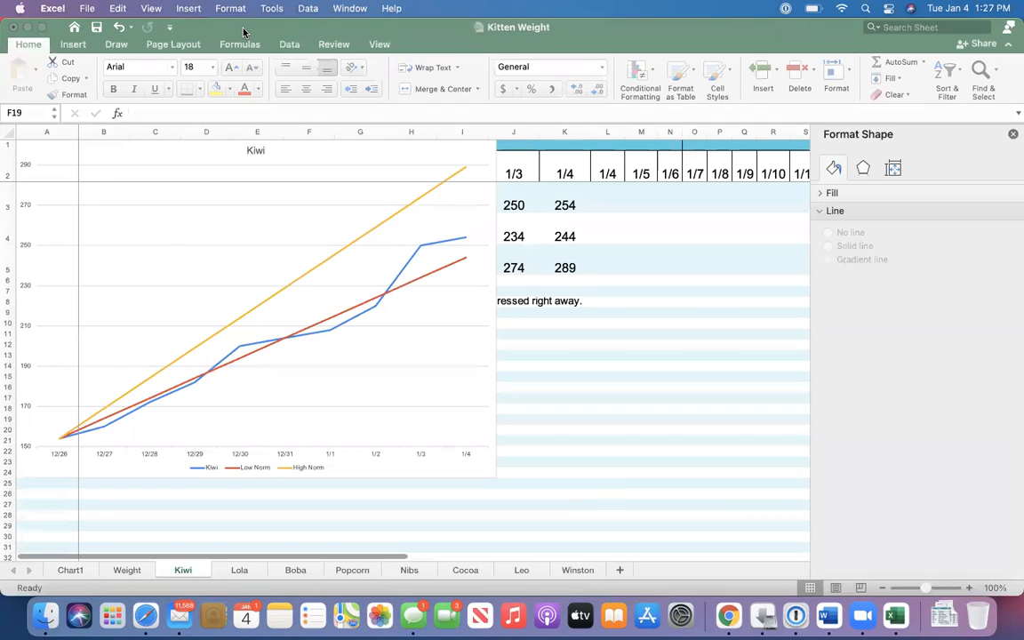
click(607, 494)
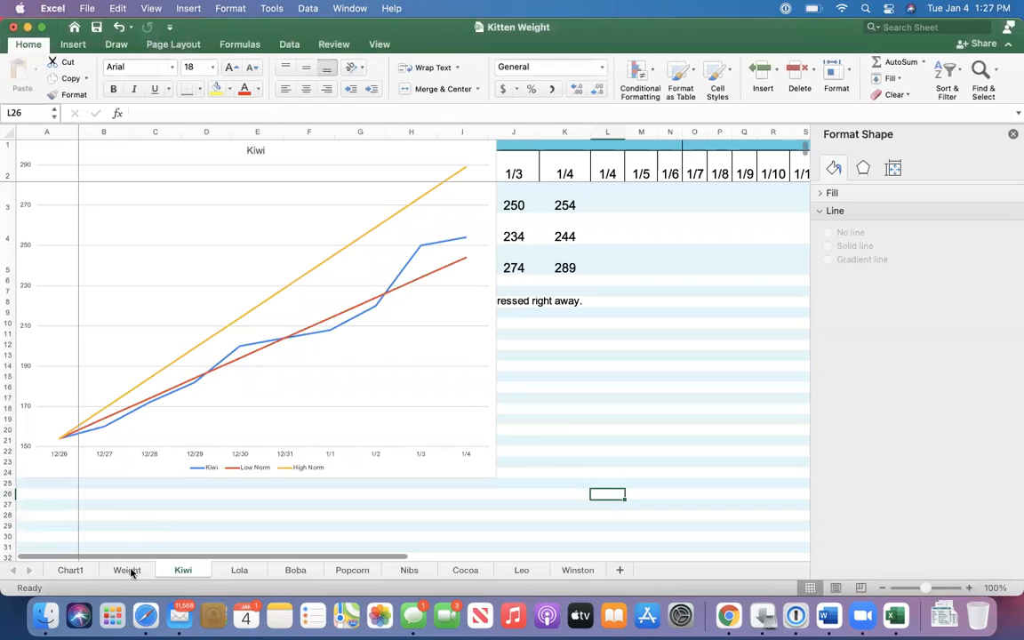
click(126, 569)
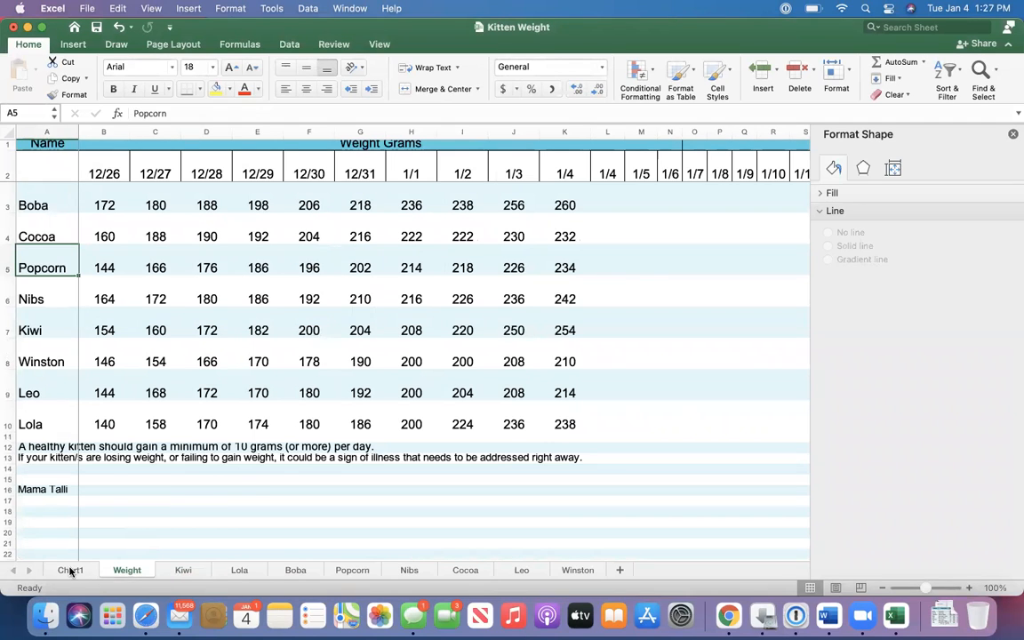
click(71, 568)
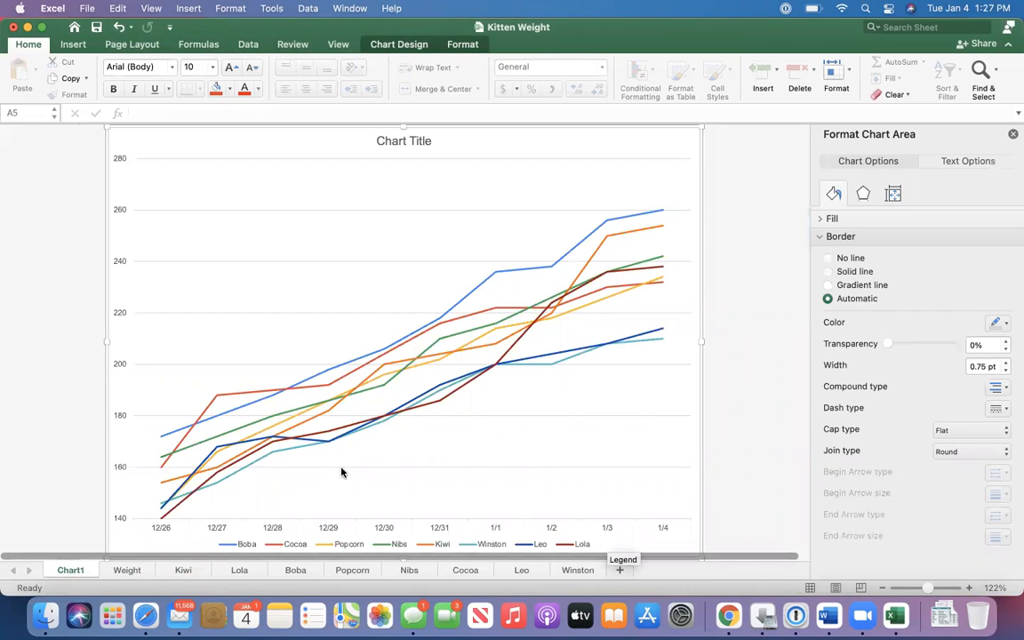
mouse_move(542, 336)
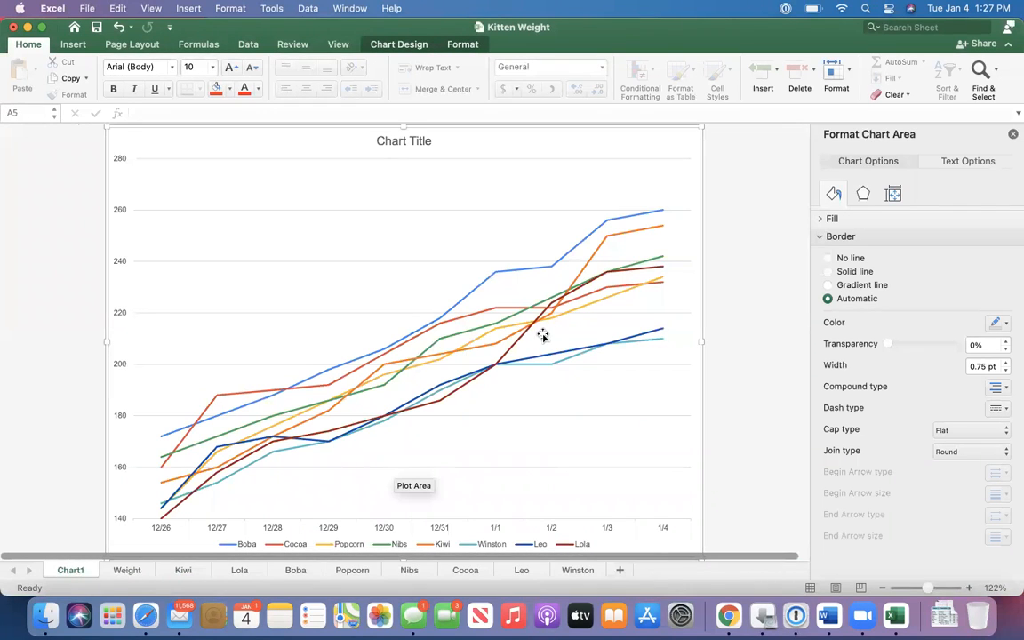
mouse_move(498, 354)
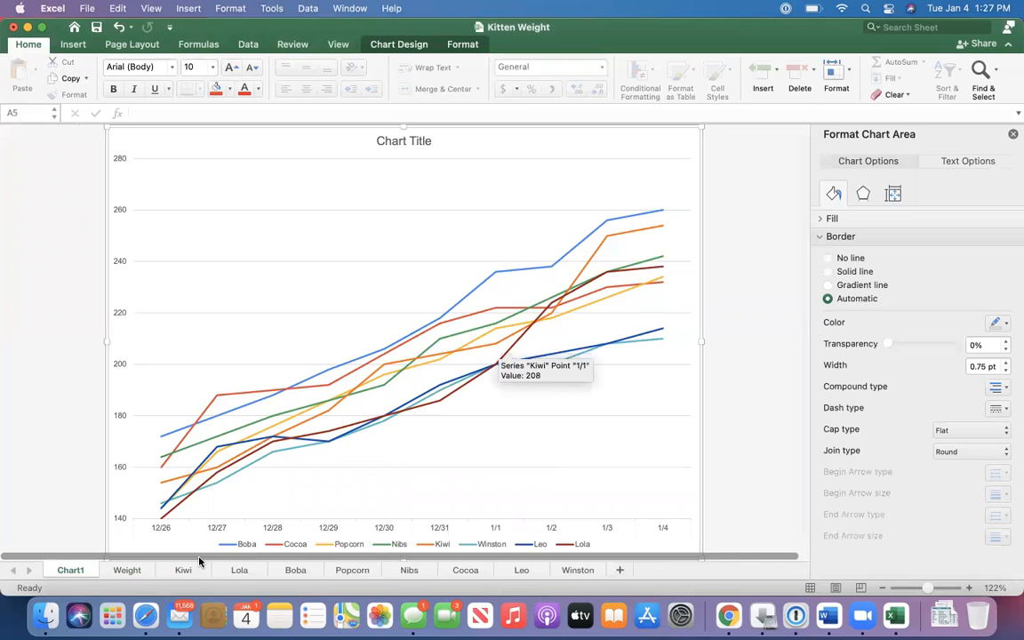
Review Kiwi's weight chart against the norms, then switch to Lola's sheet
click(183, 569)
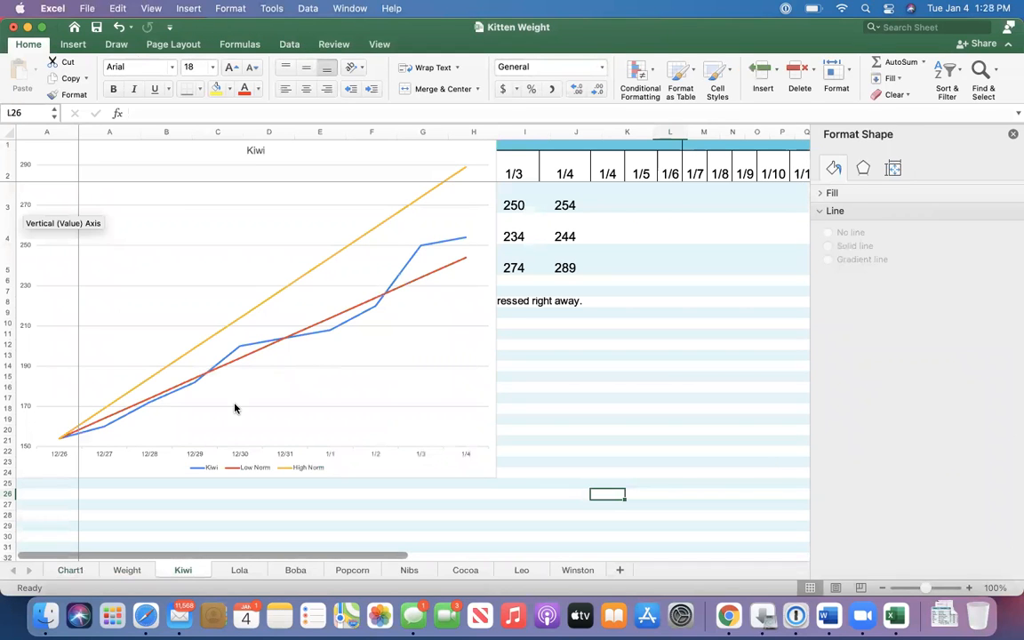
mouse_move(252, 471)
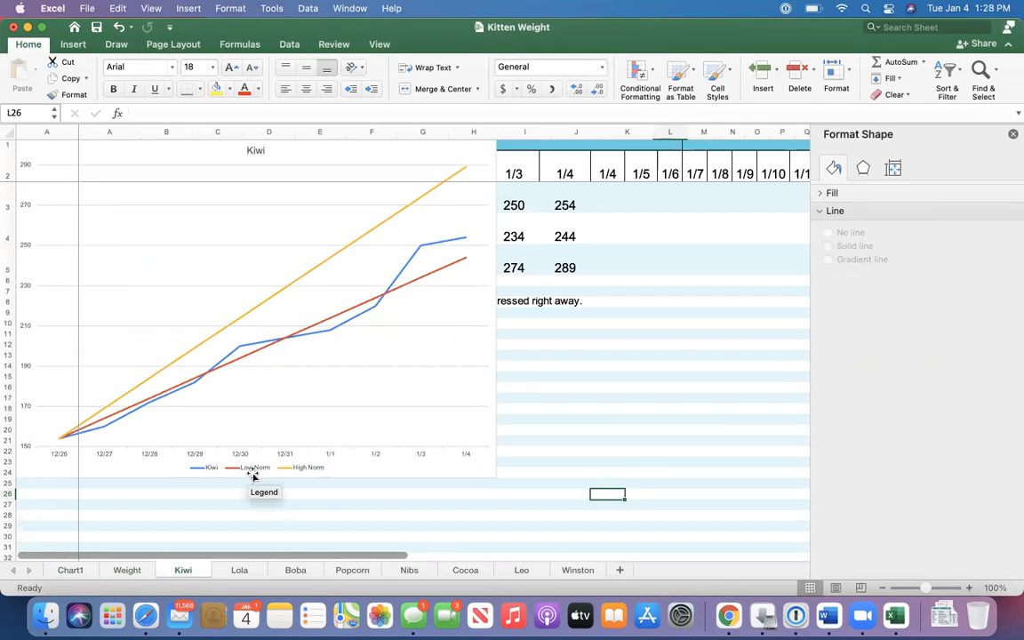
mouse_move(305, 476)
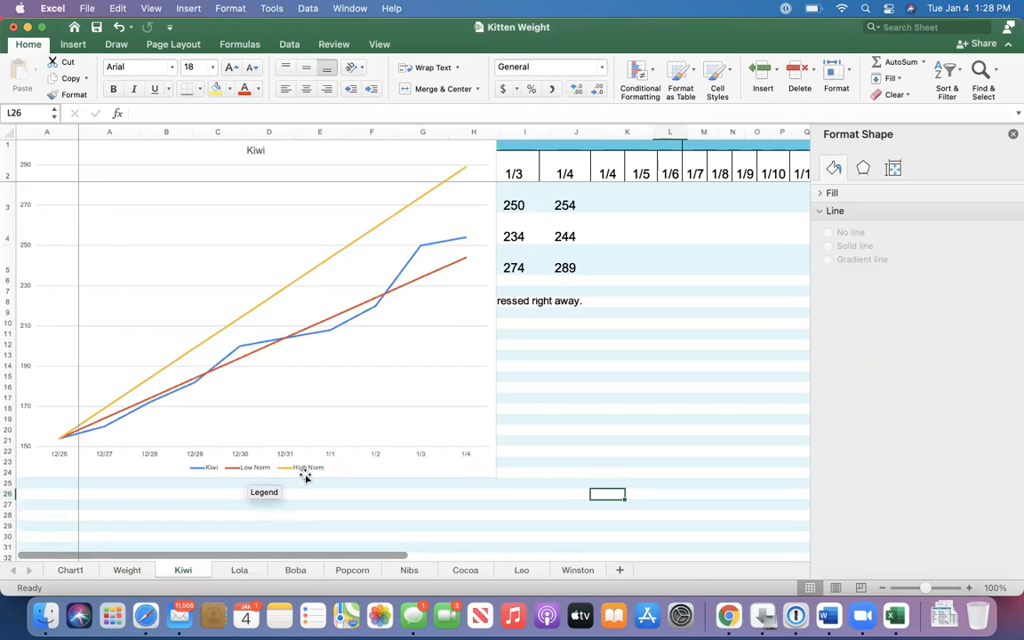
mouse_move(75, 436)
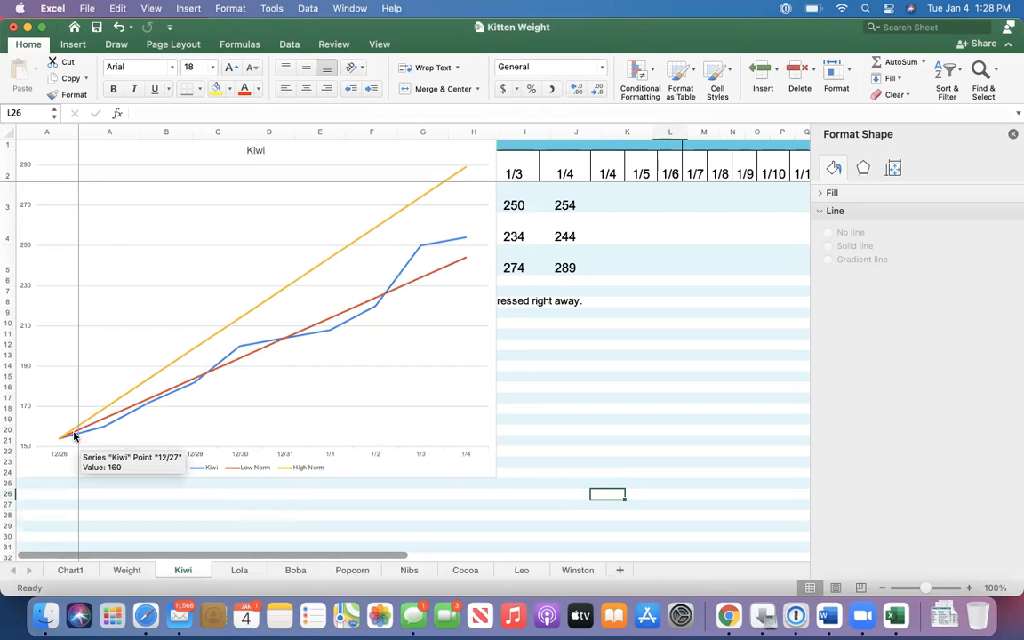
mouse_move(96, 436)
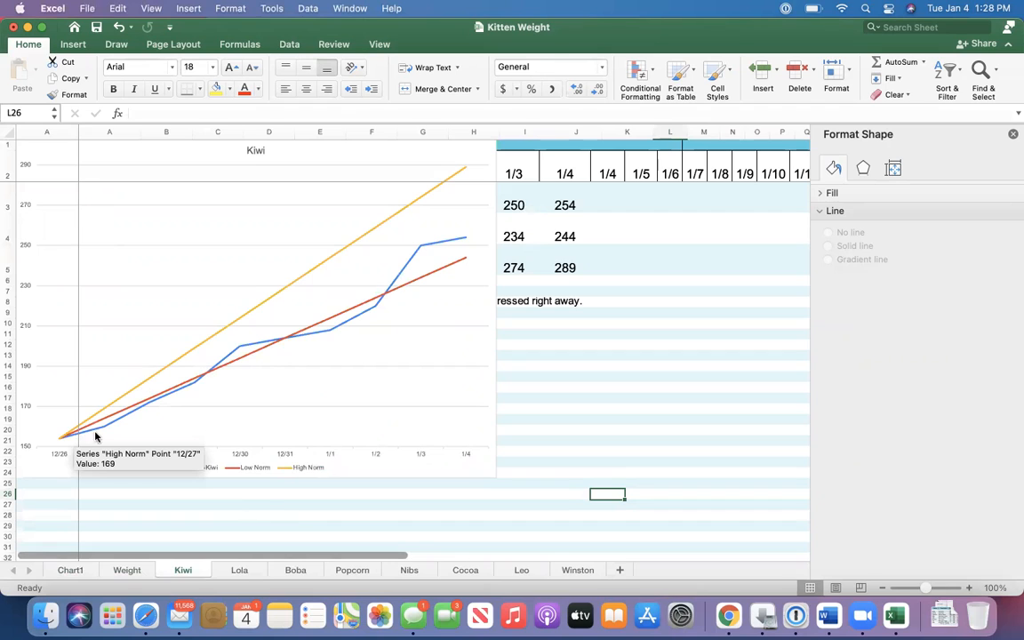
mouse_move(273, 352)
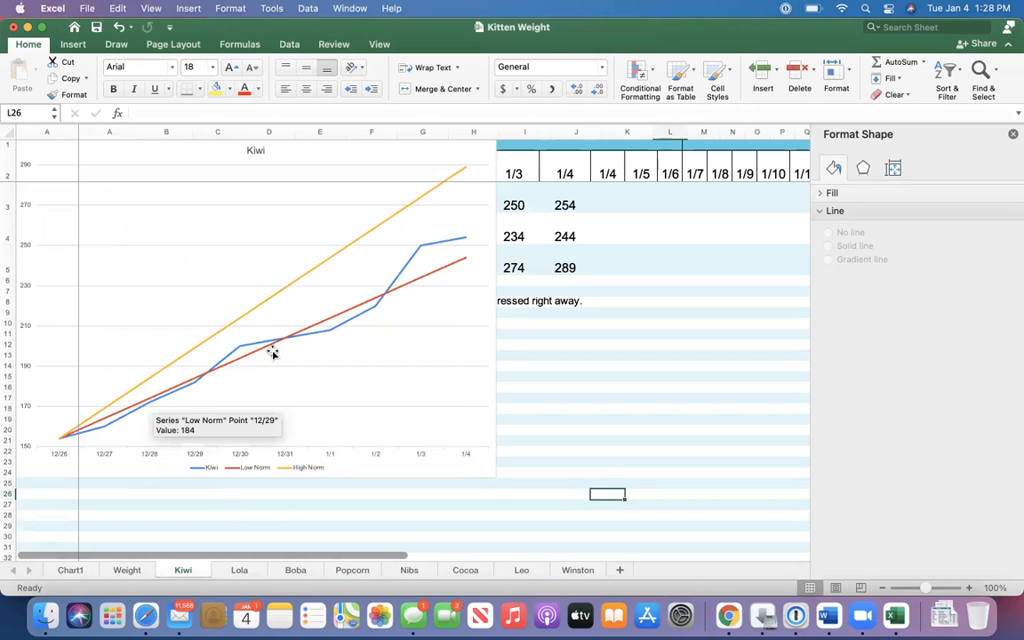
mouse_move(44, 412)
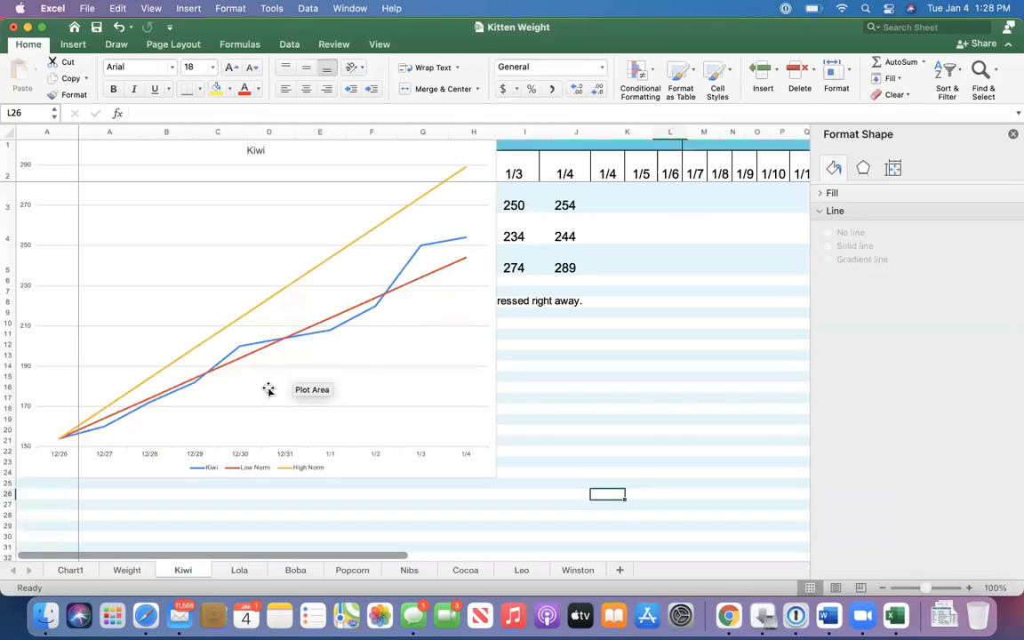
mouse_move(68, 439)
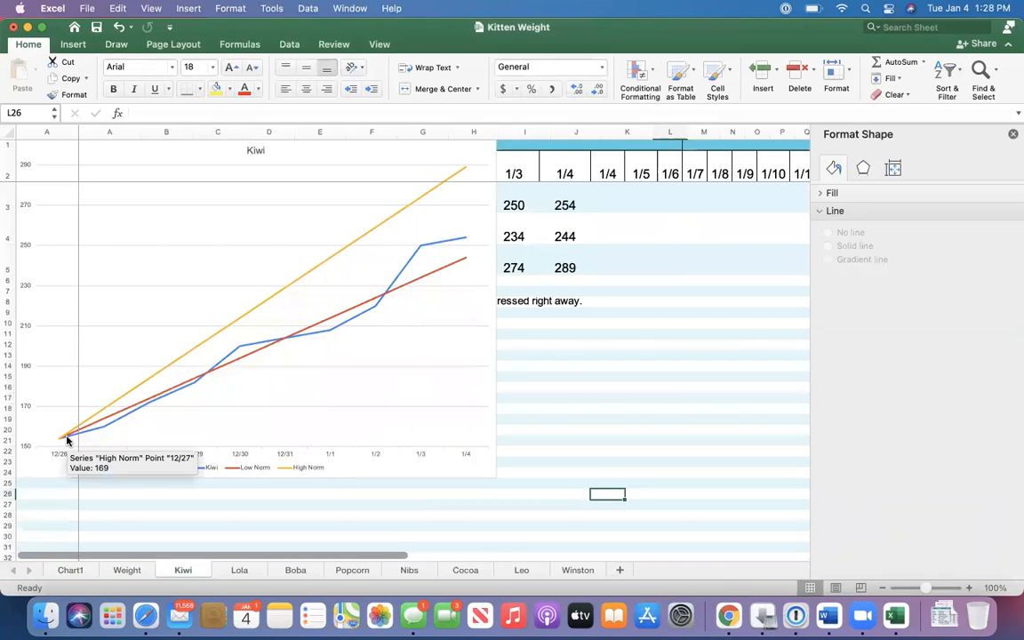
mouse_move(96, 423)
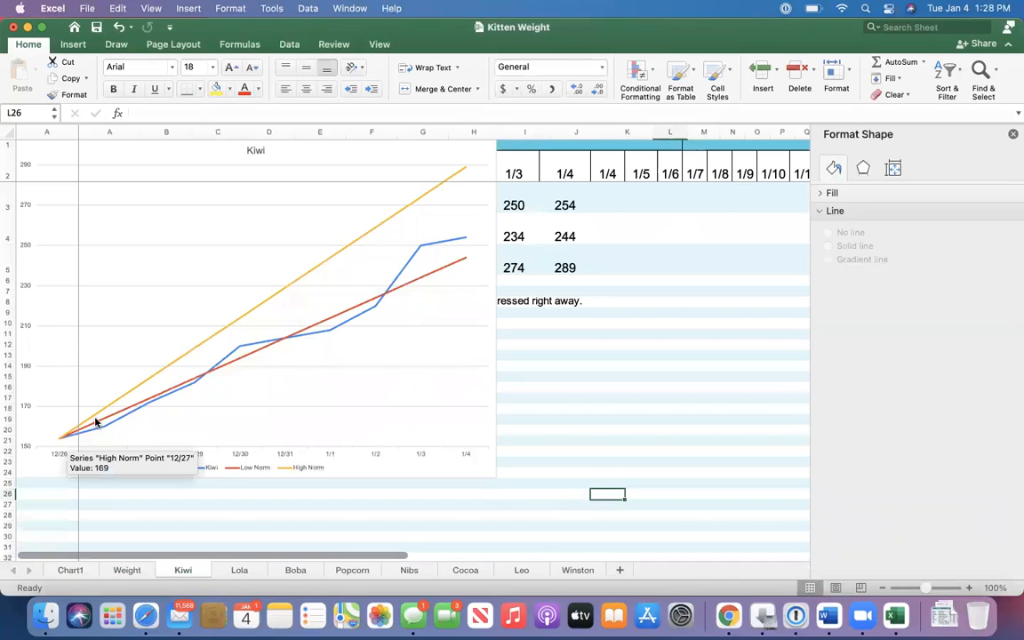
mouse_move(188, 372)
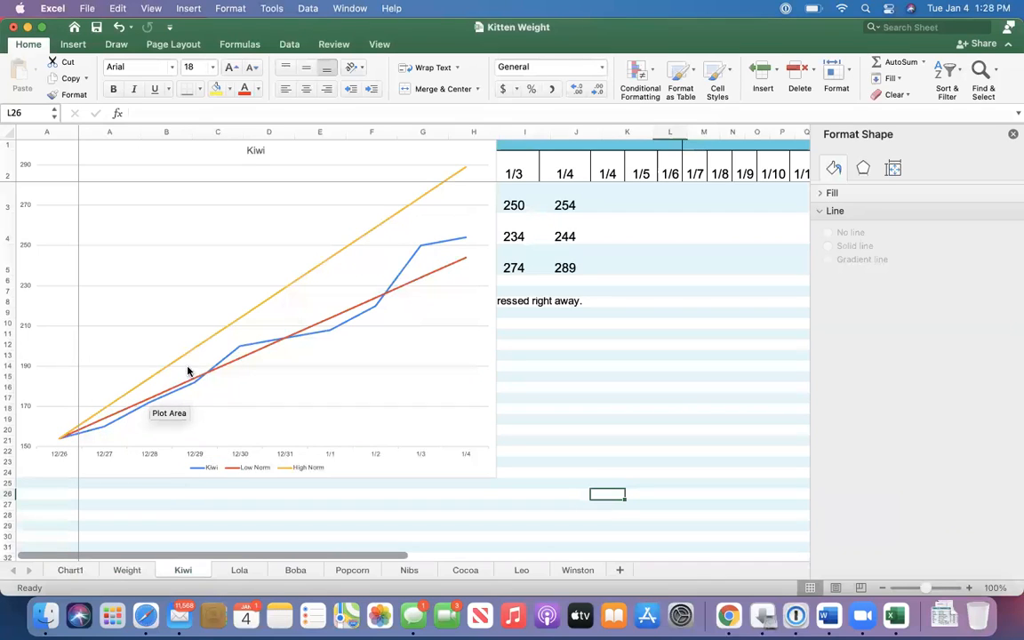
mouse_move(73, 441)
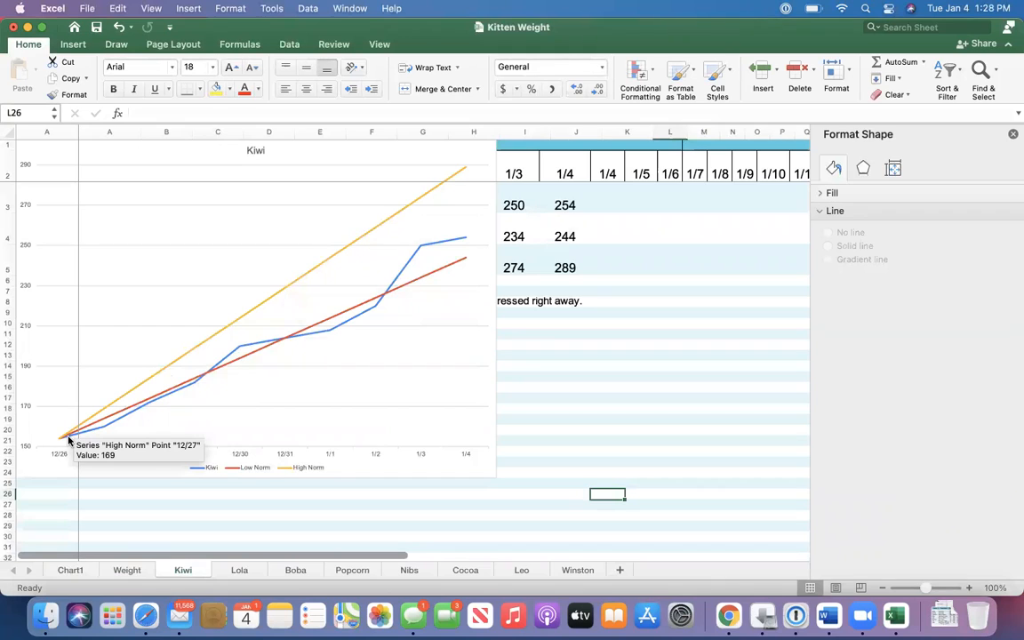
mouse_move(104, 428)
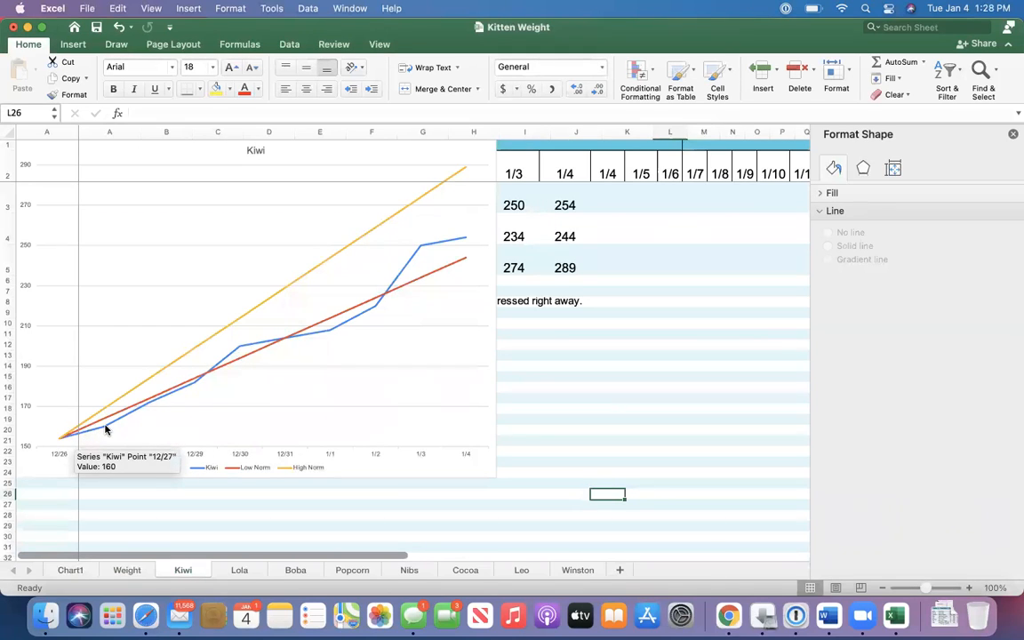
mouse_move(205, 381)
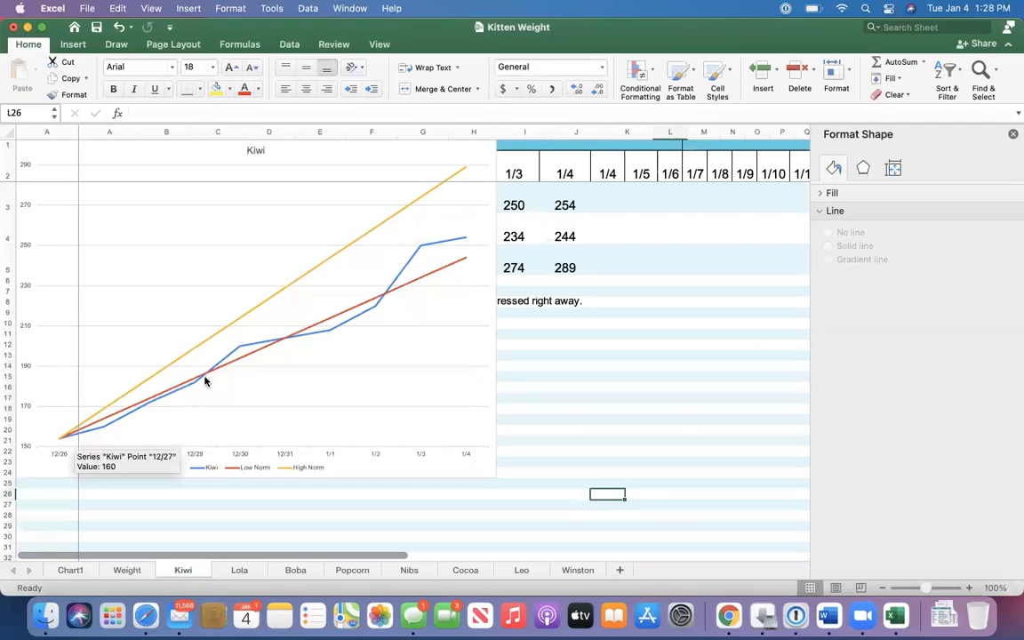
mouse_move(235, 352)
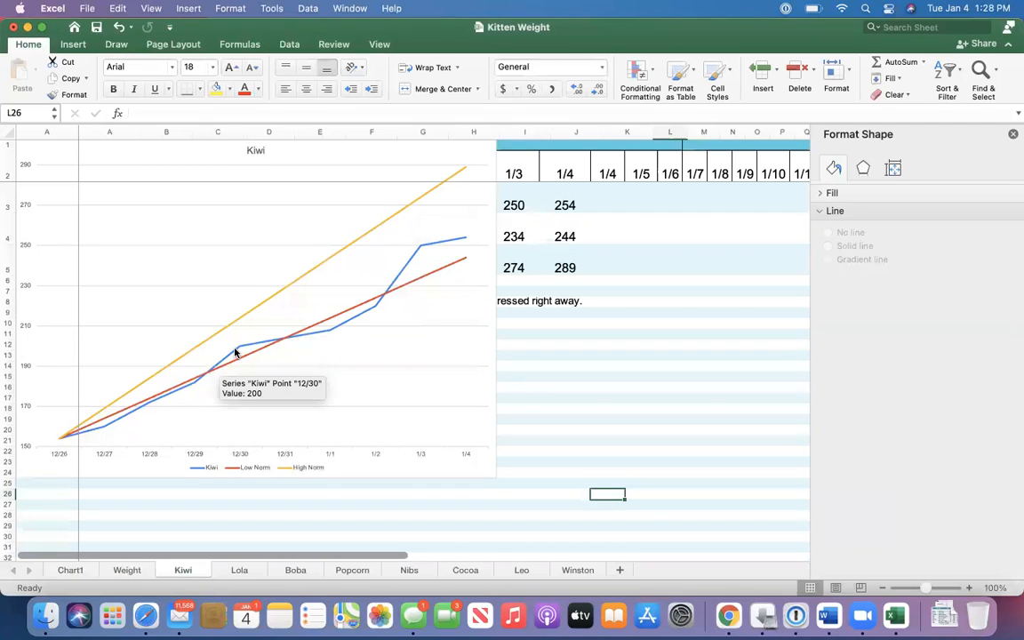
mouse_move(242, 352)
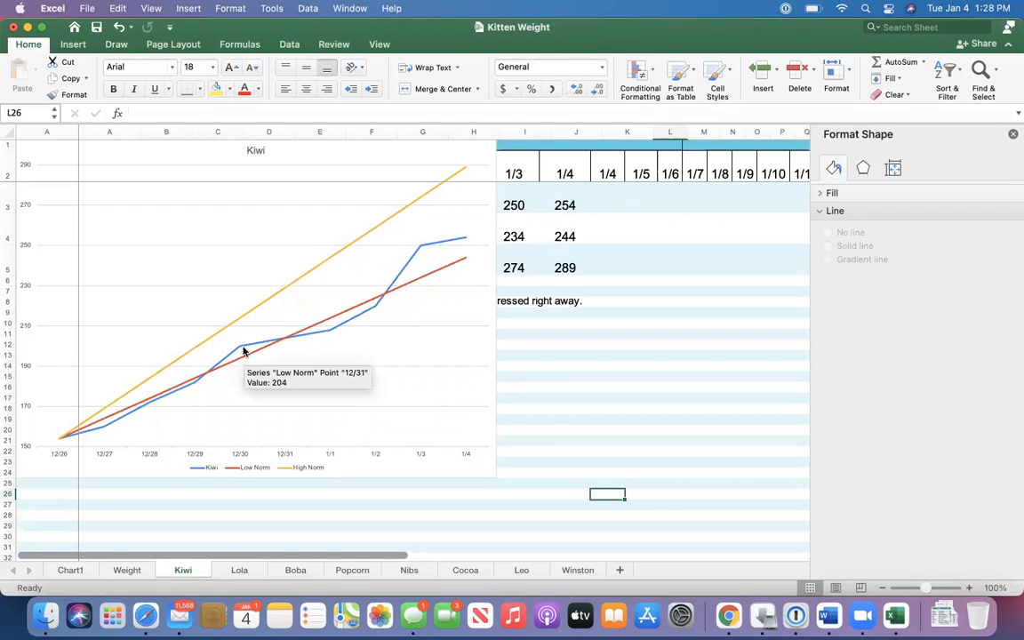
mouse_move(238, 359)
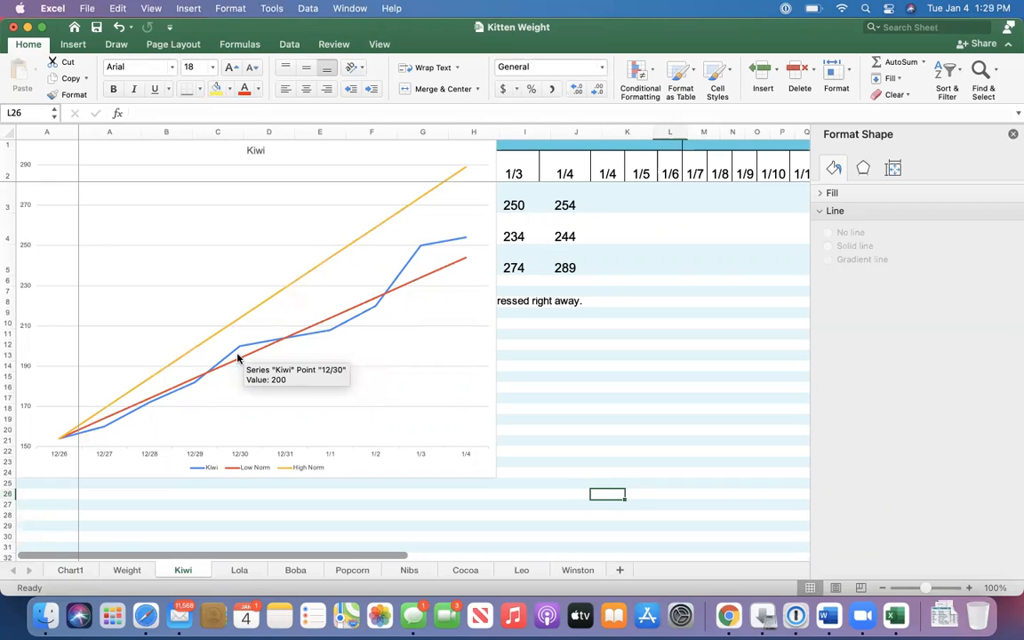
mouse_move(132, 387)
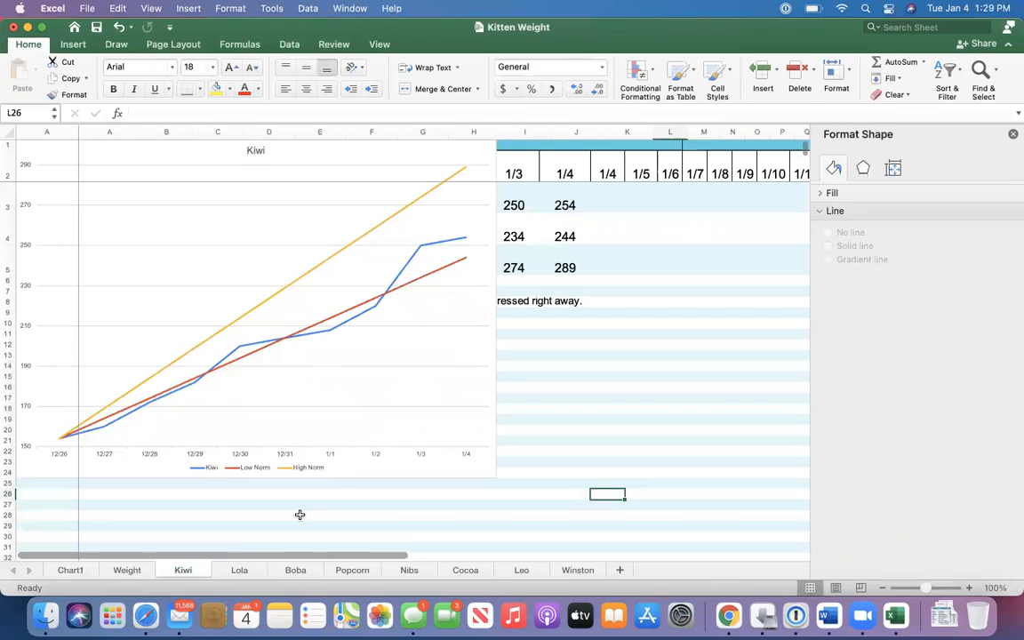
mouse_move(103, 430)
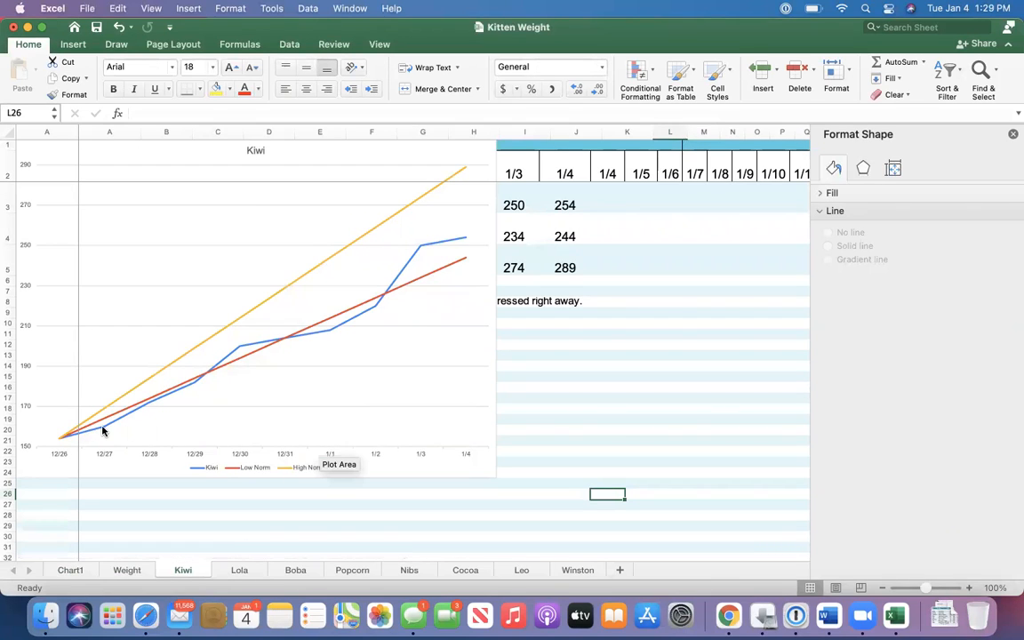
mouse_move(224, 363)
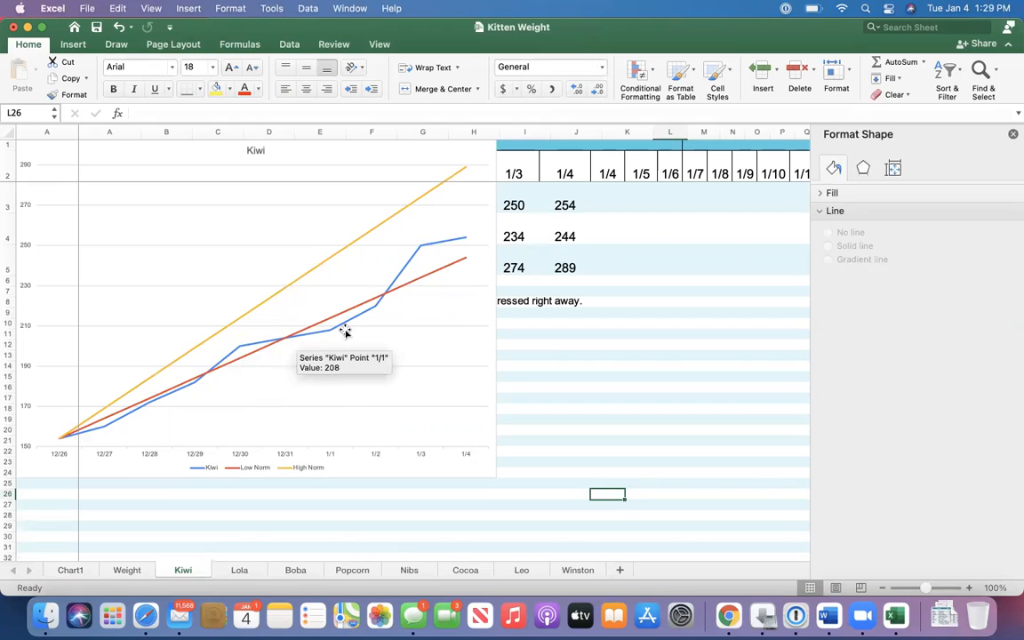
mouse_move(96, 458)
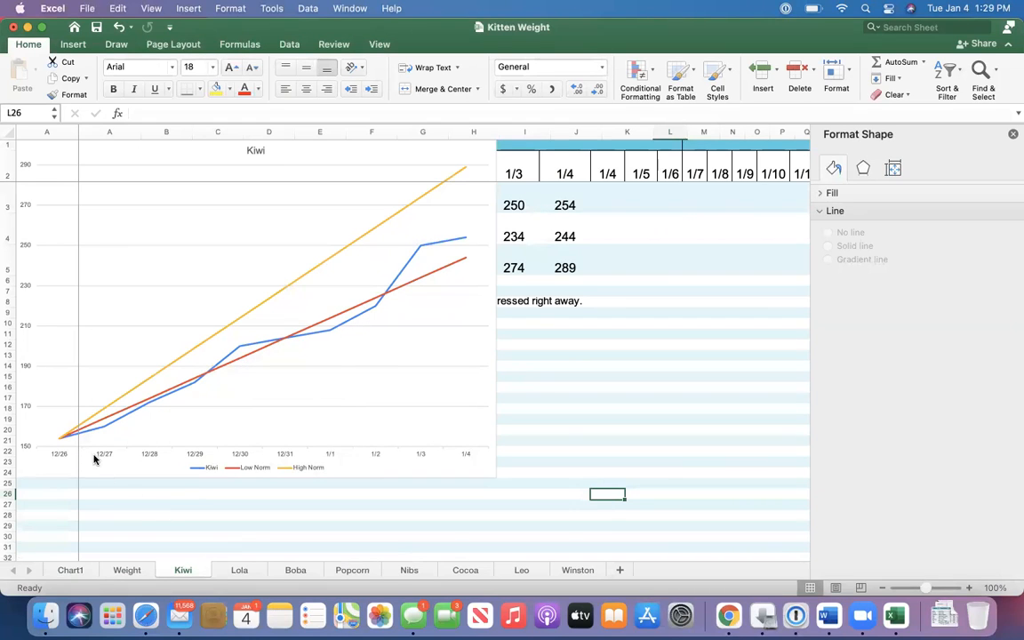
mouse_move(400, 300)
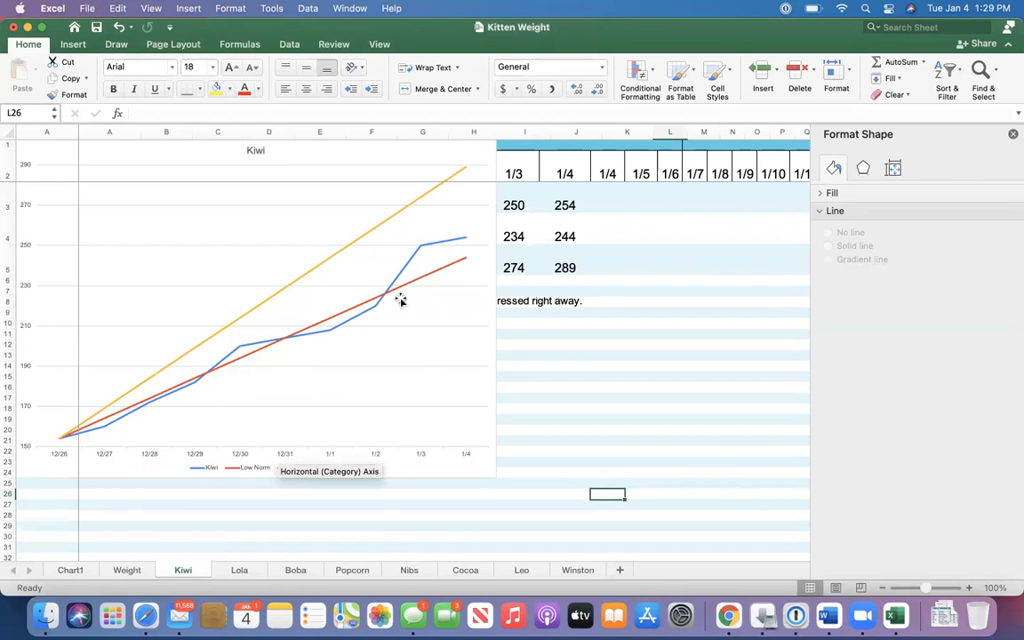
mouse_move(462, 240)
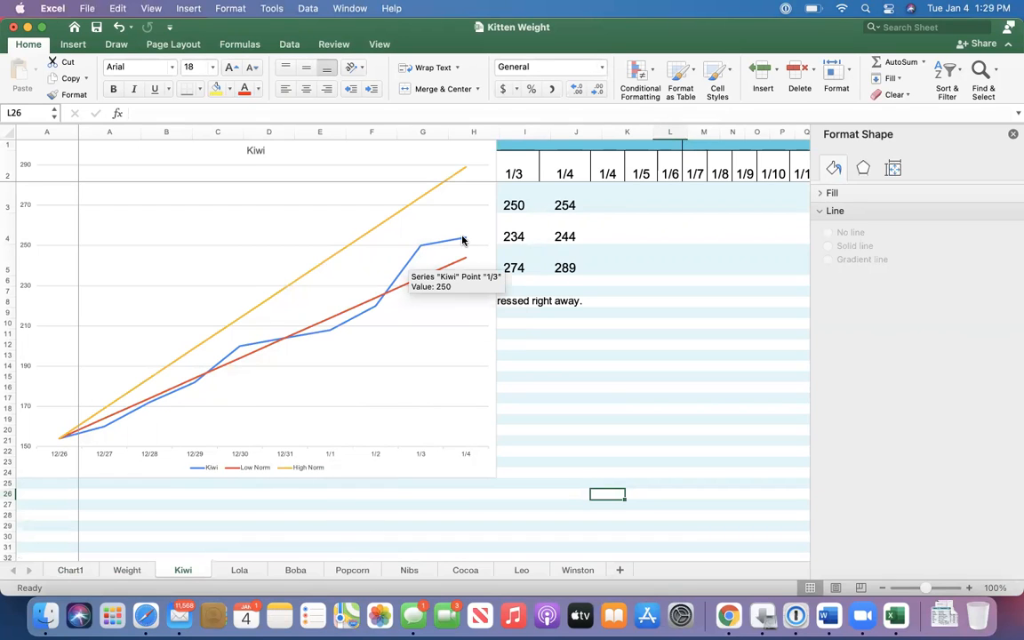
mouse_move(462, 240)
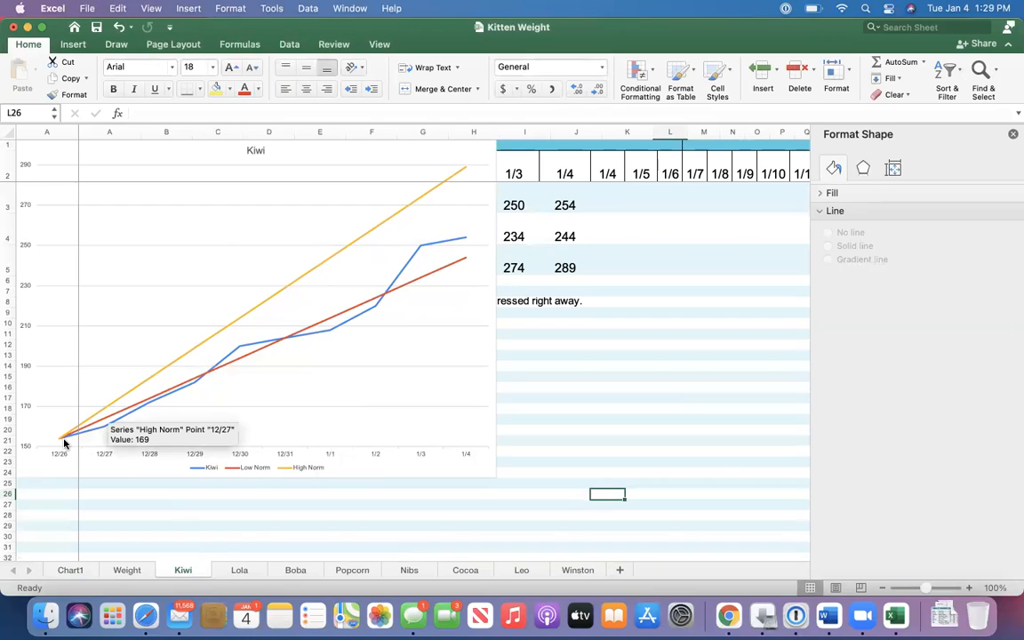
mouse_move(451, 245)
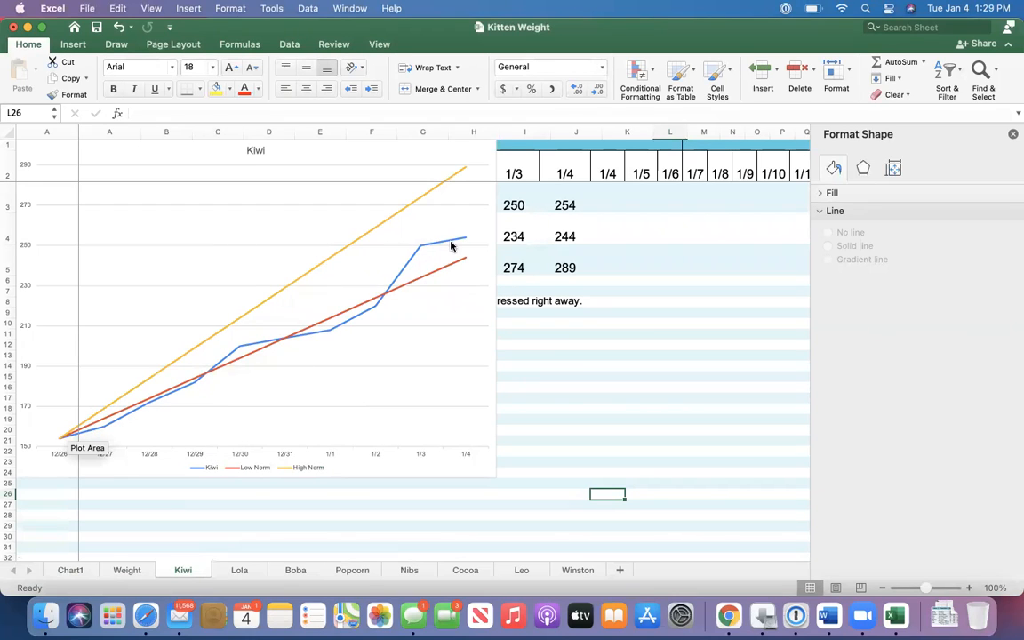
mouse_move(462, 266)
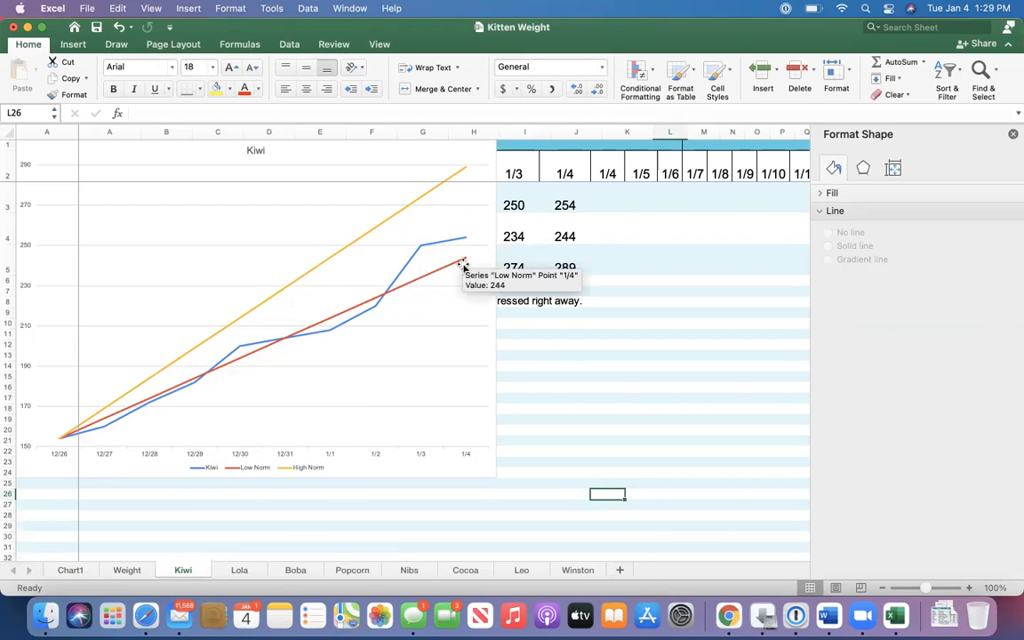
mouse_move(460, 270)
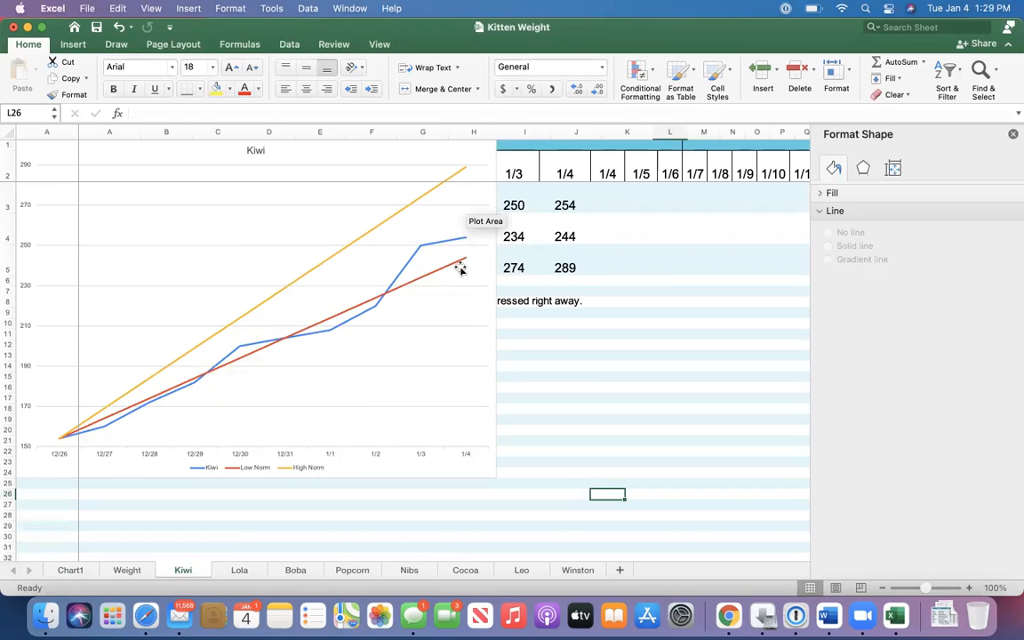
mouse_move(462, 263)
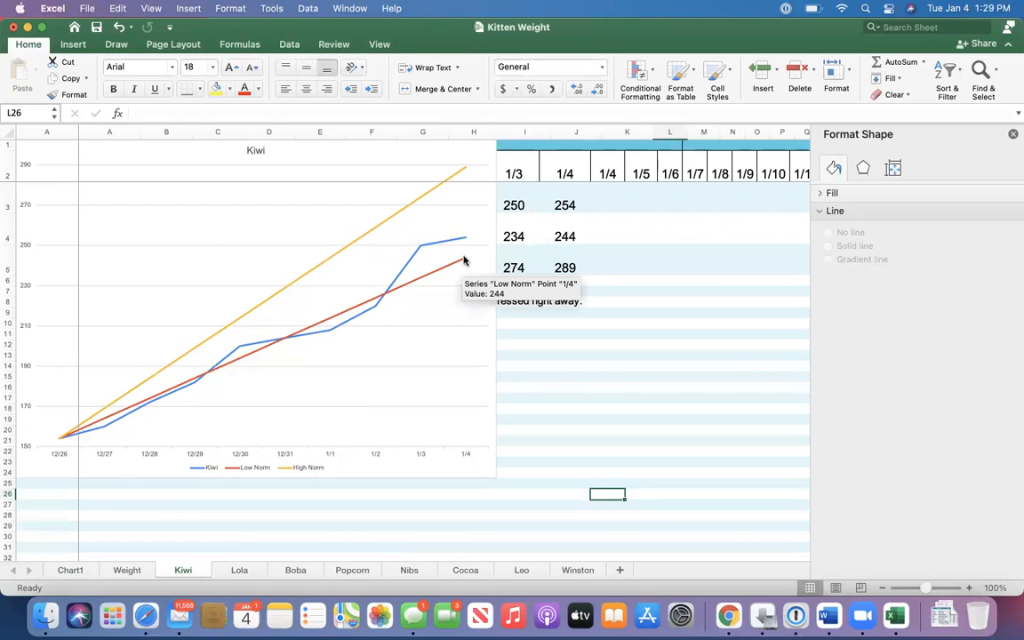
mouse_move(466, 171)
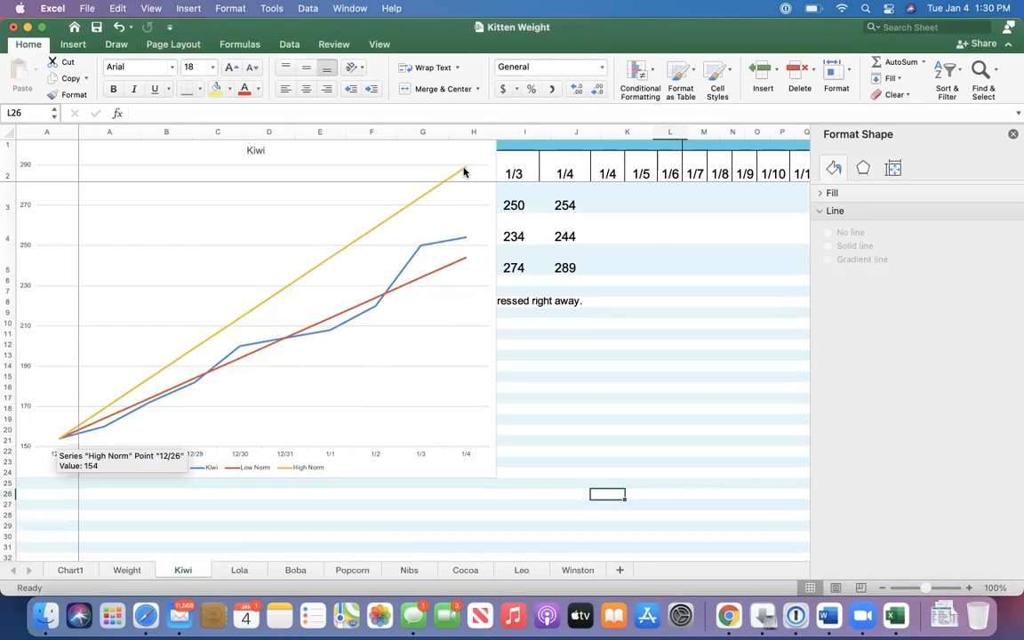
mouse_move(345, 270)
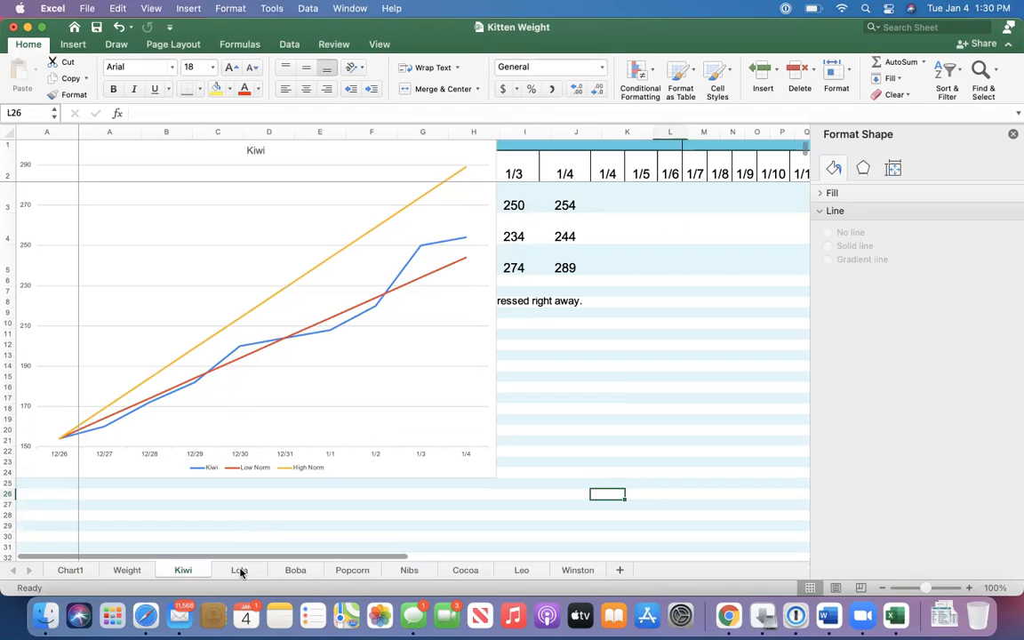
click(238, 568)
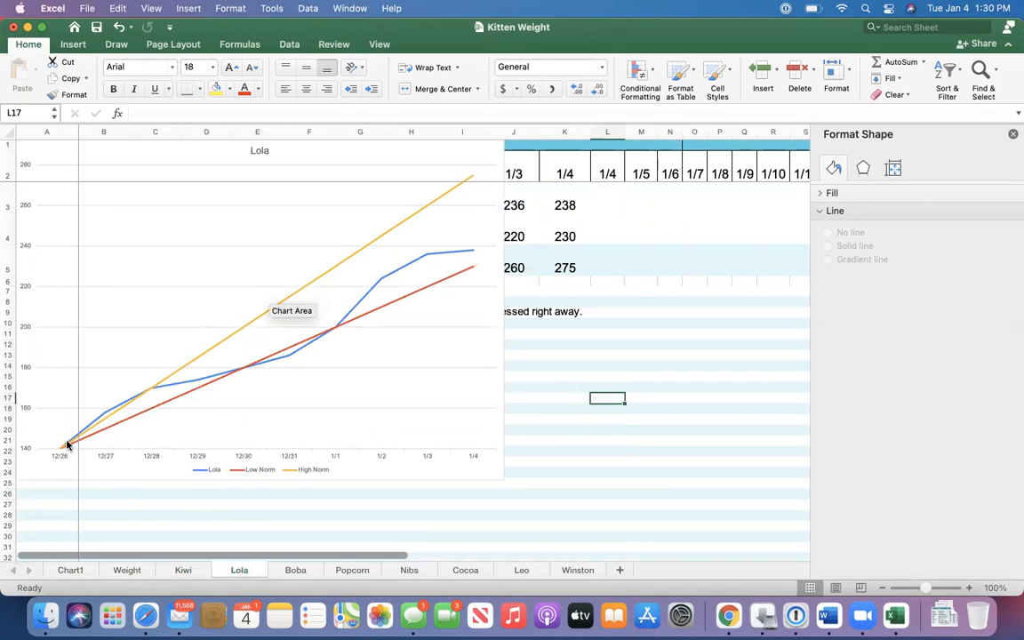
mouse_move(192, 391)
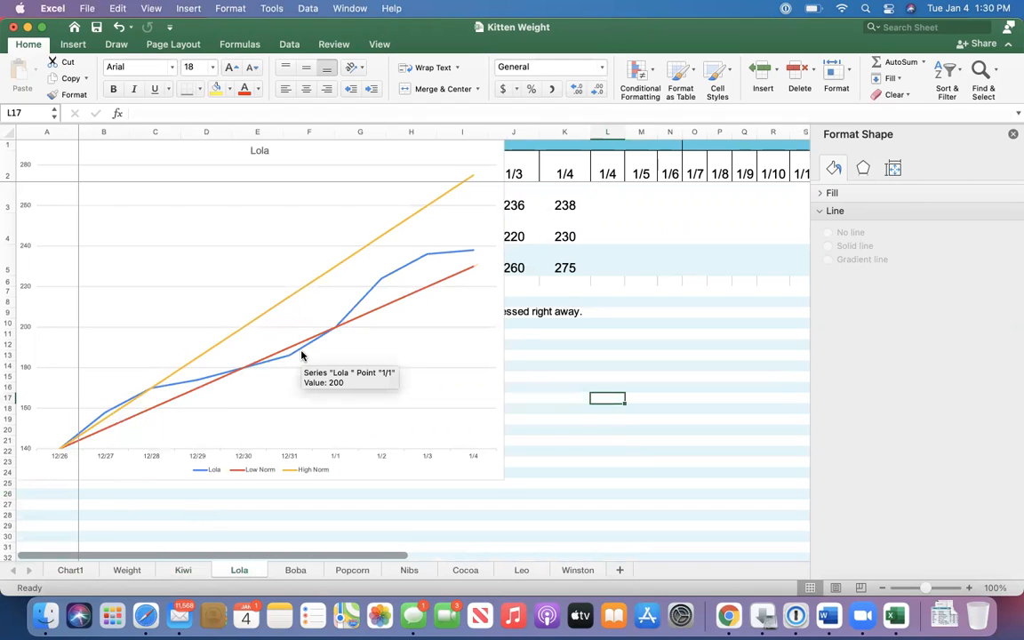
mouse_move(330, 336)
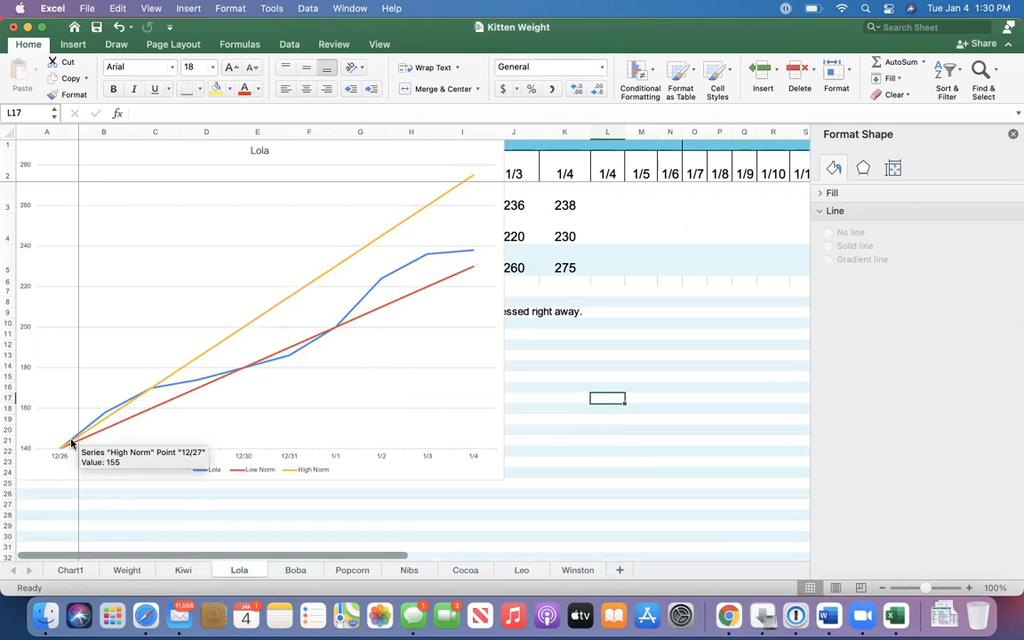
mouse_move(210, 382)
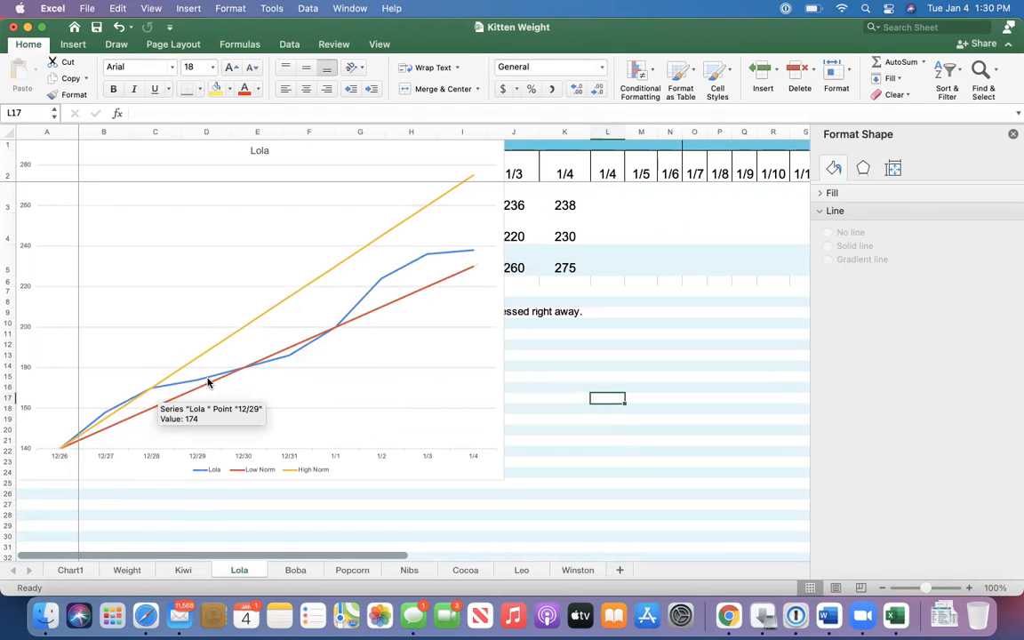
mouse_move(342, 316)
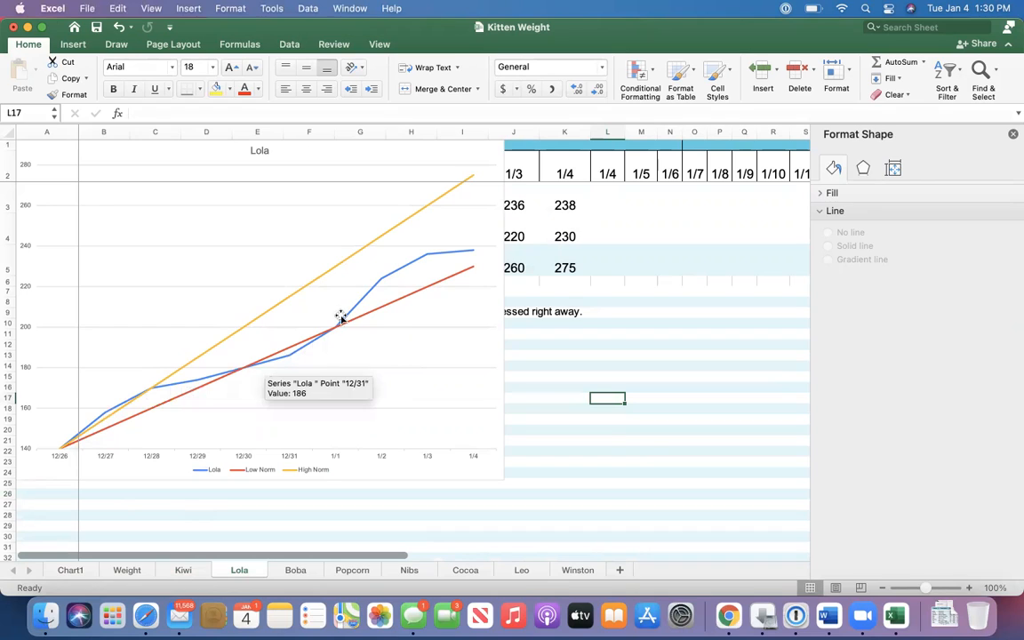
mouse_move(471, 249)
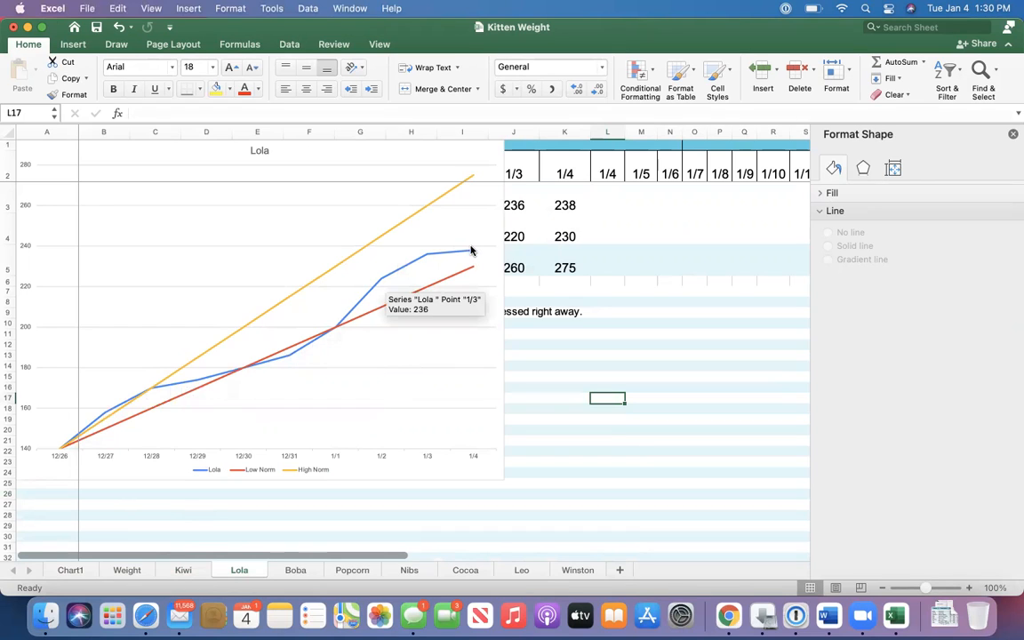
mouse_move(434, 183)
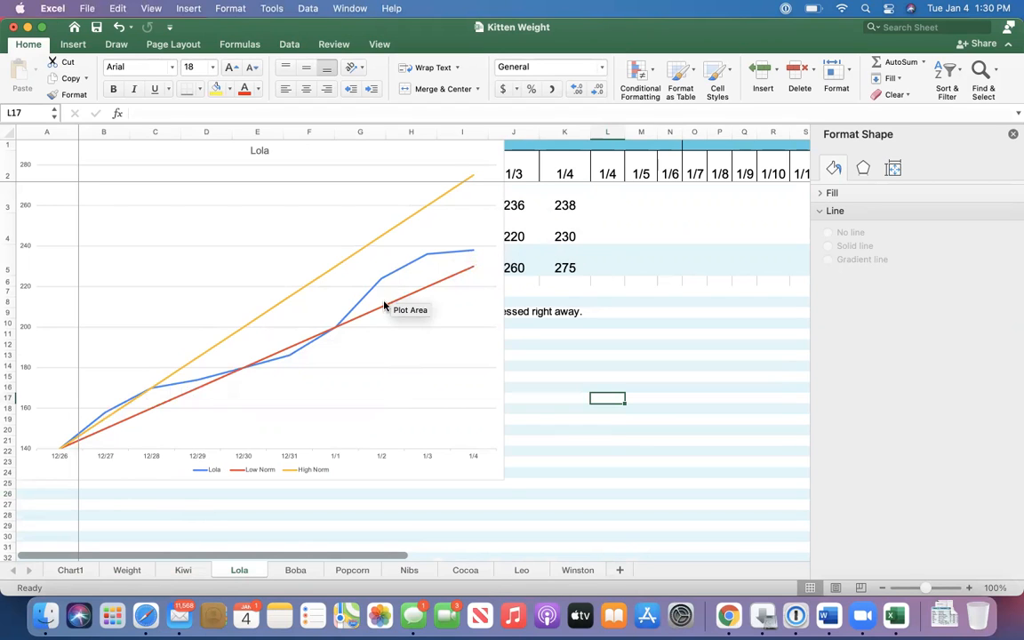
mouse_move(366, 245)
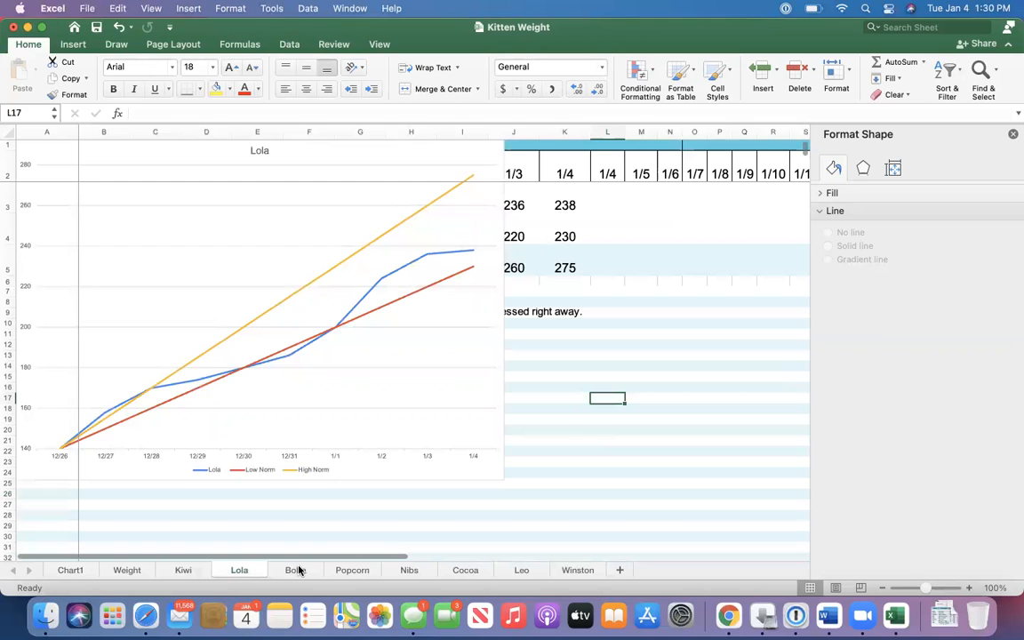
After reading Lola's chart values, switch to Boba's weight sheet
click(295, 568)
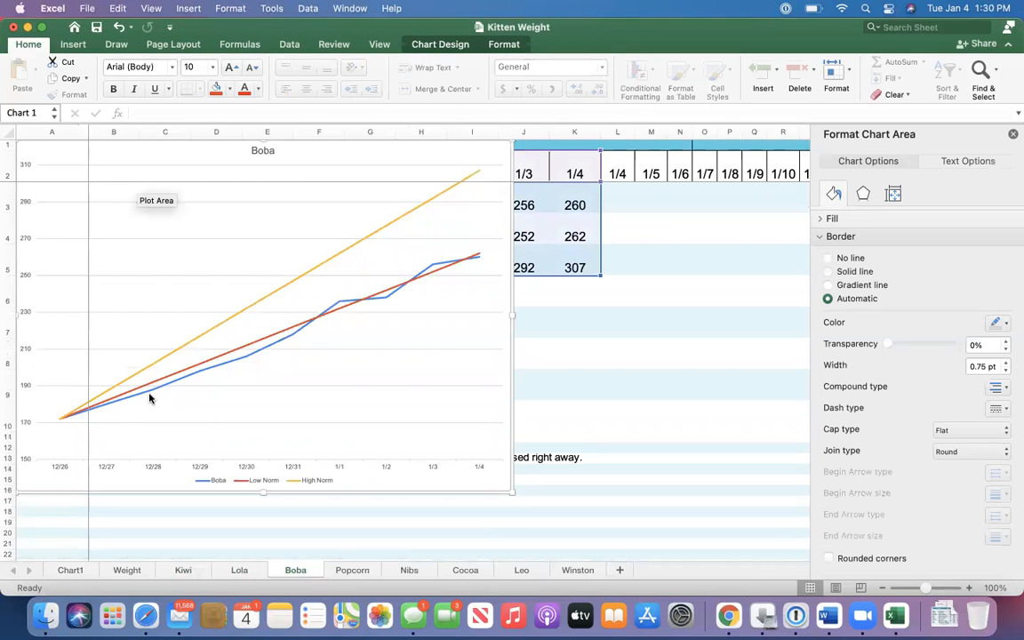
mouse_move(120, 393)
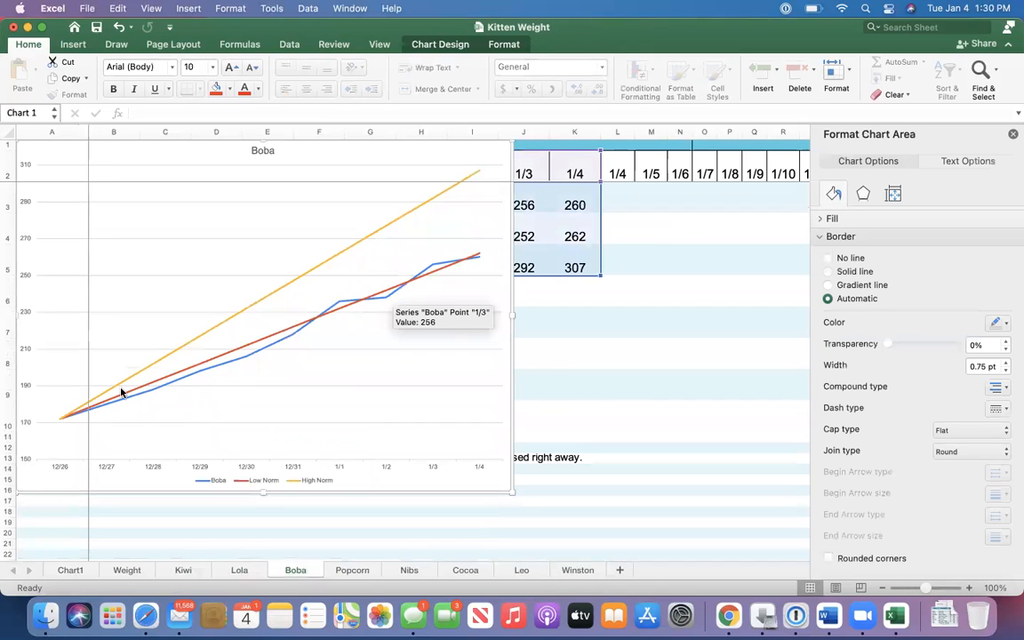
mouse_move(146, 398)
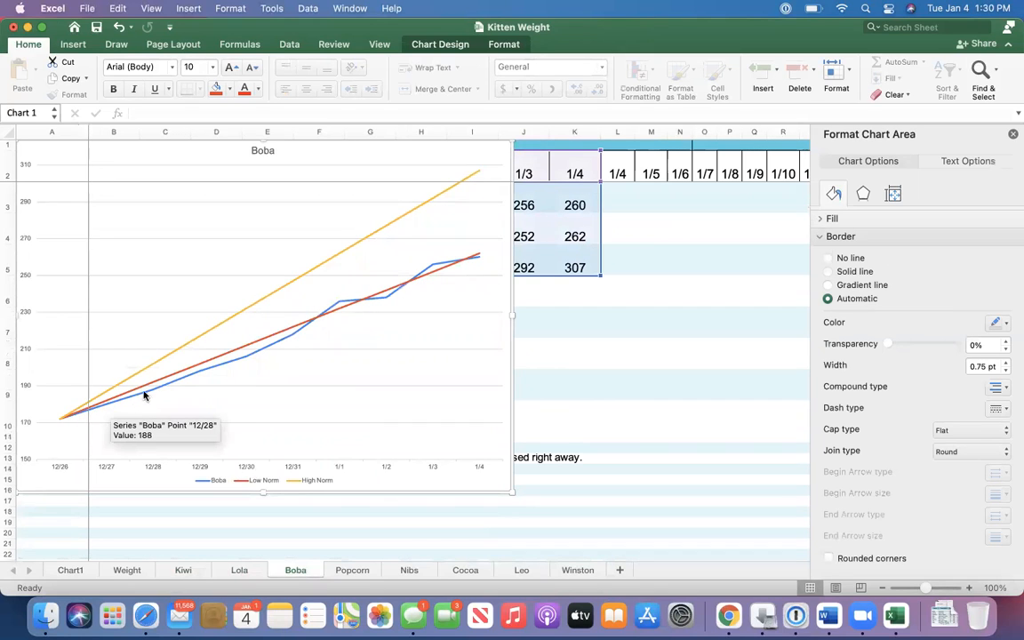
mouse_move(240, 362)
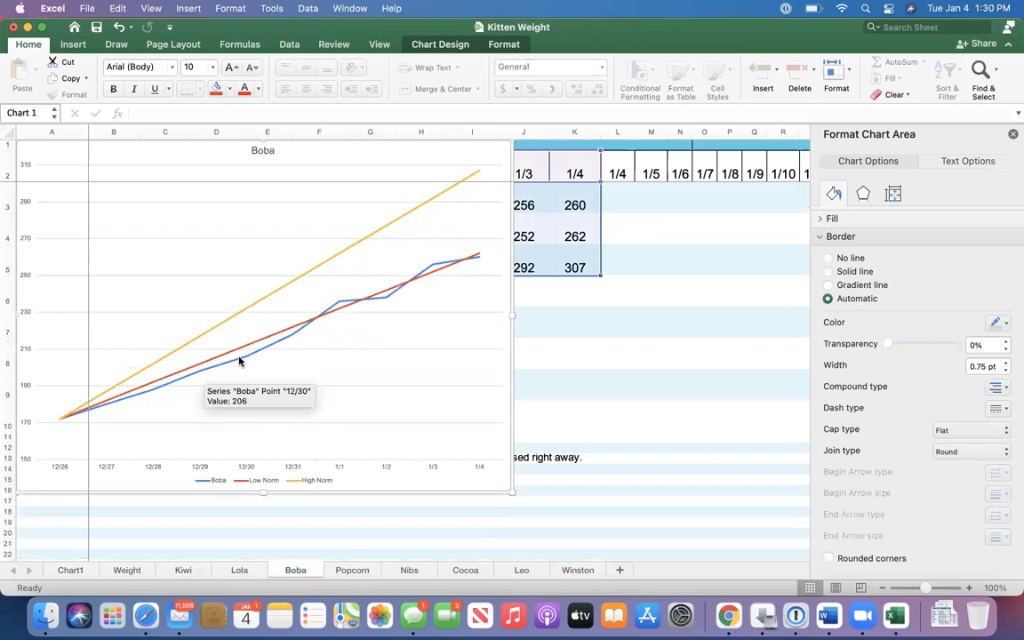
mouse_move(301, 333)
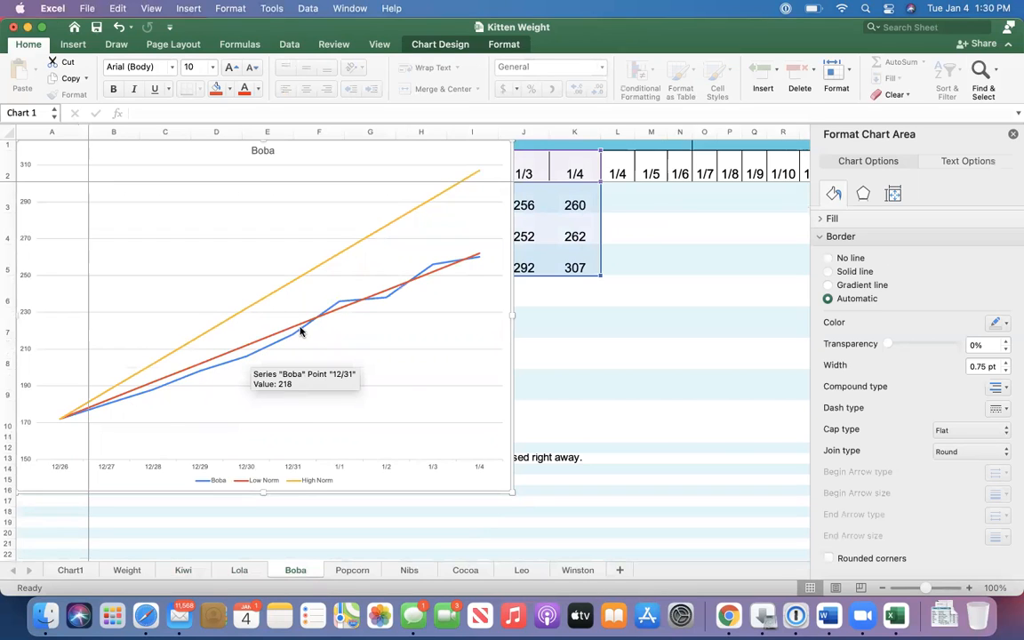
mouse_move(423, 273)
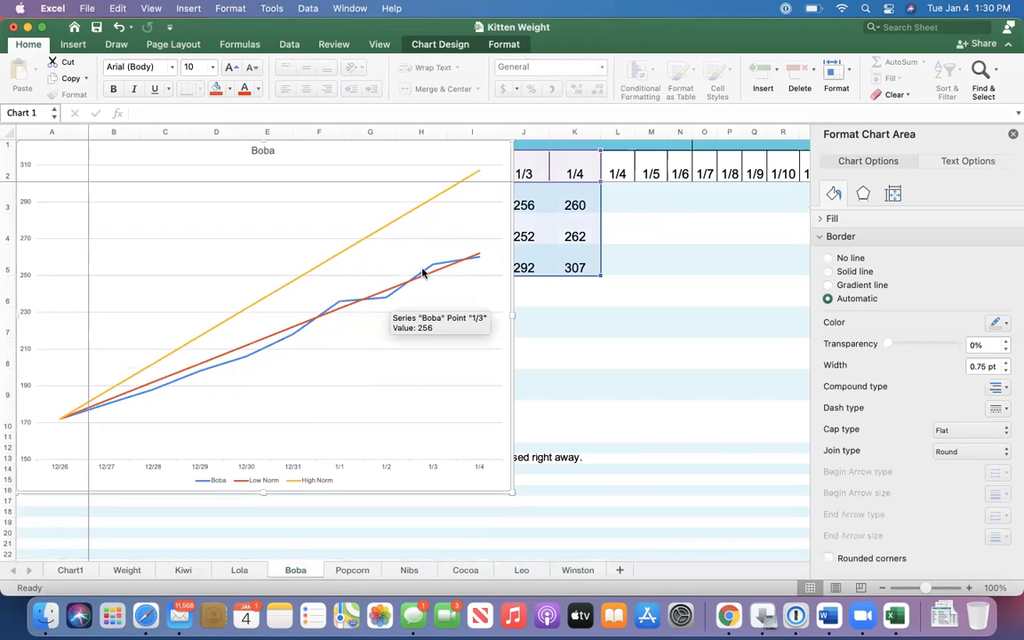
mouse_move(302, 332)
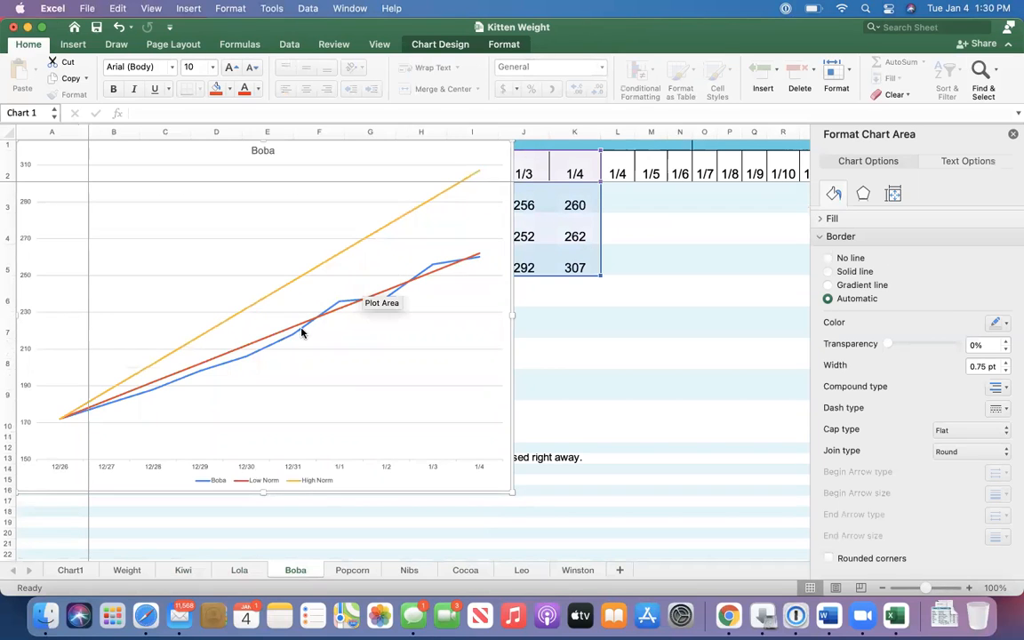
mouse_move(423, 276)
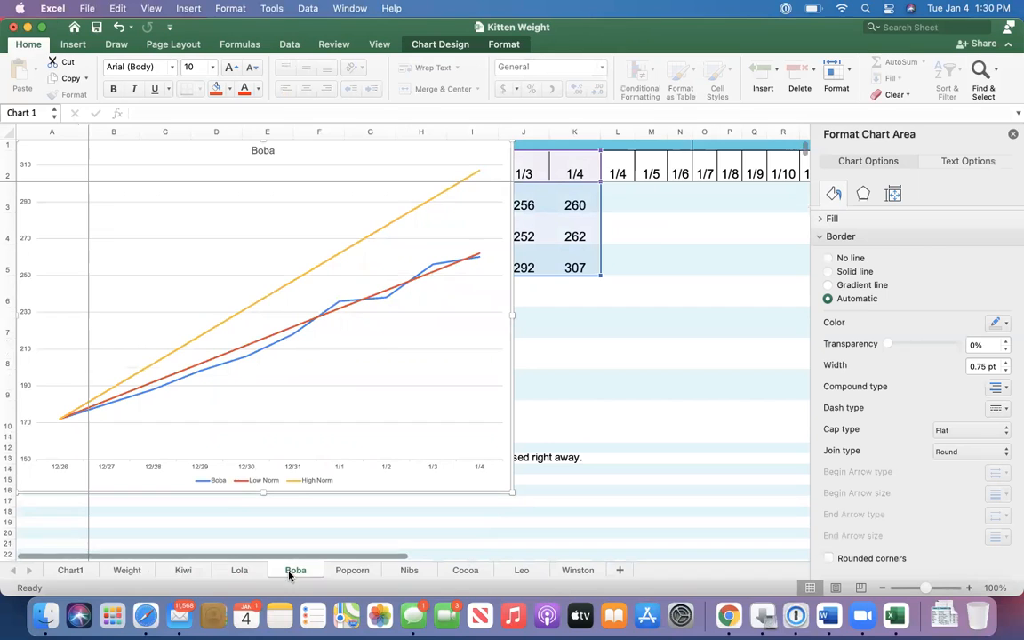
mouse_move(352, 569)
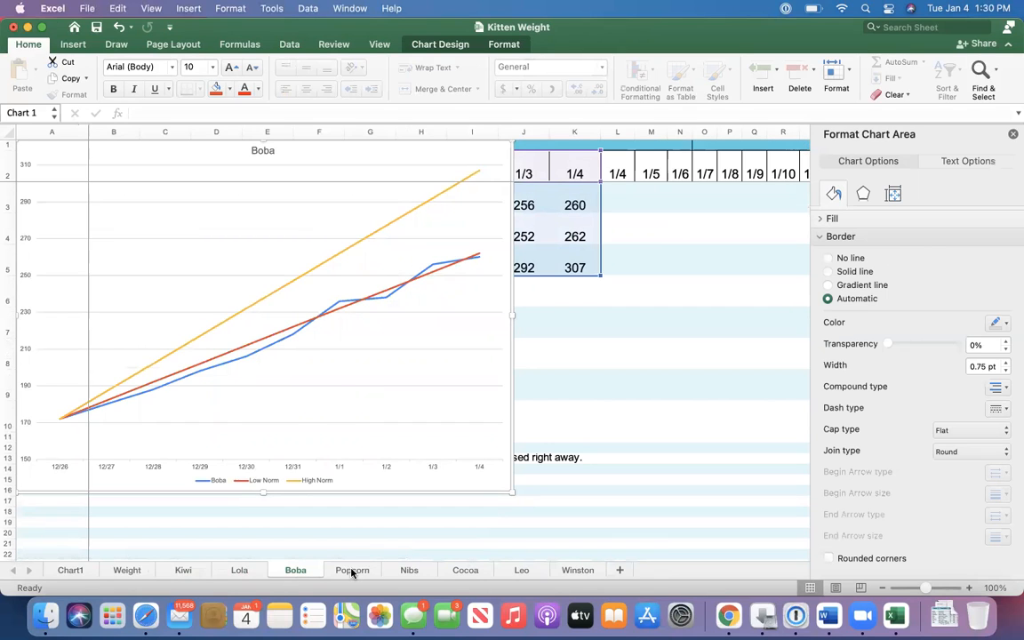
After checking Boba's curve against the norms, switch to Popcorn's weight sheet
click(351, 568)
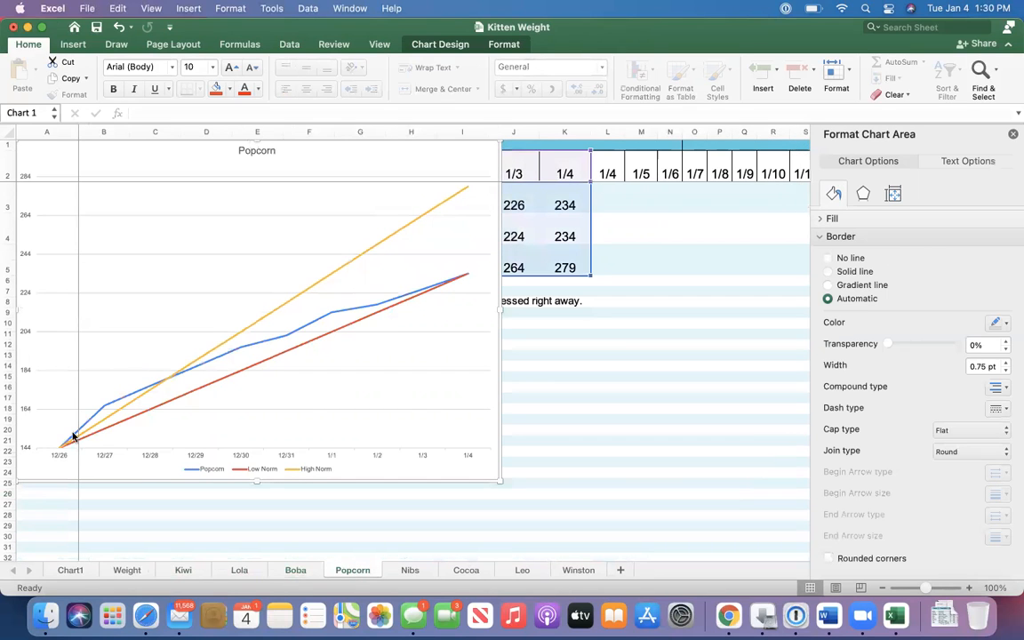
mouse_move(107, 407)
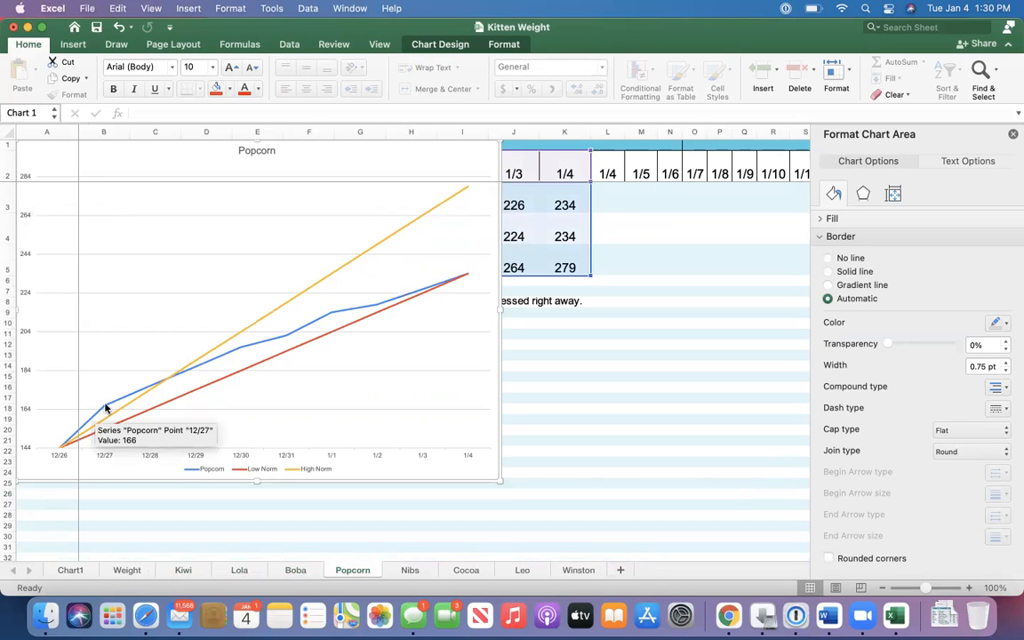
mouse_move(124, 402)
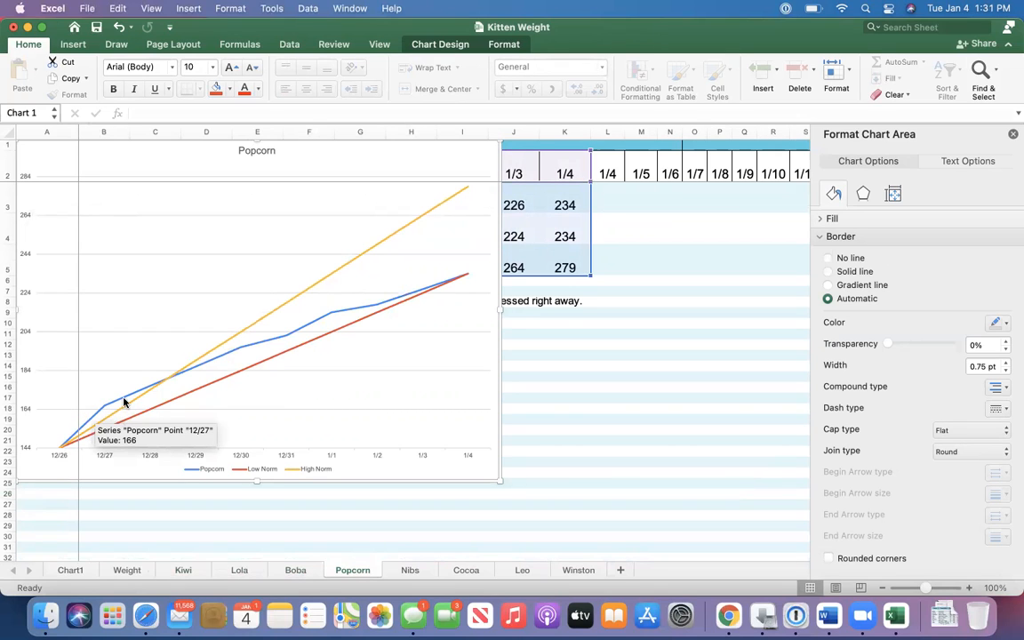
mouse_move(312, 334)
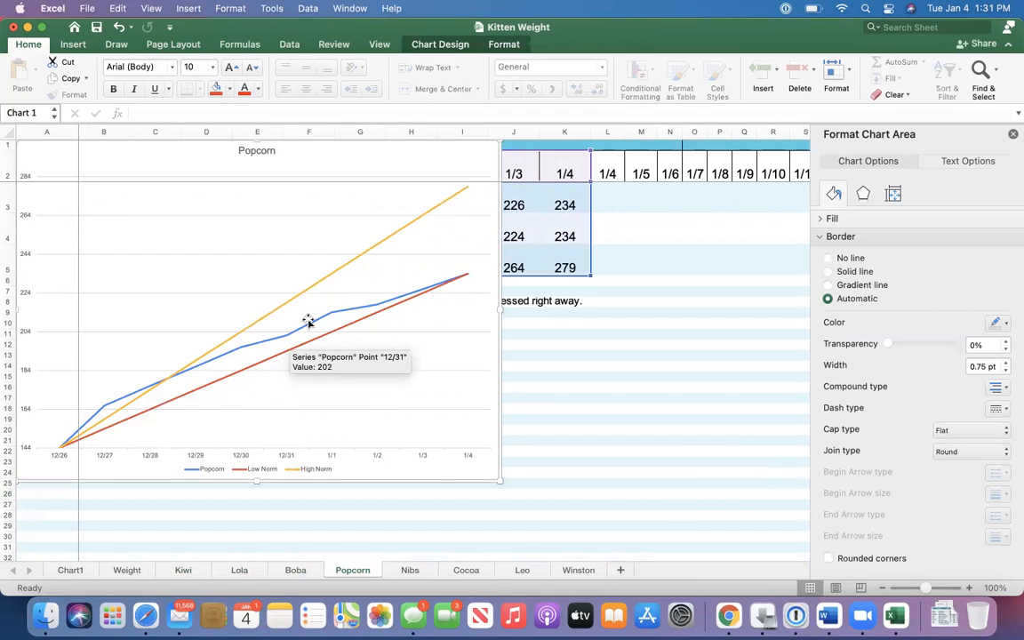
mouse_move(349, 309)
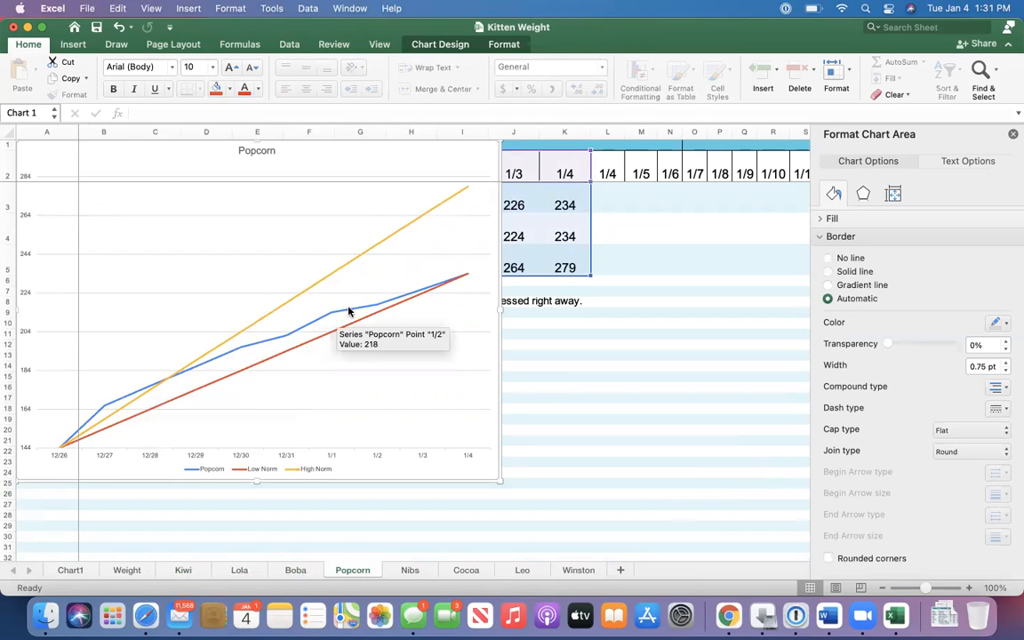
mouse_move(455, 280)
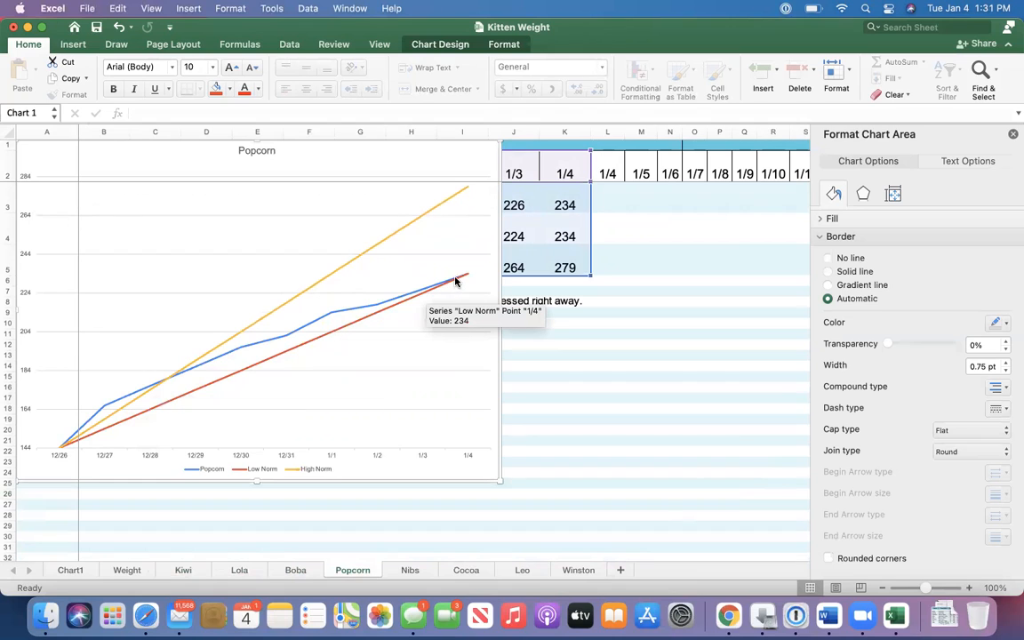
mouse_move(229, 354)
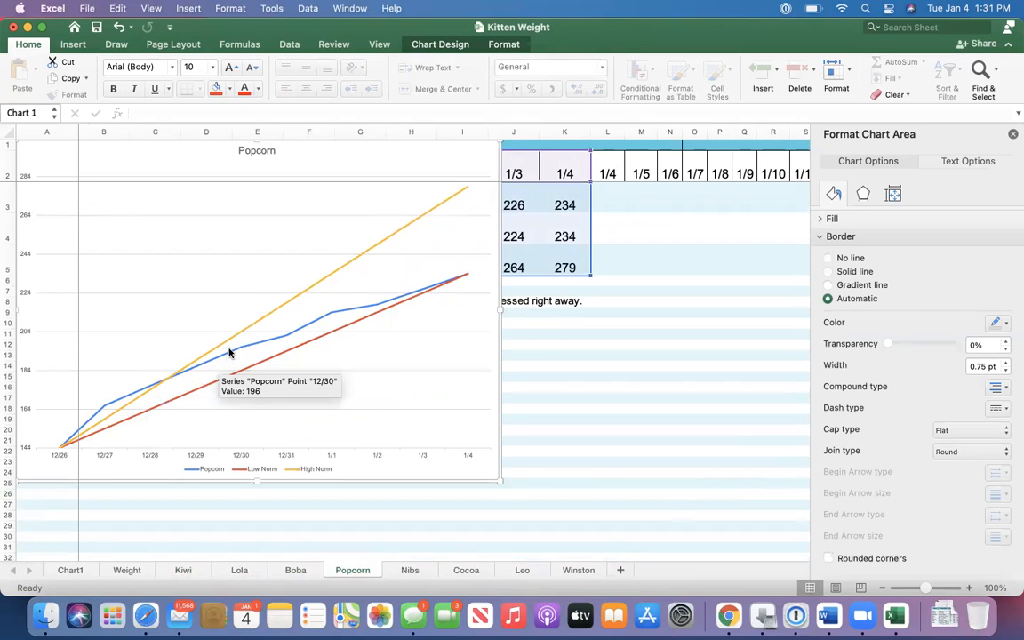
mouse_move(118, 397)
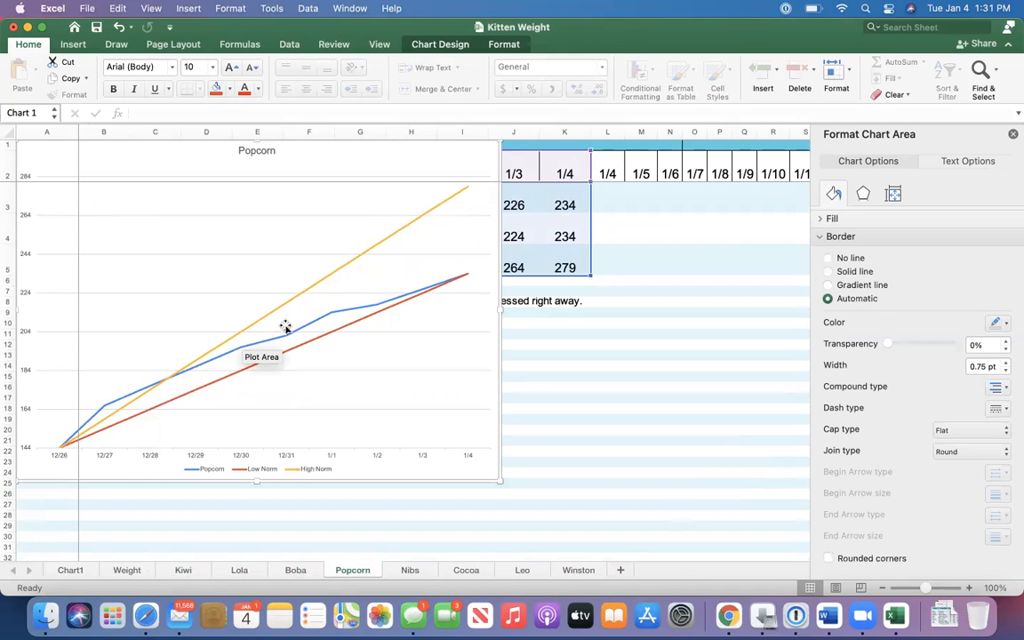
mouse_move(398, 300)
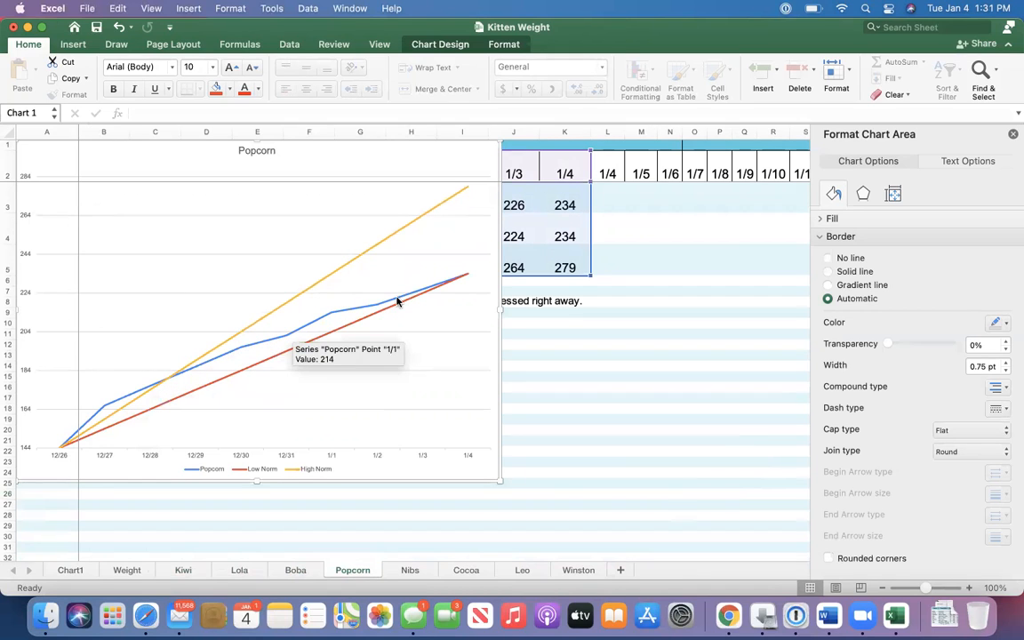
mouse_move(460, 277)
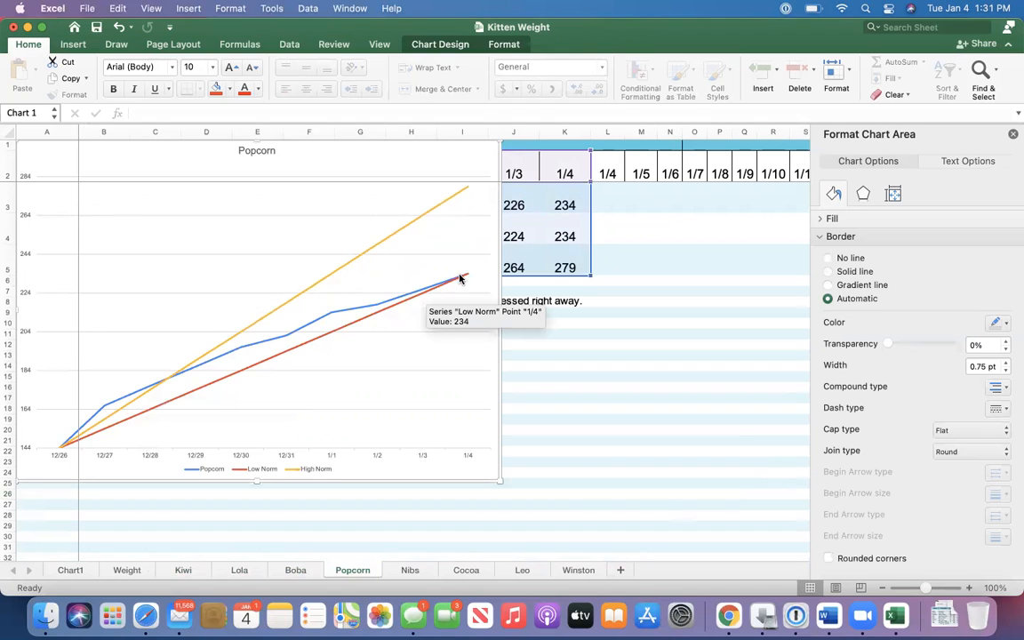
mouse_move(469, 275)
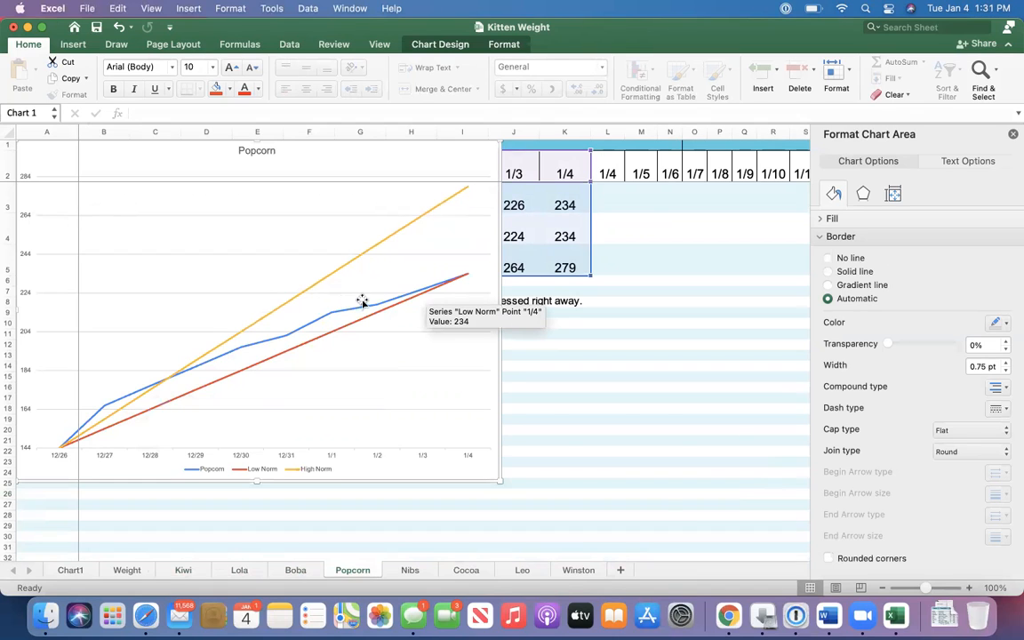
mouse_move(462, 267)
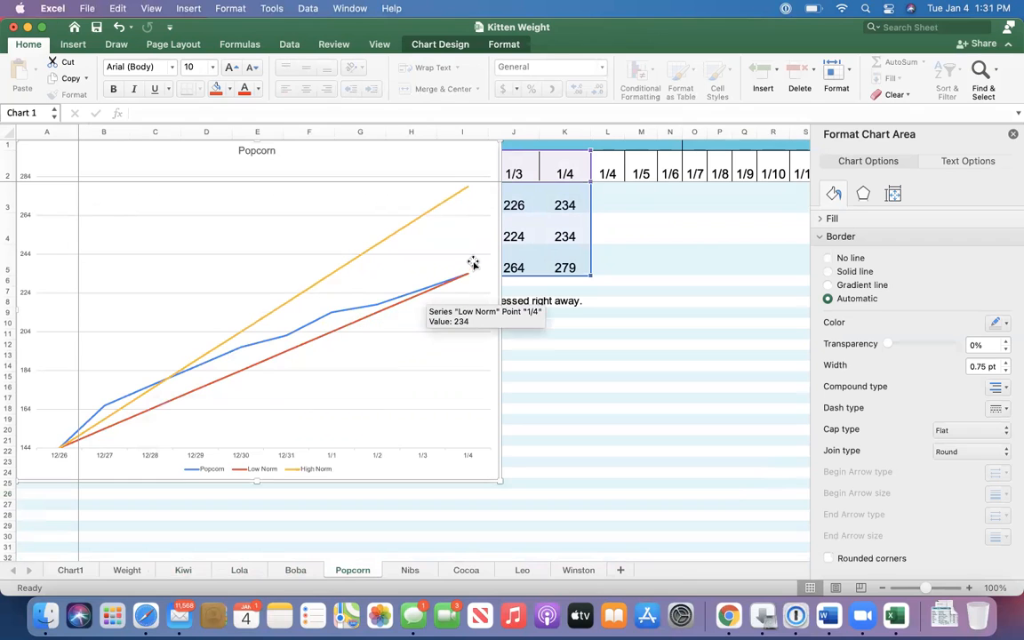
mouse_move(430, 299)
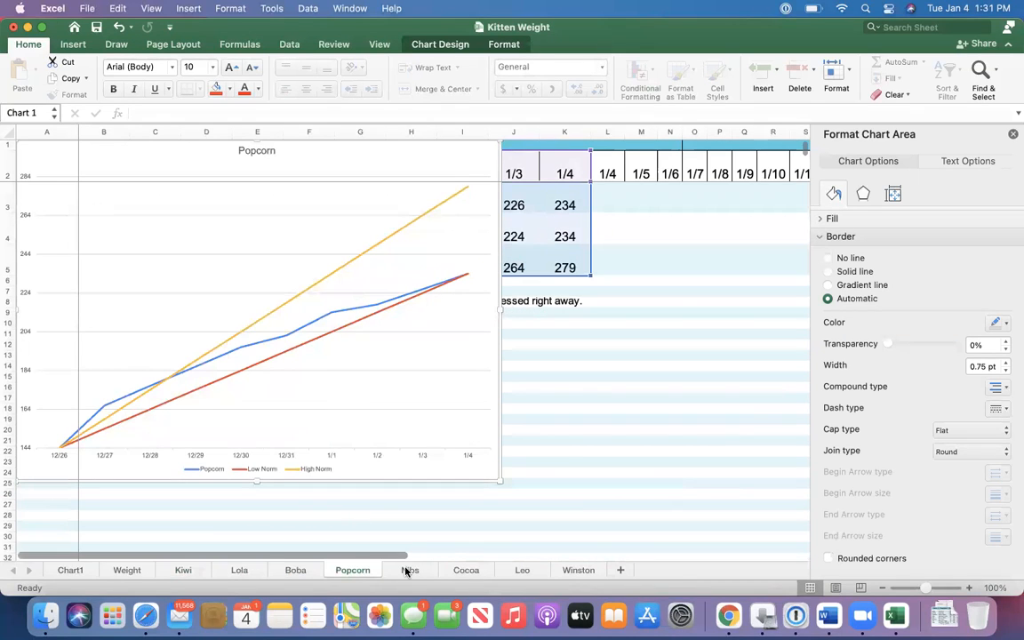
After reviewing Popcorn's chart, switch to the Nibs weight sheet
click(409, 569)
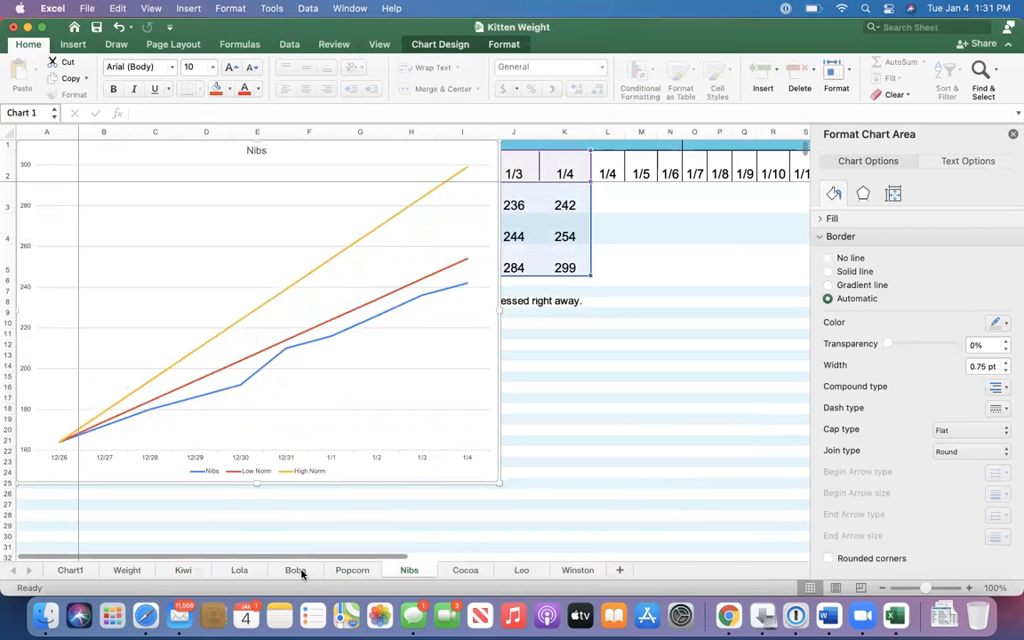
Glance back at Boba's sheet, return to Nibs's chart, then switch to Cocoa's sheet
click(295, 569)
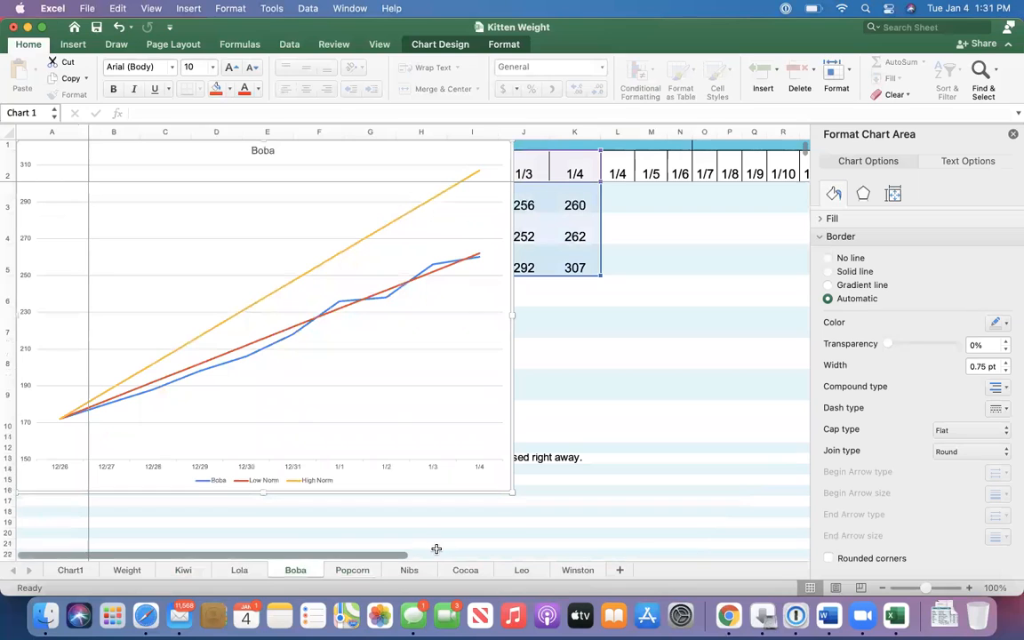
click(409, 568)
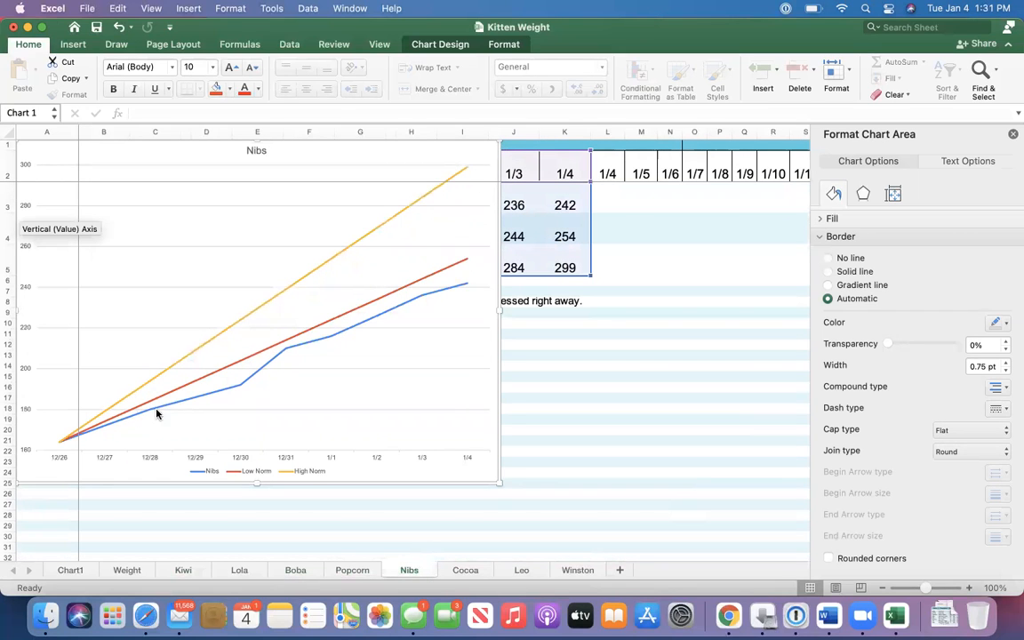
mouse_move(210, 383)
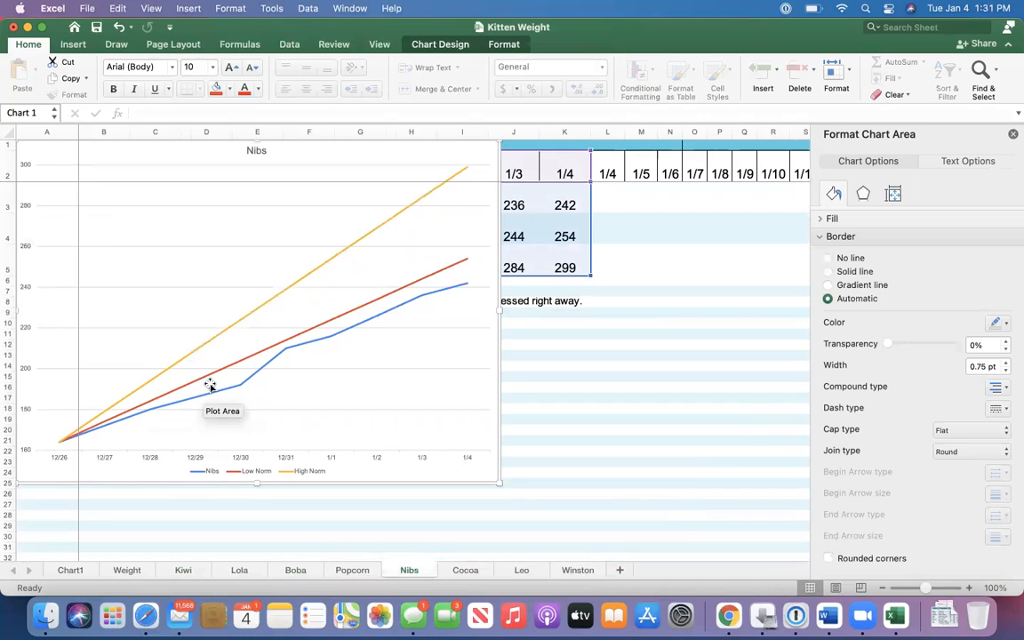
mouse_move(214, 373)
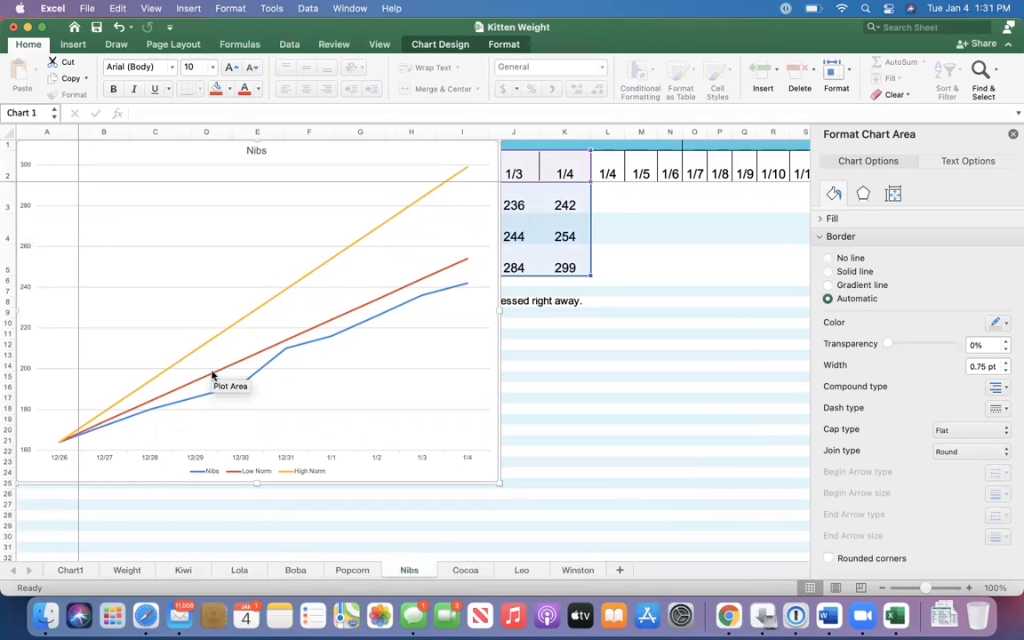
mouse_move(260, 359)
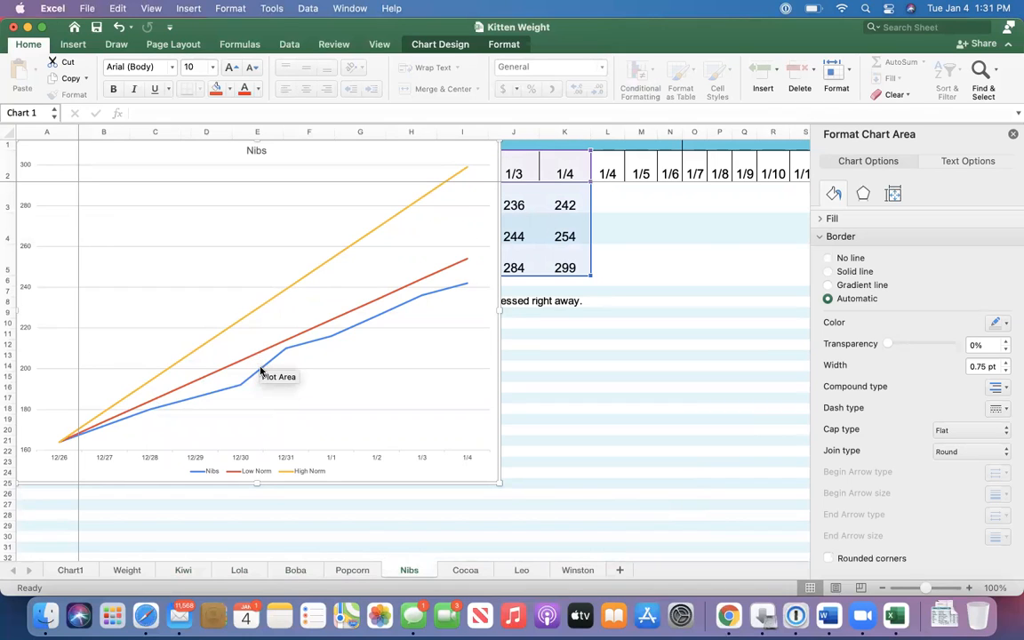
mouse_move(365, 326)
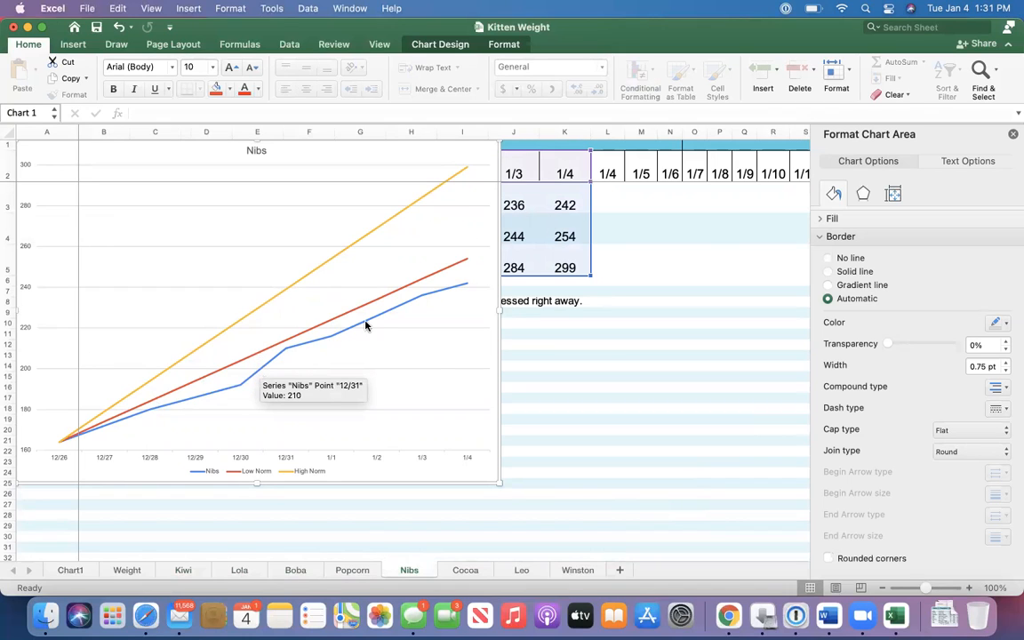
mouse_move(459, 286)
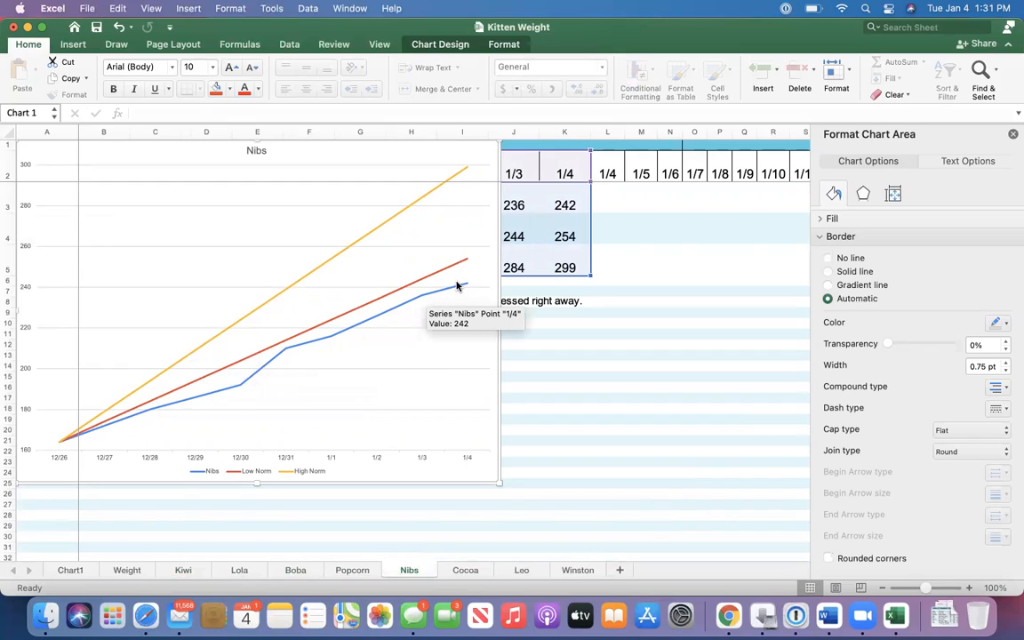
mouse_move(462, 284)
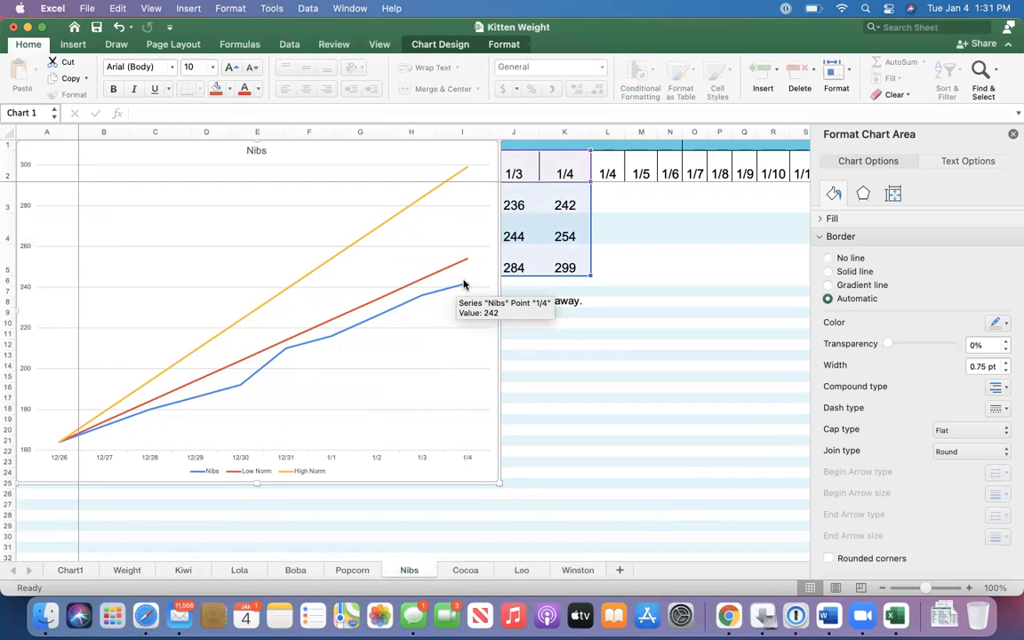
mouse_move(86, 435)
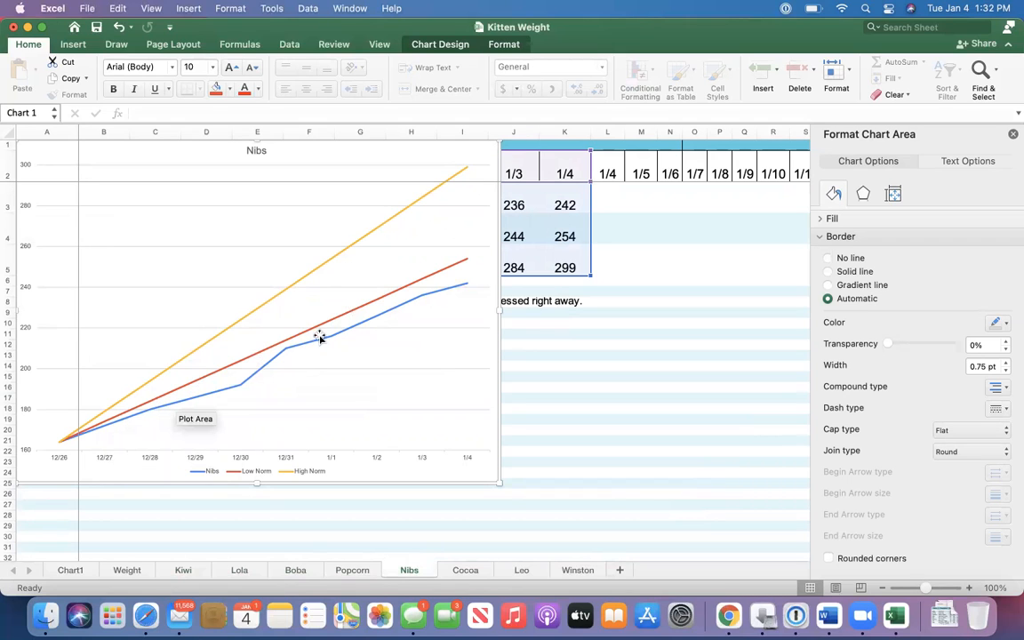
mouse_move(357, 311)
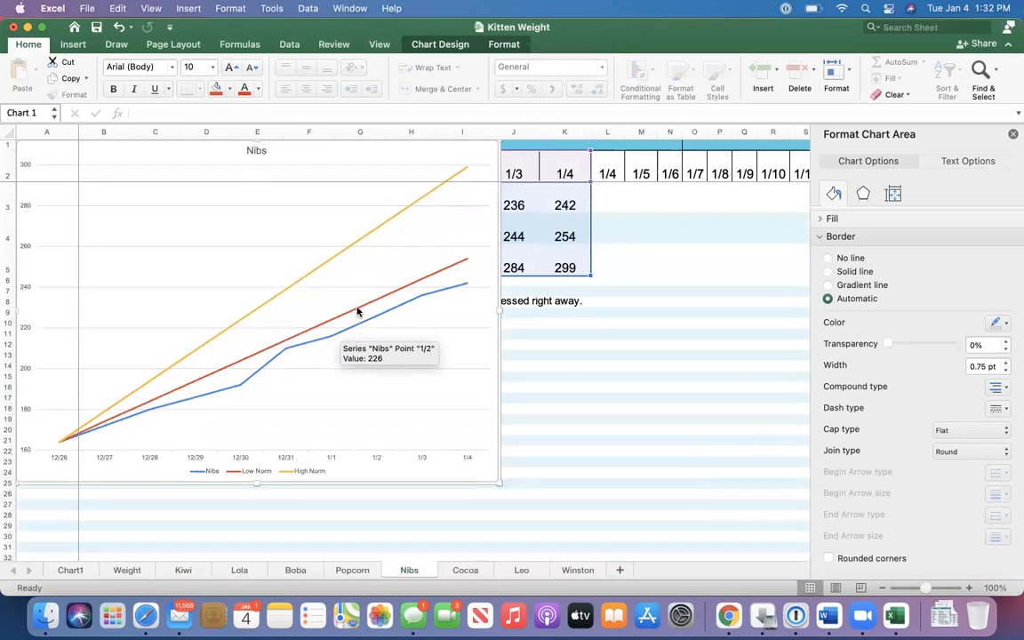
mouse_move(458, 264)
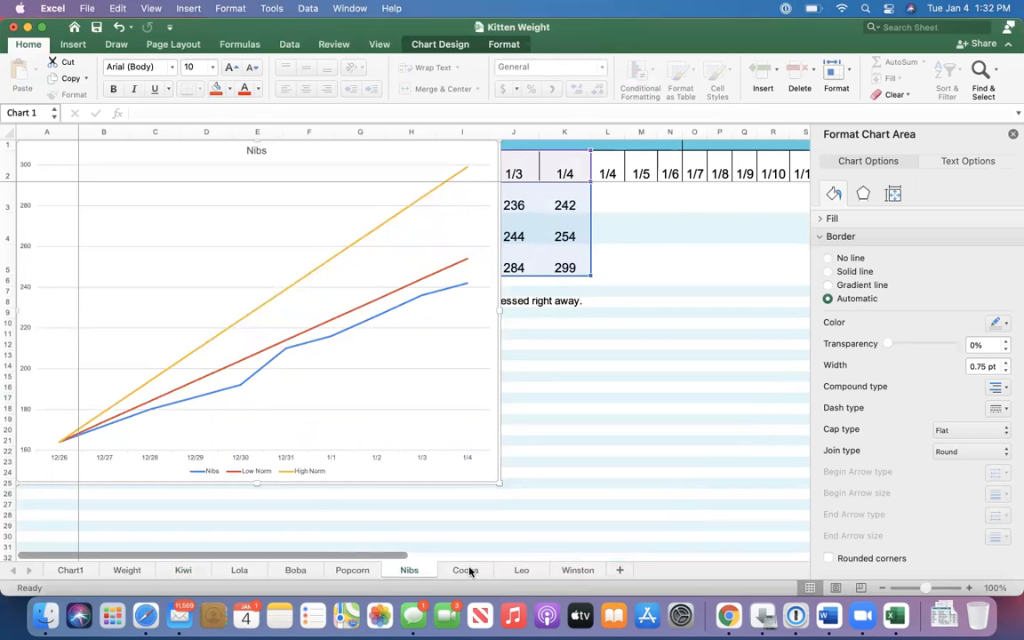
click(466, 568)
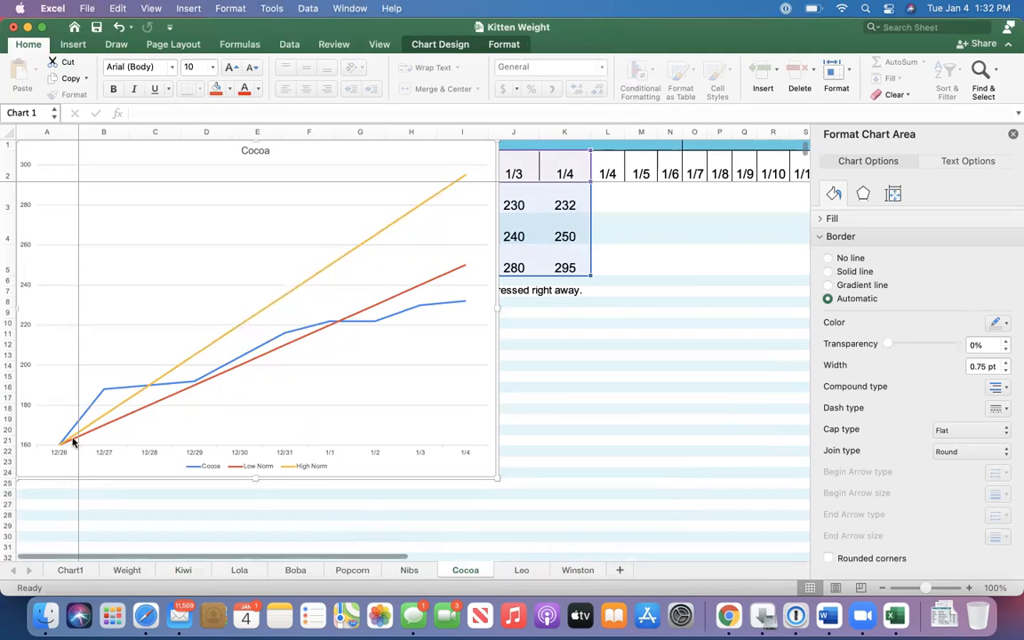
mouse_move(140, 402)
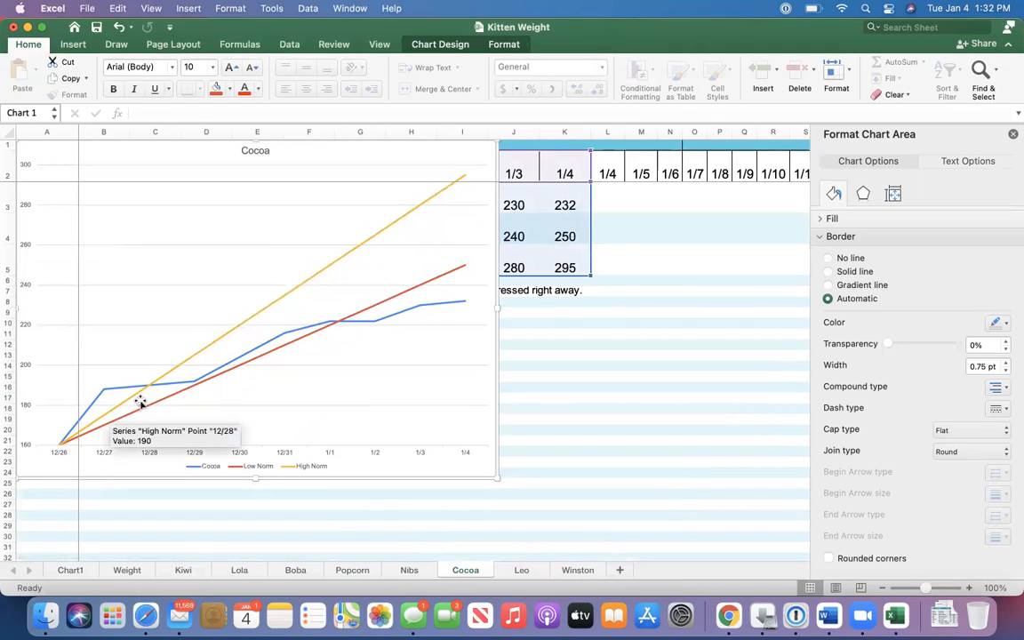
mouse_move(185, 372)
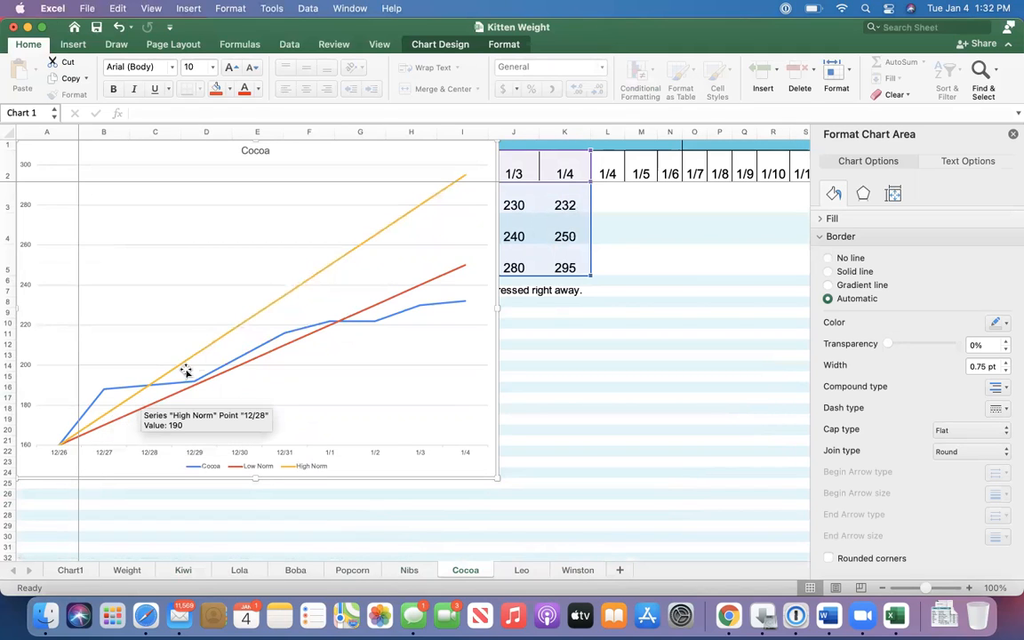
mouse_move(430, 209)
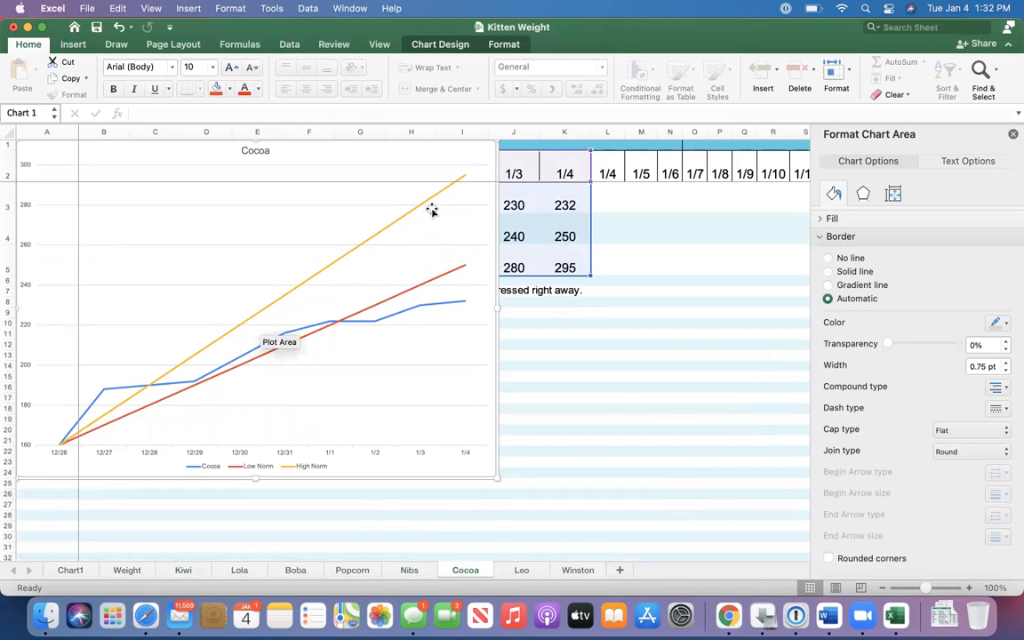
mouse_move(462, 267)
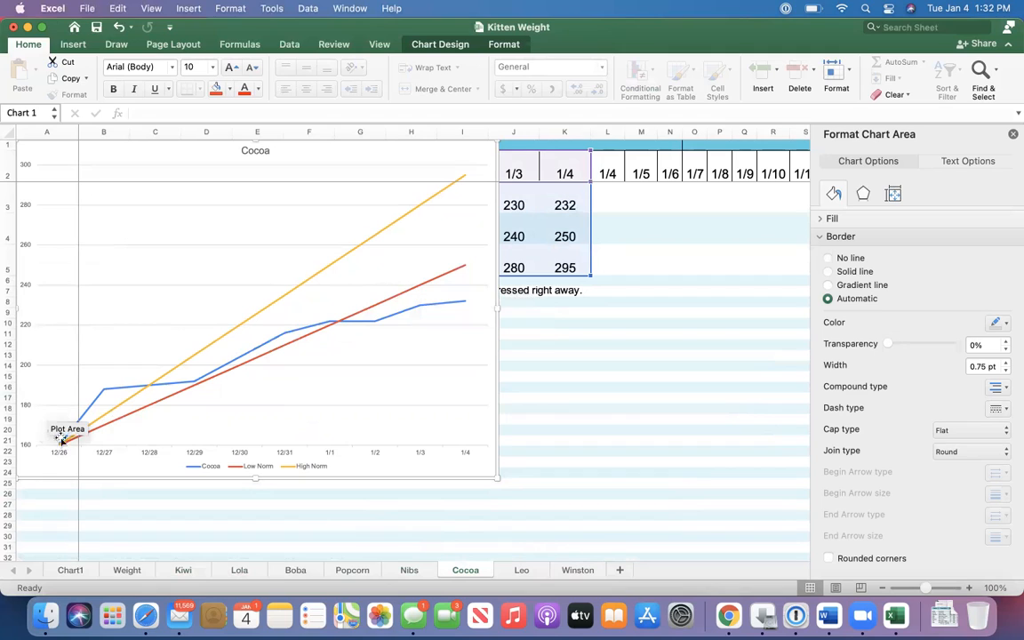
mouse_move(162, 391)
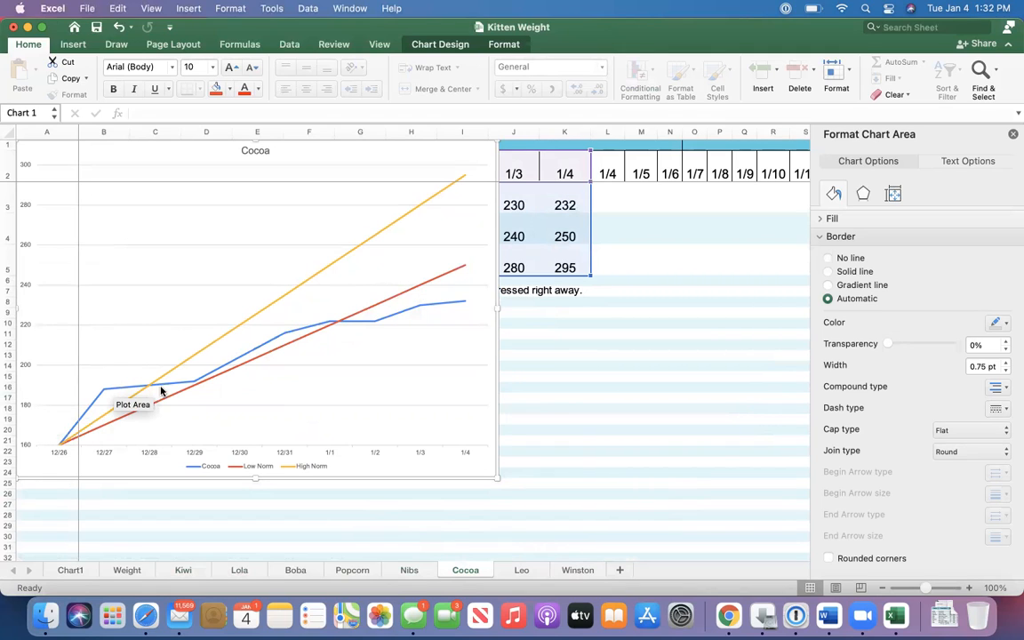
mouse_move(278, 341)
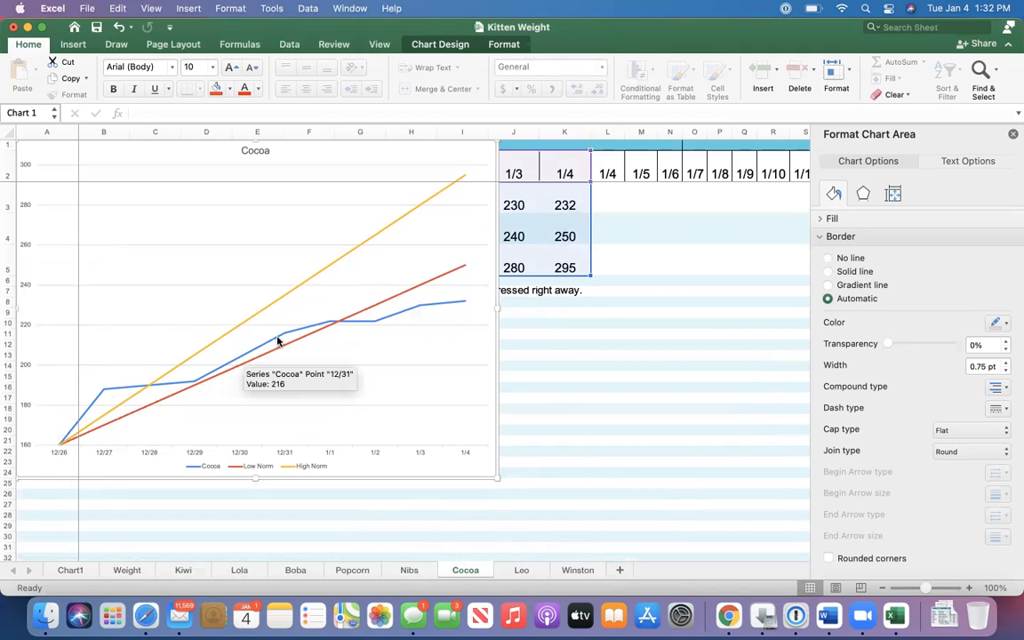
mouse_move(359, 324)
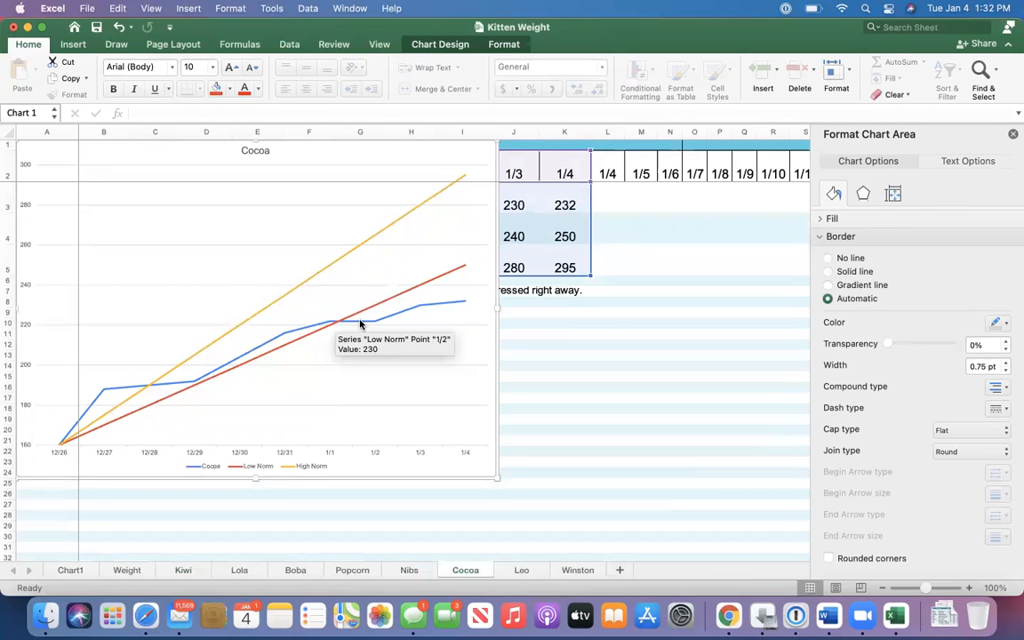
mouse_move(477, 298)
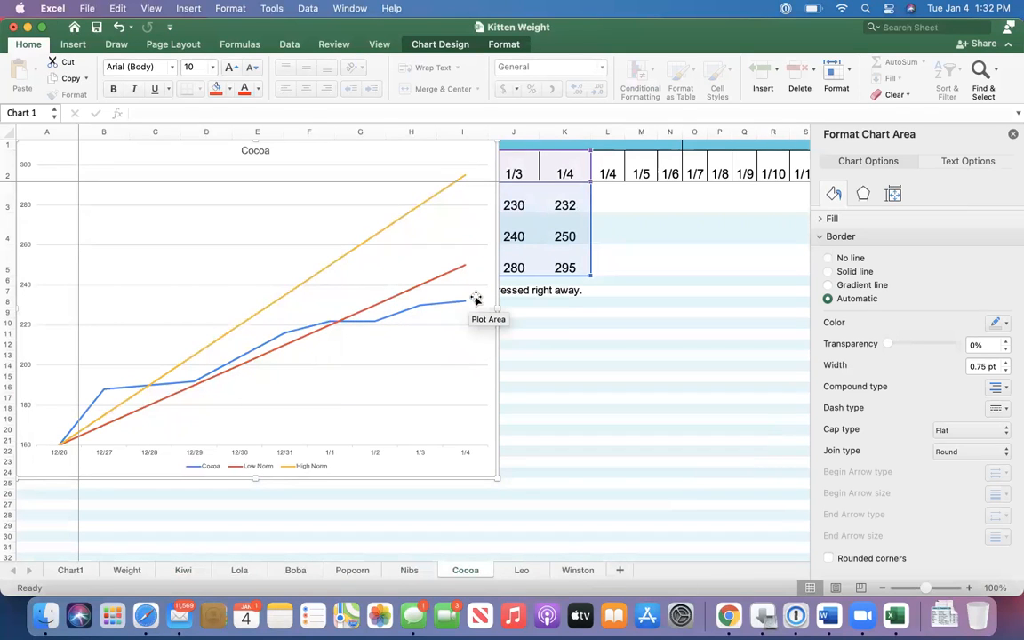
mouse_move(387, 313)
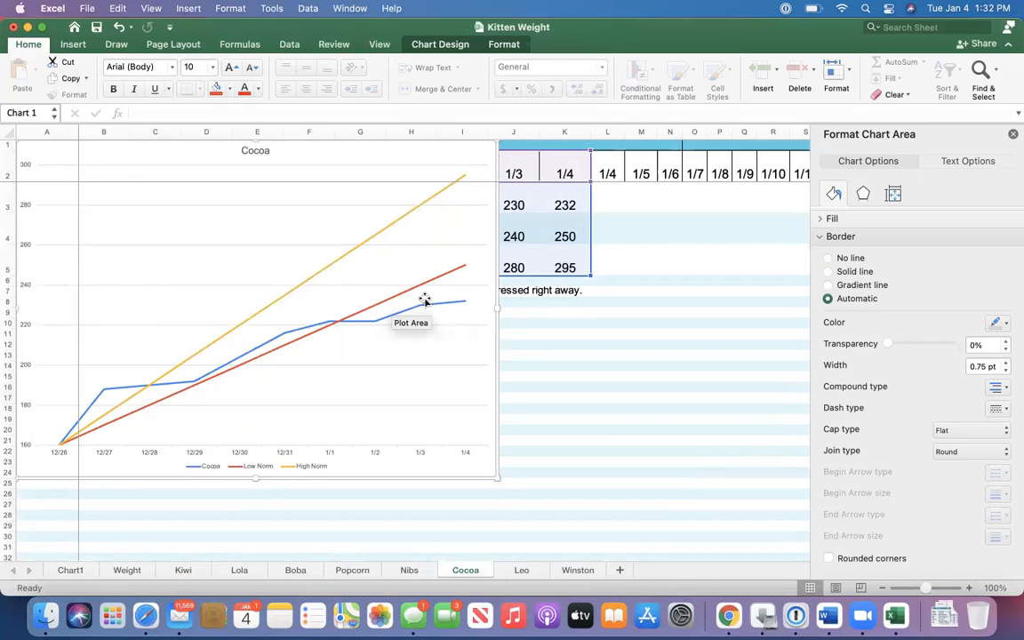
mouse_move(455, 293)
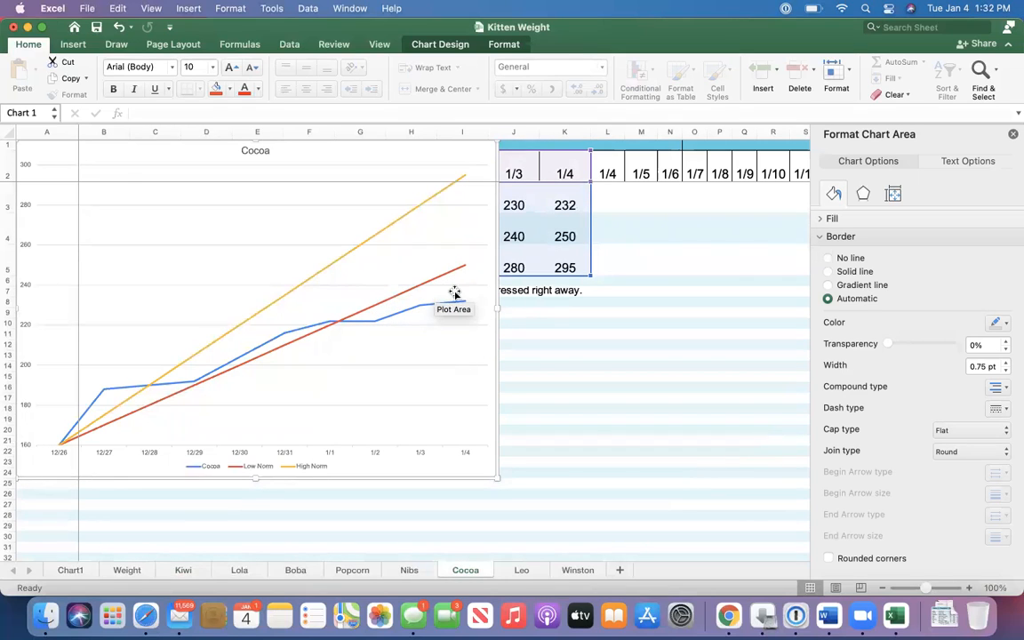
mouse_move(146, 367)
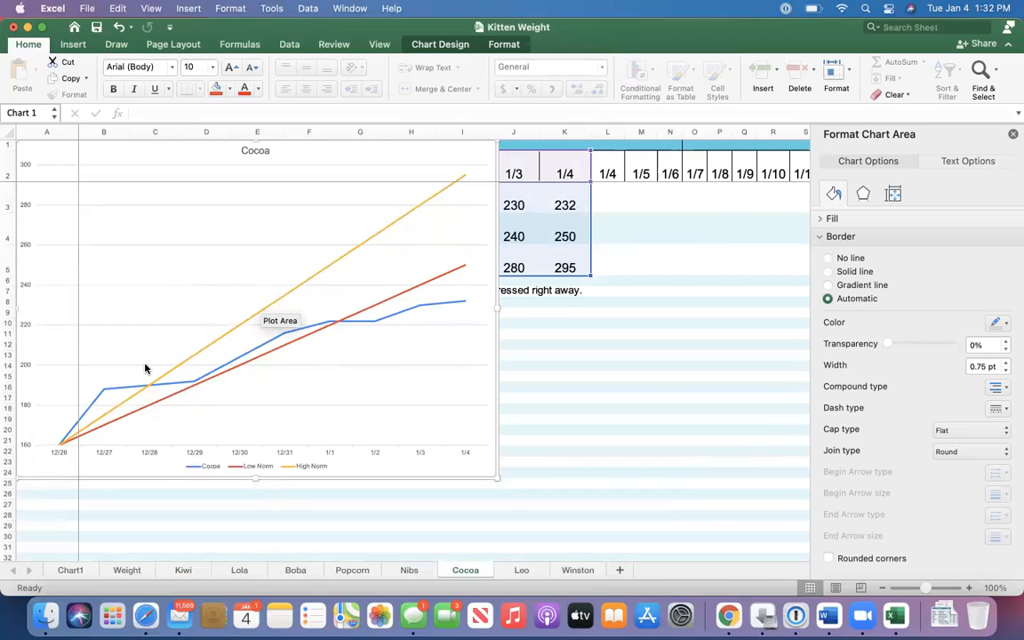
mouse_move(107, 391)
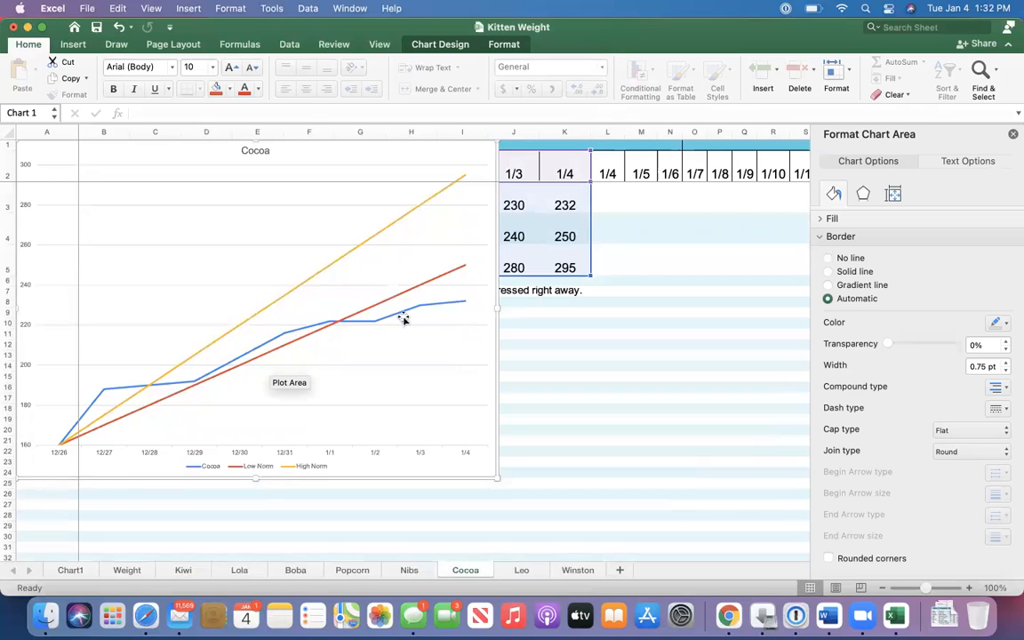
mouse_move(124, 389)
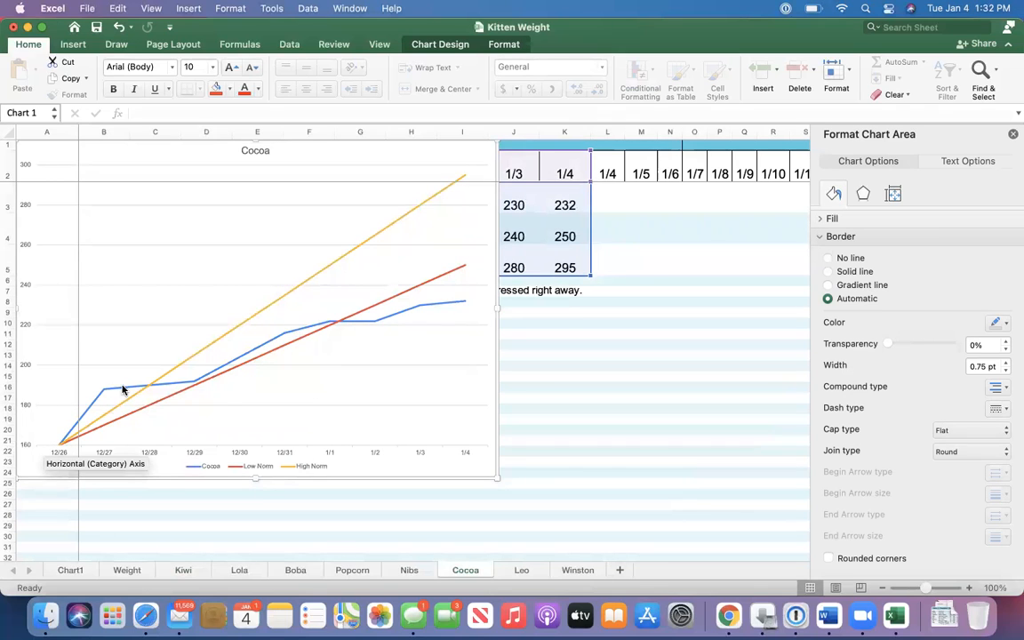
mouse_move(60, 440)
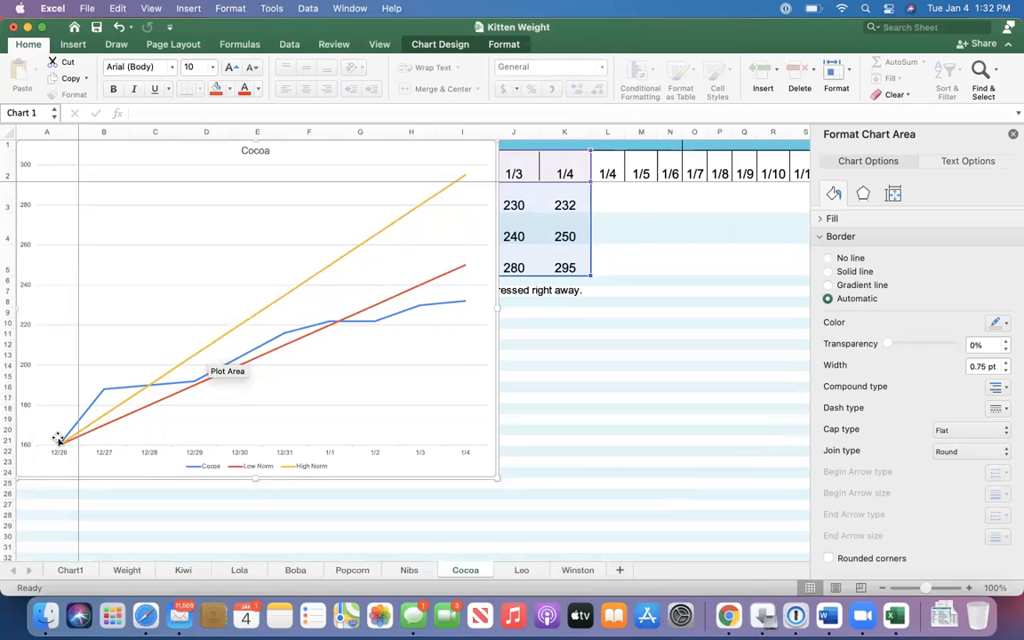
mouse_move(327, 329)
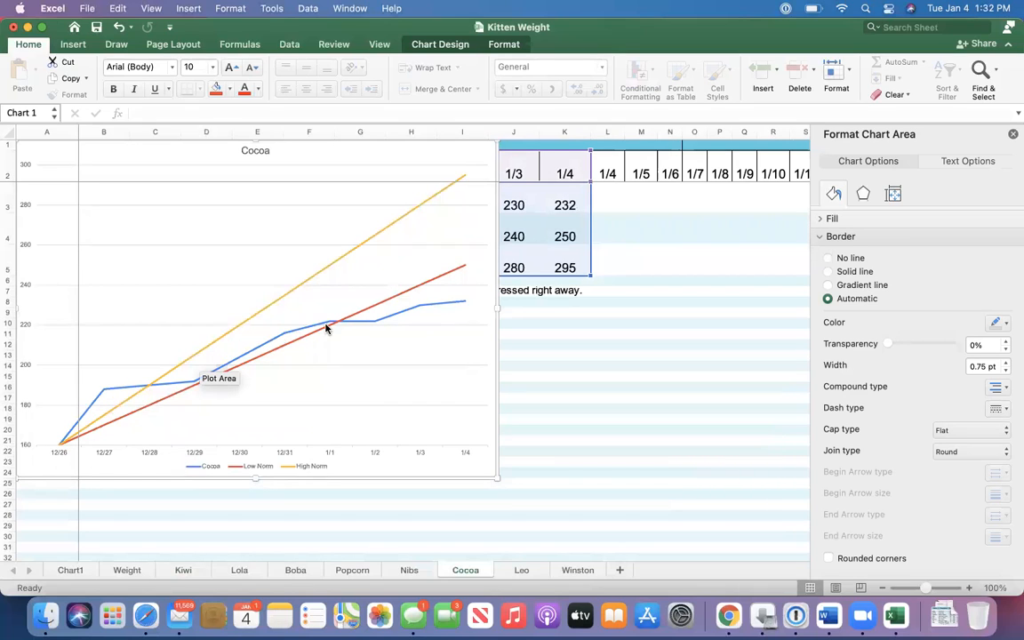
mouse_move(452, 299)
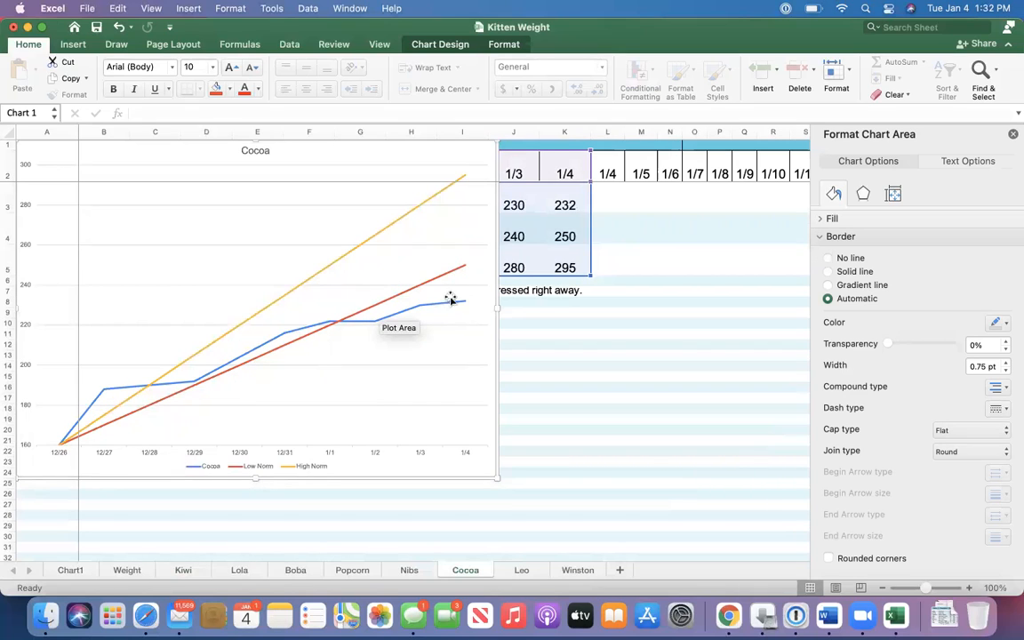
mouse_move(104, 399)
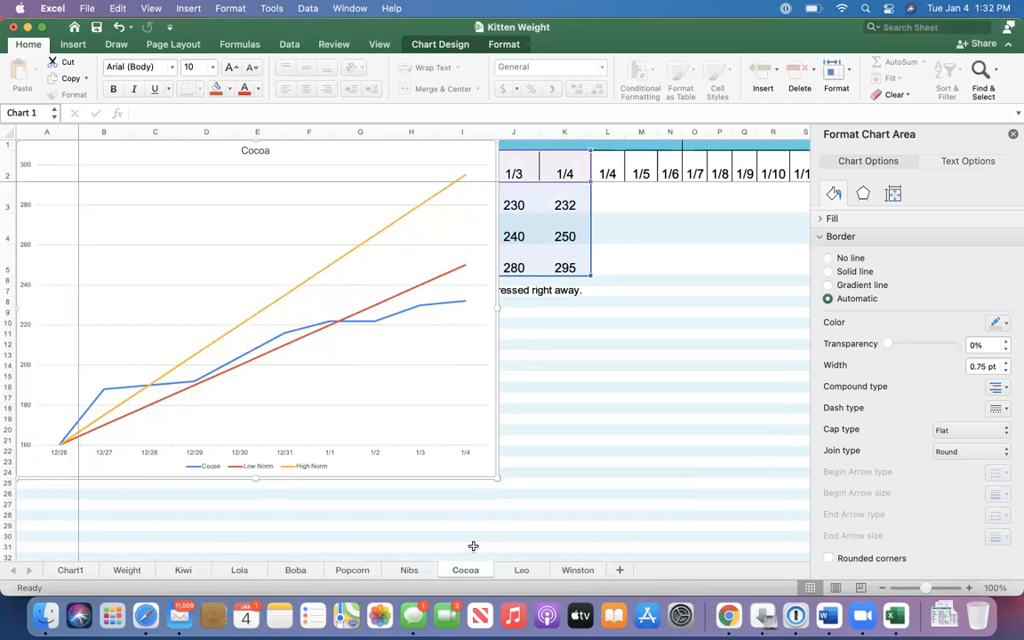
Show Leo's weight sheet, briefly revisit Cocoa's, and return to Leo's chart
click(520, 569)
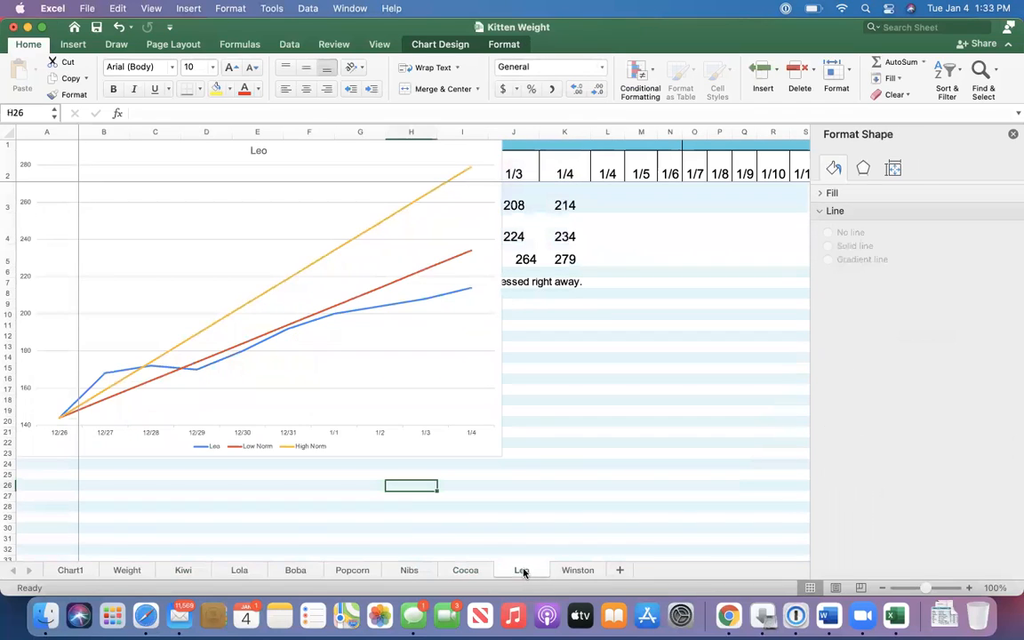
click(465, 569)
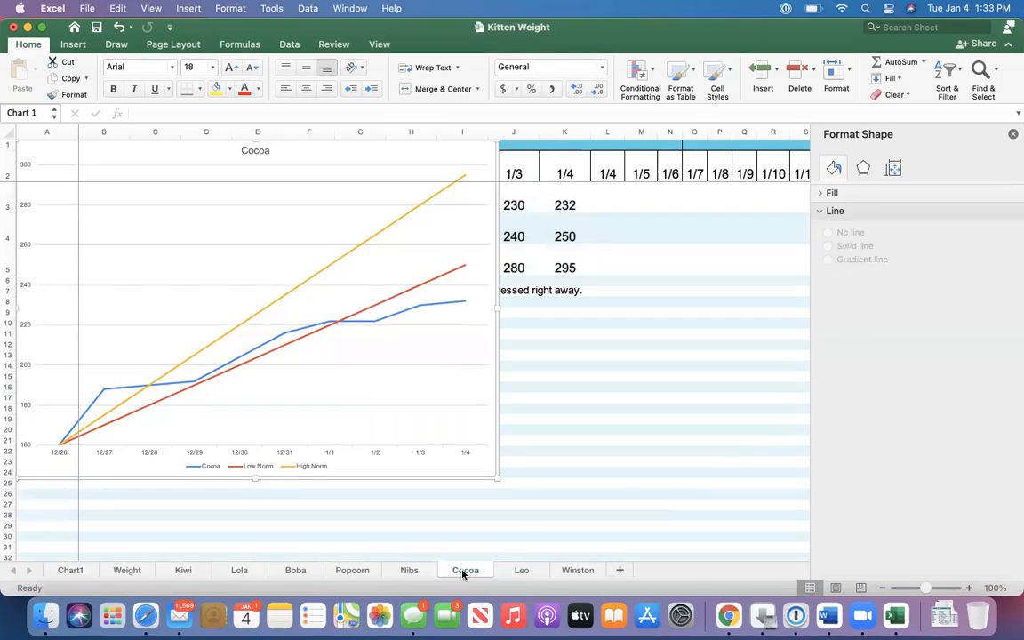
click(520, 568)
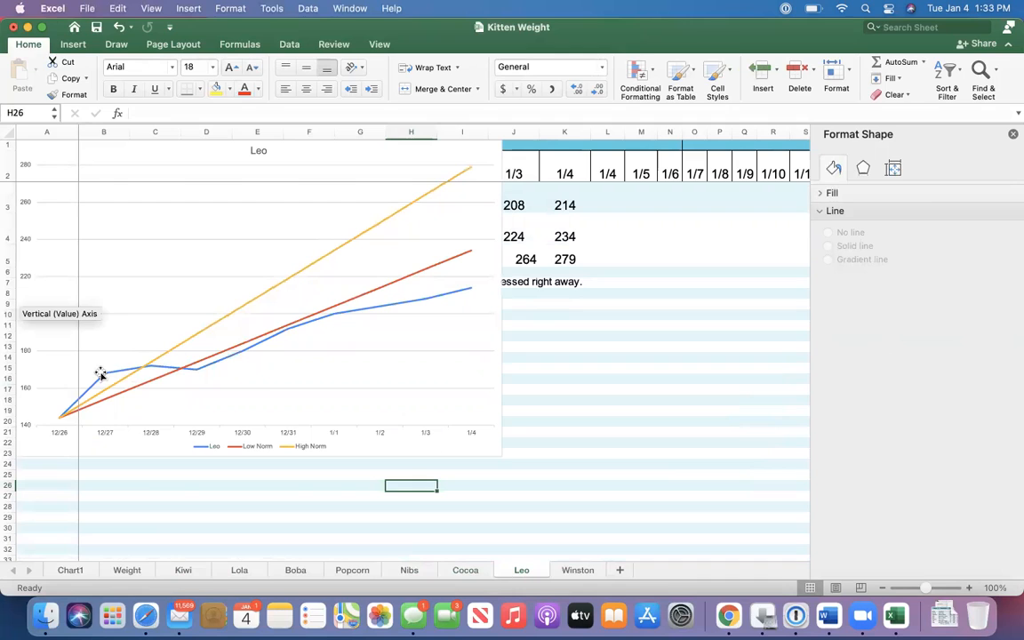
mouse_move(334, 316)
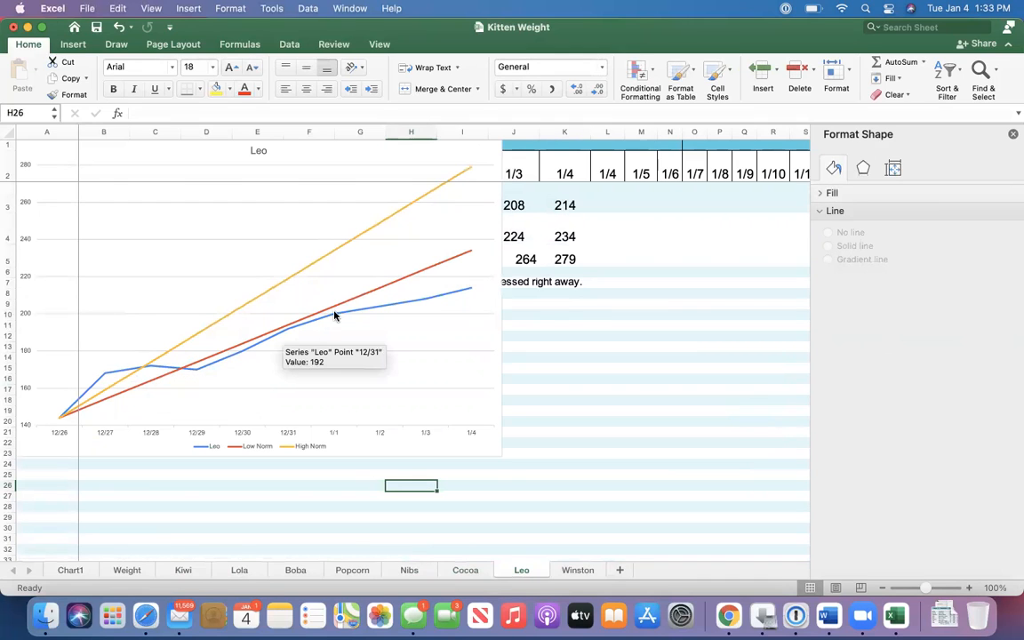
mouse_move(418, 296)
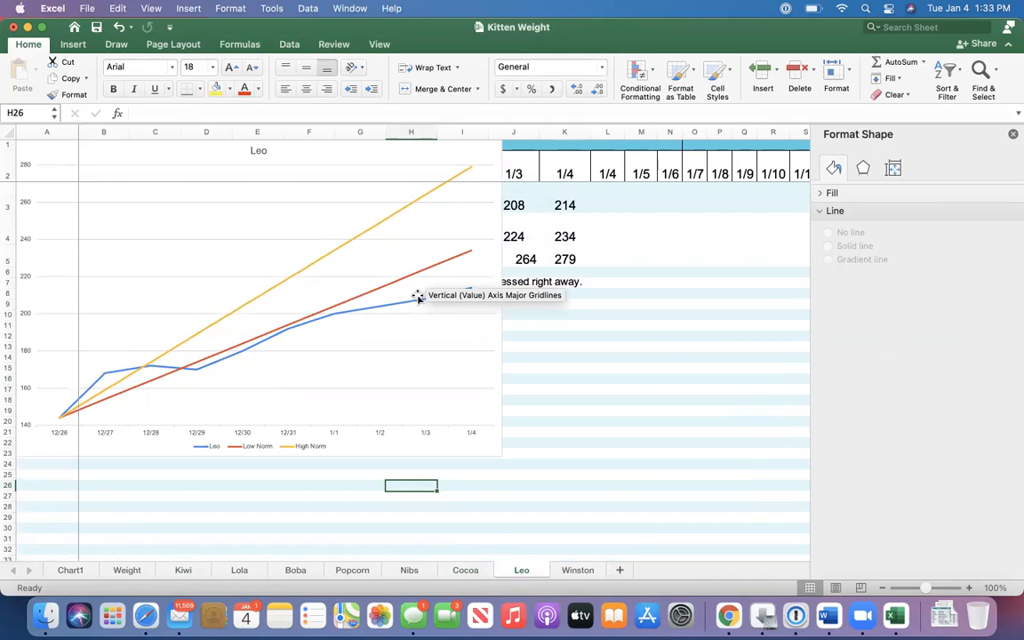
mouse_move(423, 272)
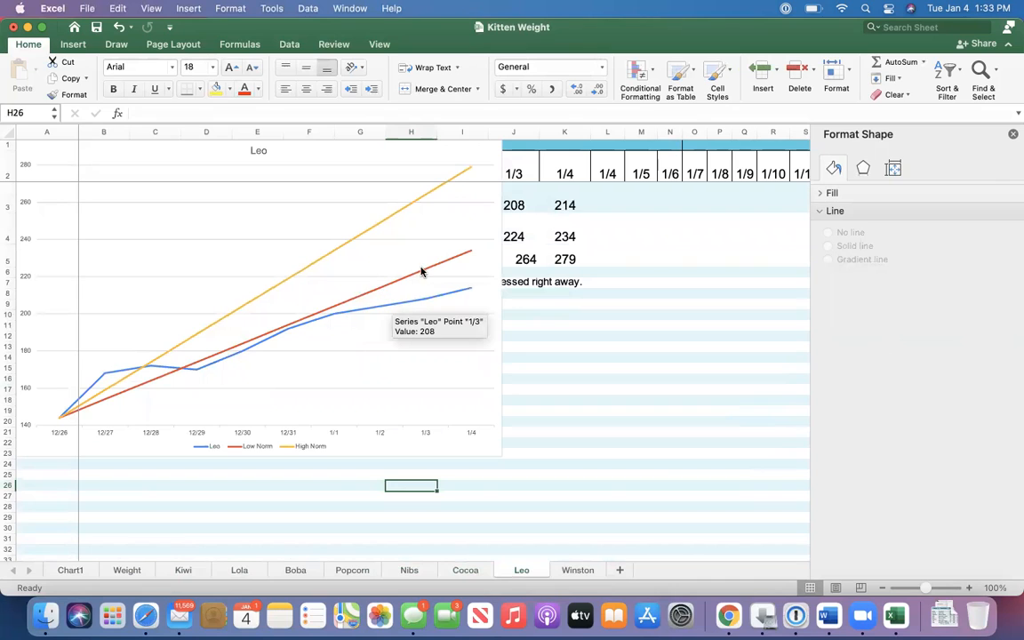
mouse_move(405, 309)
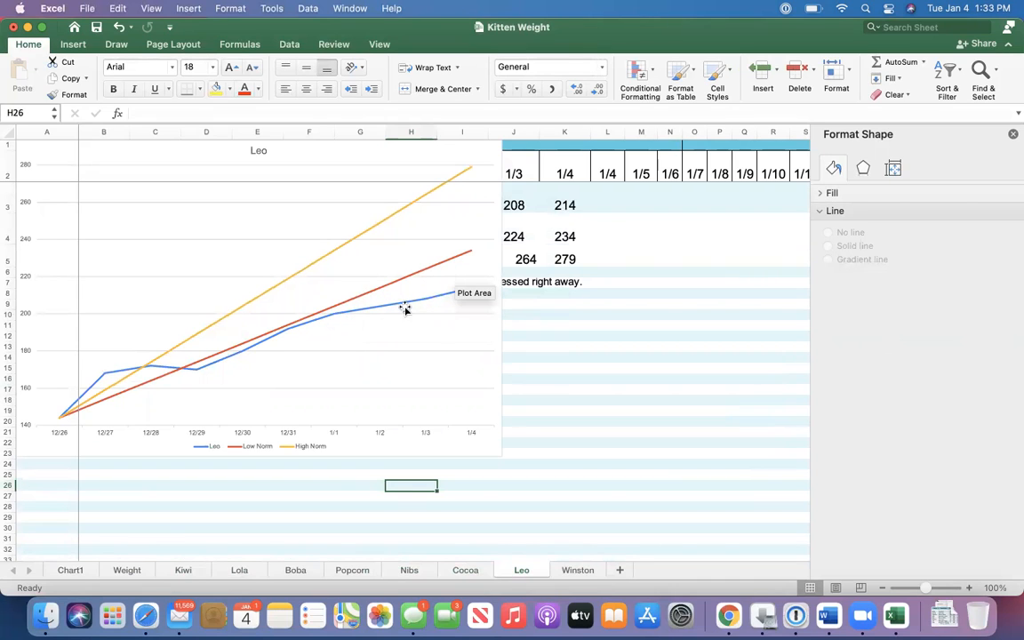
mouse_move(468, 293)
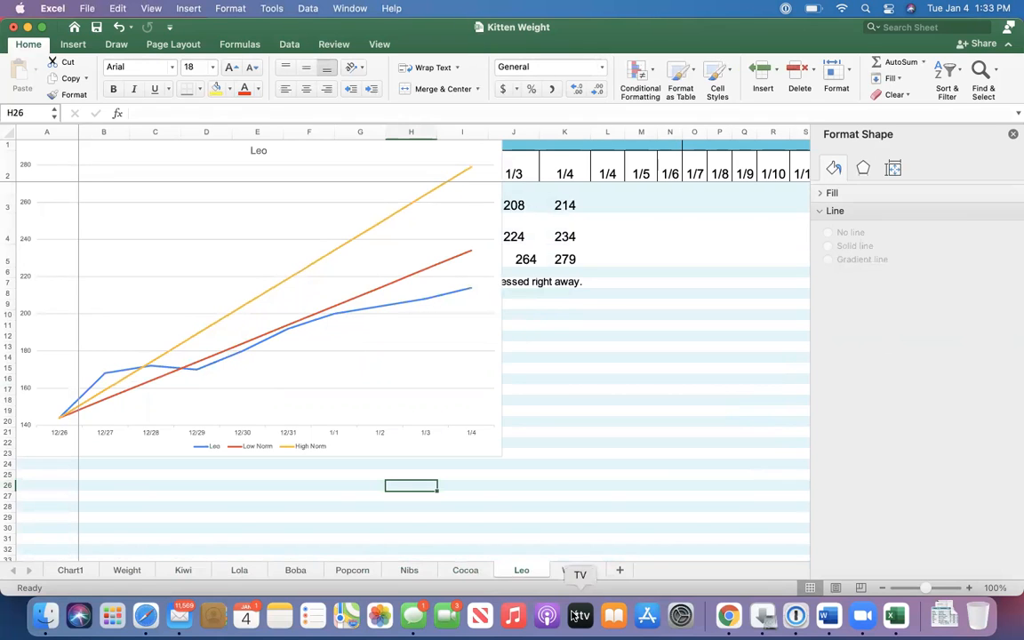
Show Winston's weight sheet, briefly revisit Cocoa's, and return to Winston's chart
click(577, 569)
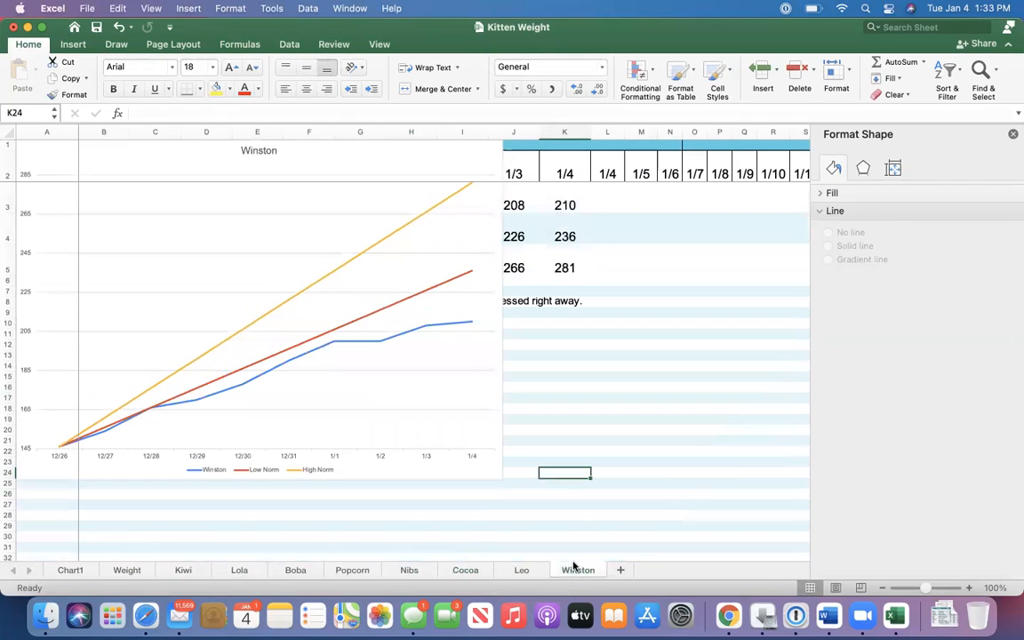
mouse_move(78, 445)
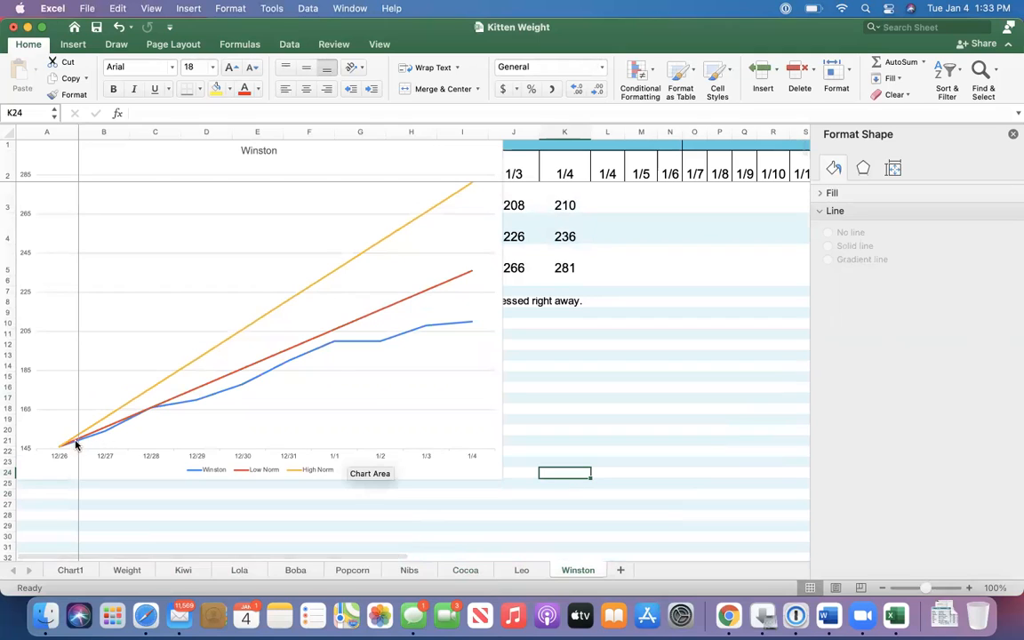
mouse_move(164, 402)
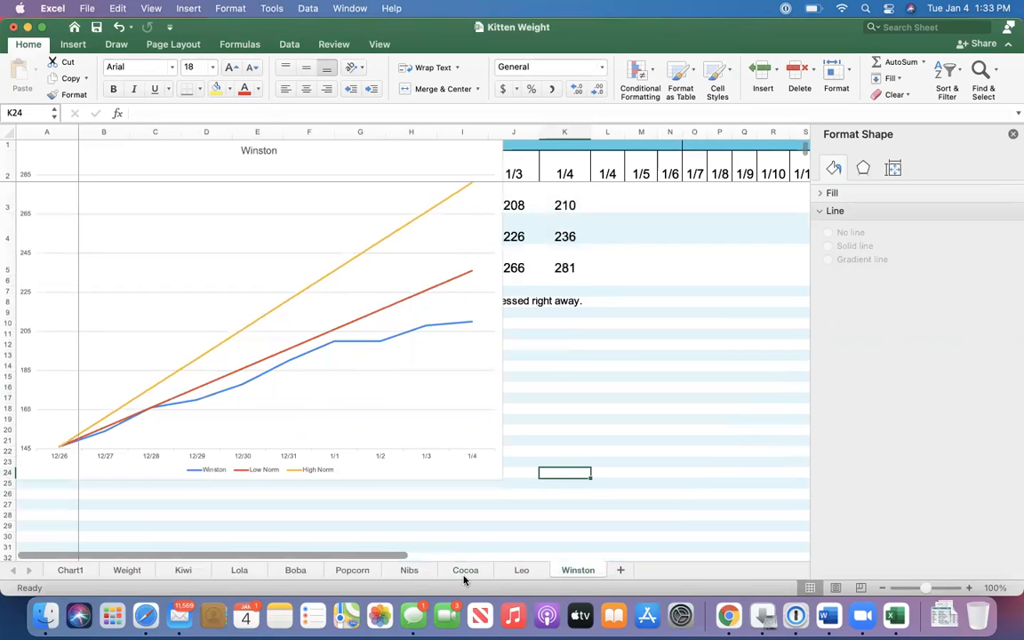
click(466, 569)
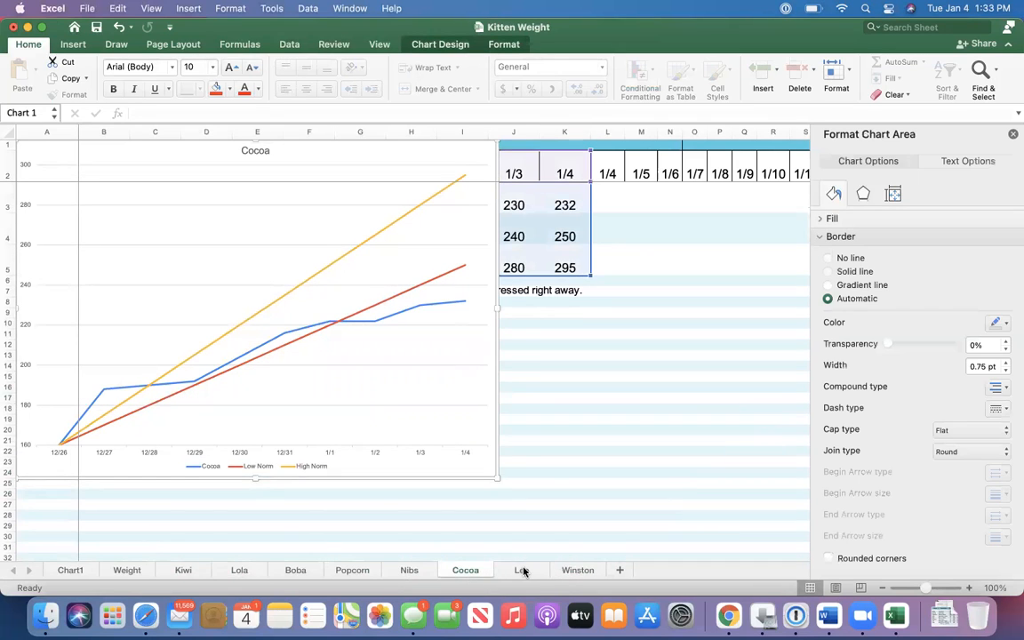
click(577, 569)
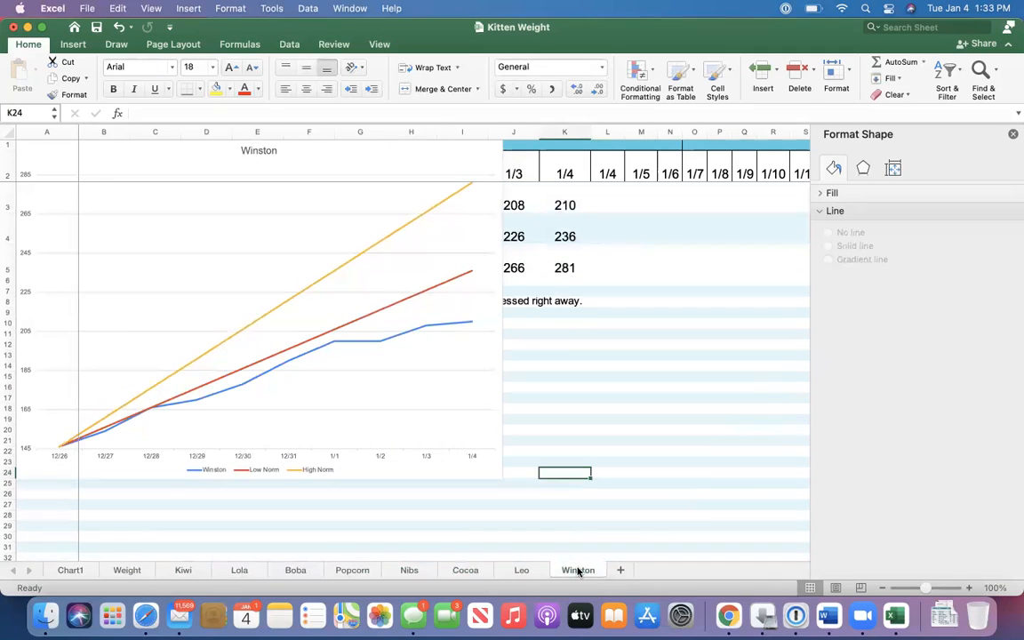
mouse_move(333, 347)
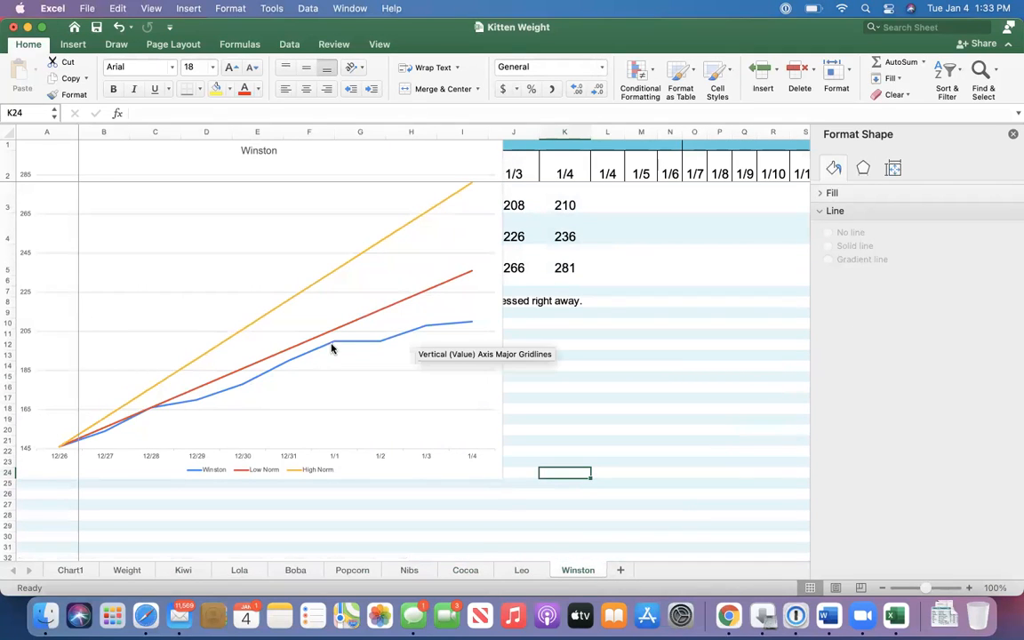
mouse_move(373, 349)
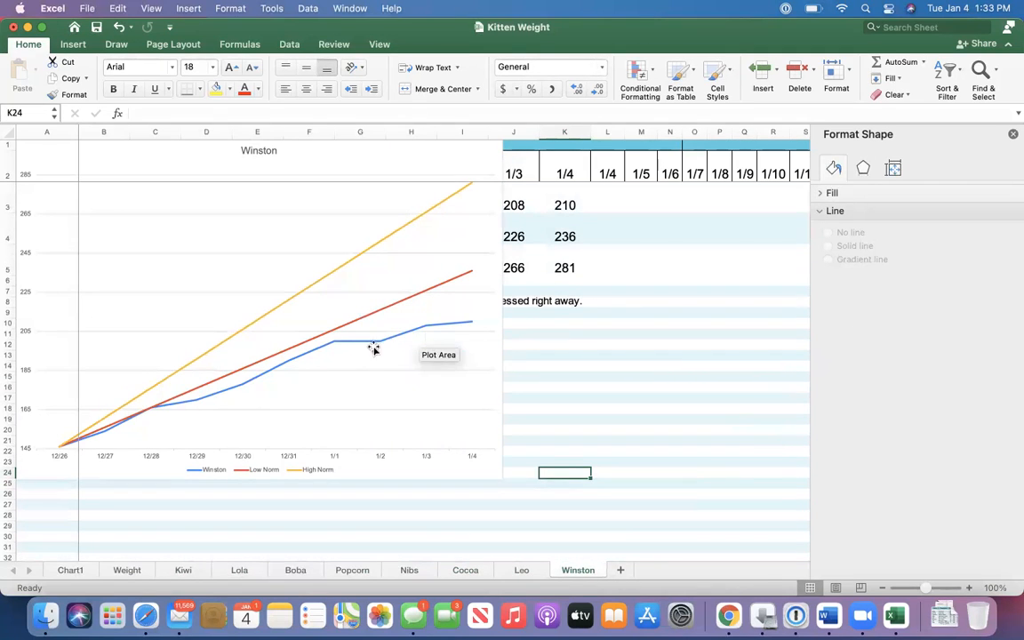
mouse_move(444, 324)
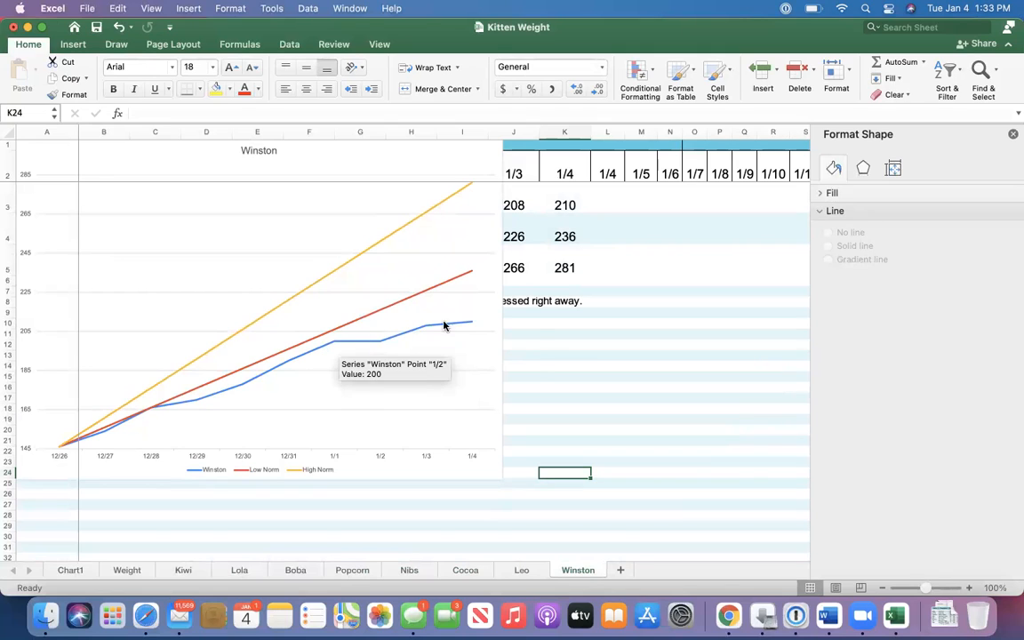
mouse_move(235, 353)
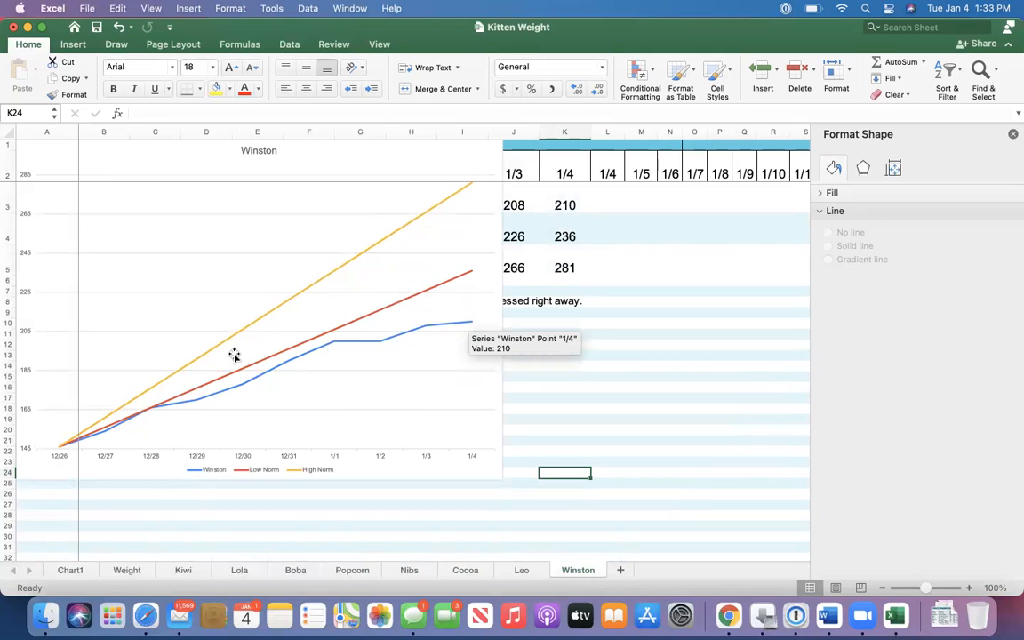
mouse_move(320, 427)
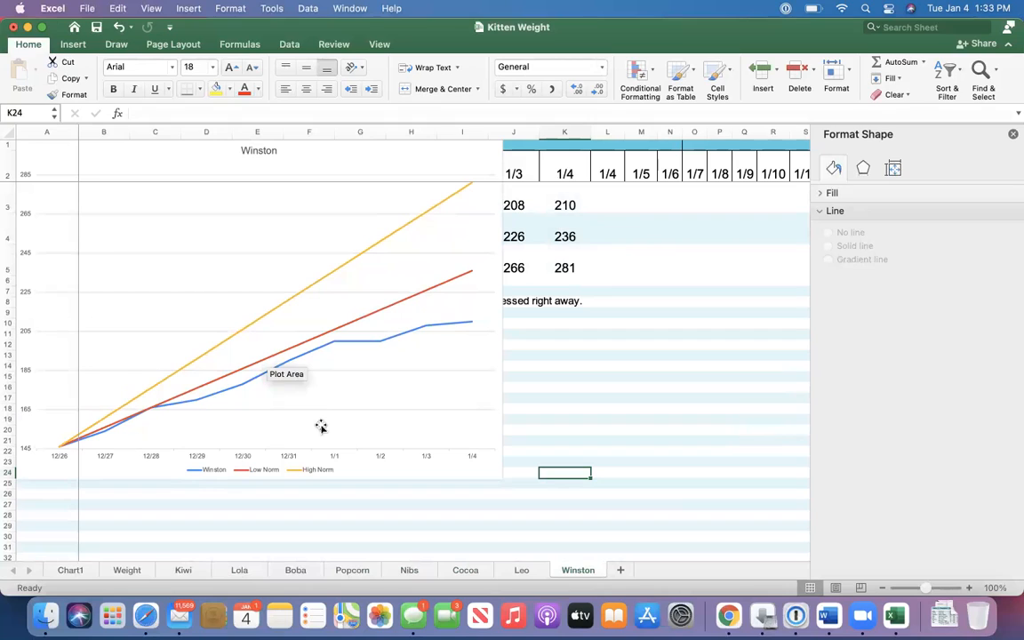
mouse_move(373, 391)
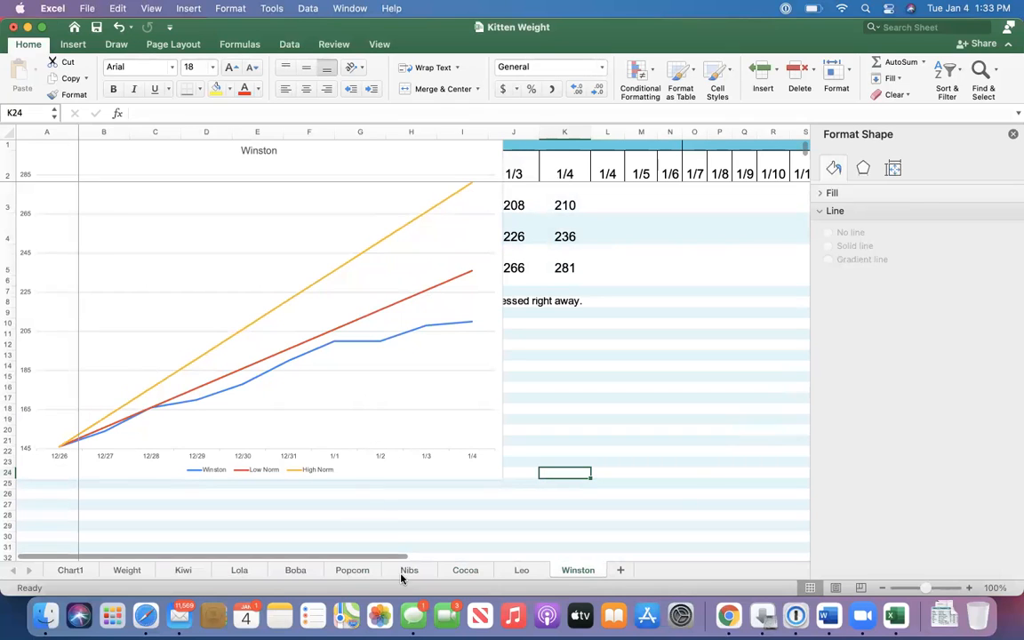
Flip back through the Nibs, Popcorn, Boba, Lola and Kiwi sheets, ending on the combined Chart1 sheet
click(409, 569)
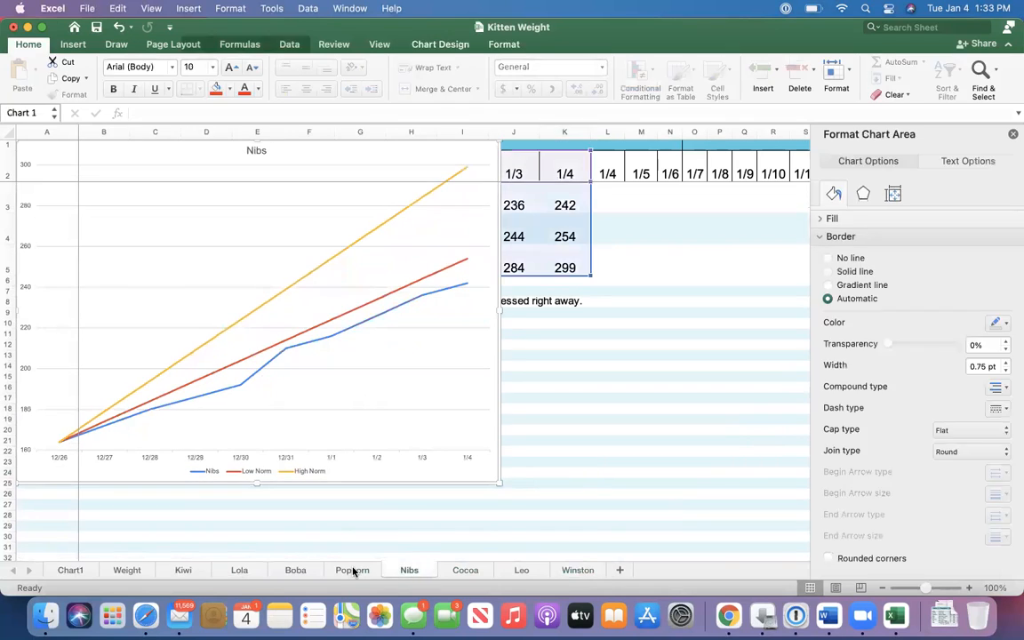
click(352, 569)
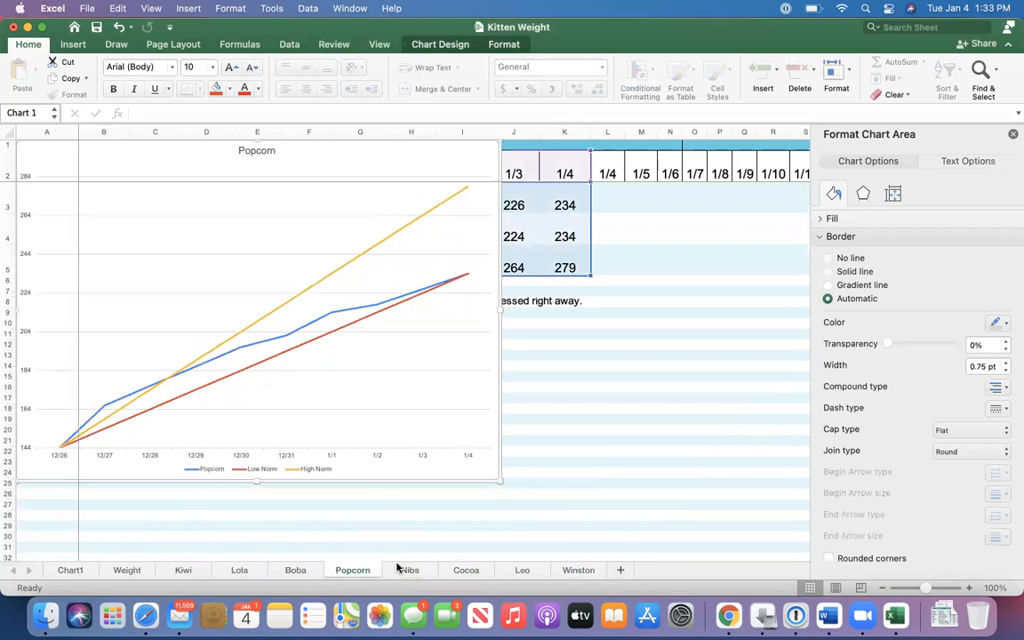
click(408, 569)
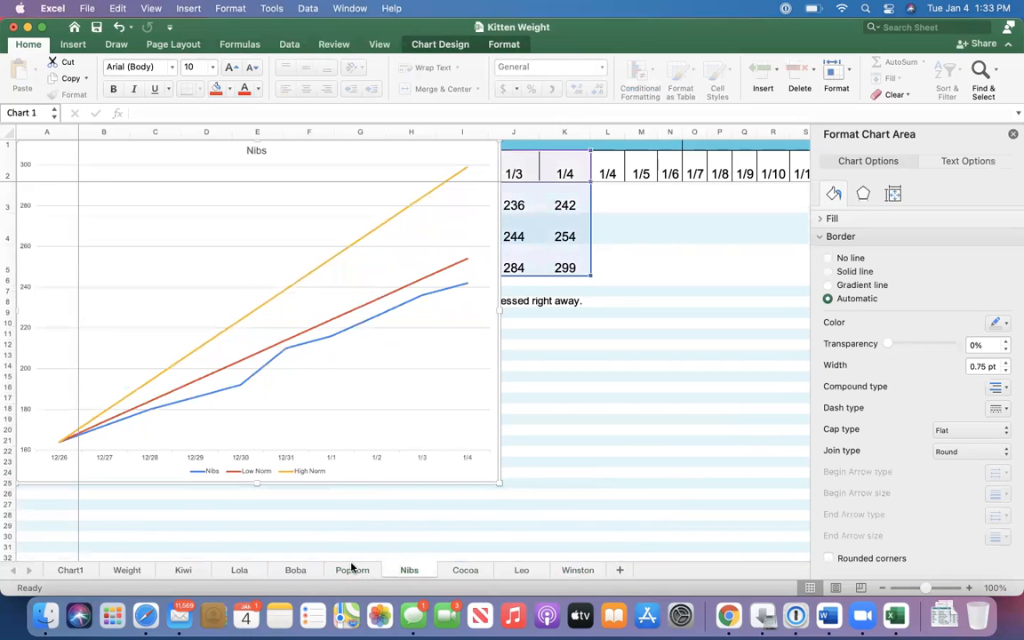
click(352, 568)
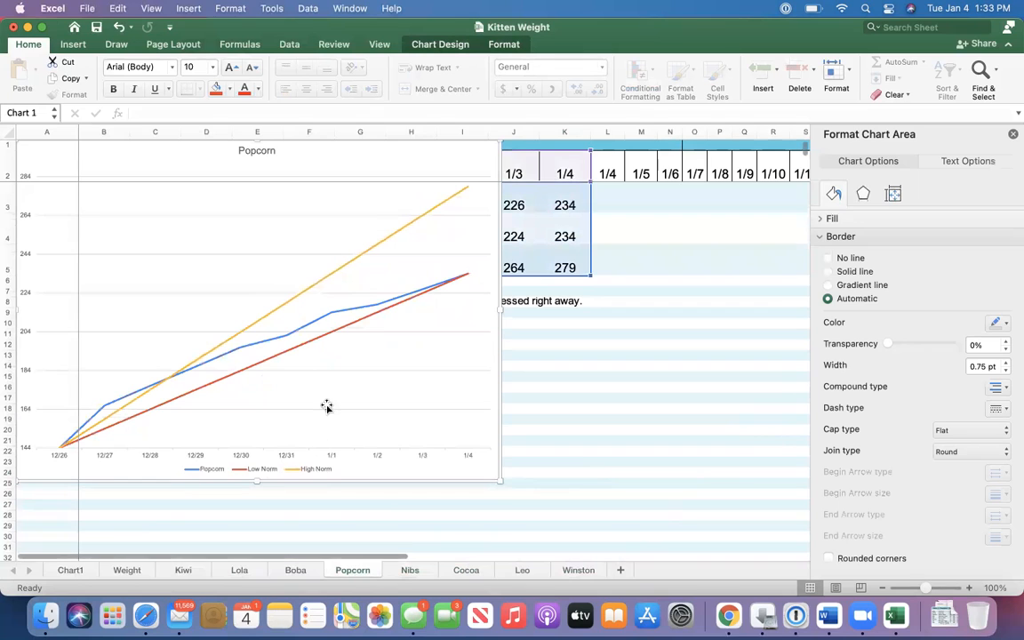
mouse_move(462, 277)
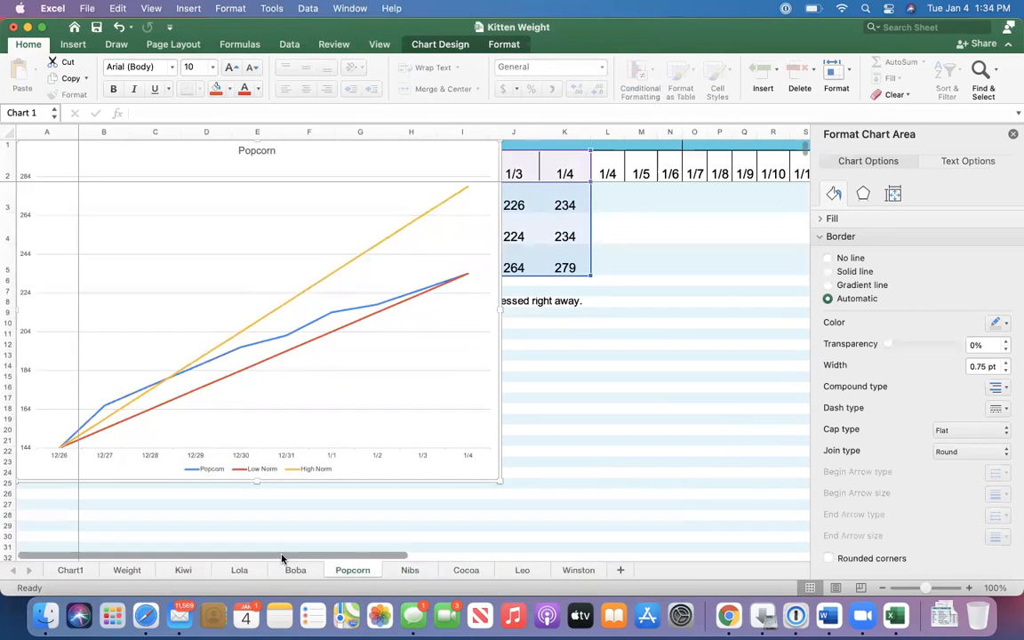
click(295, 568)
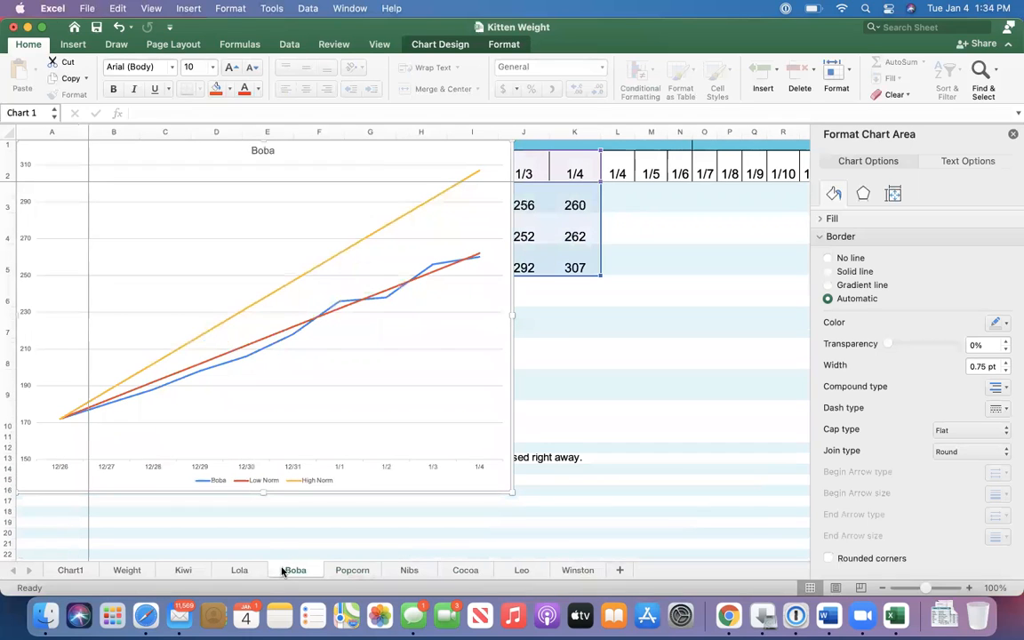
click(239, 568)
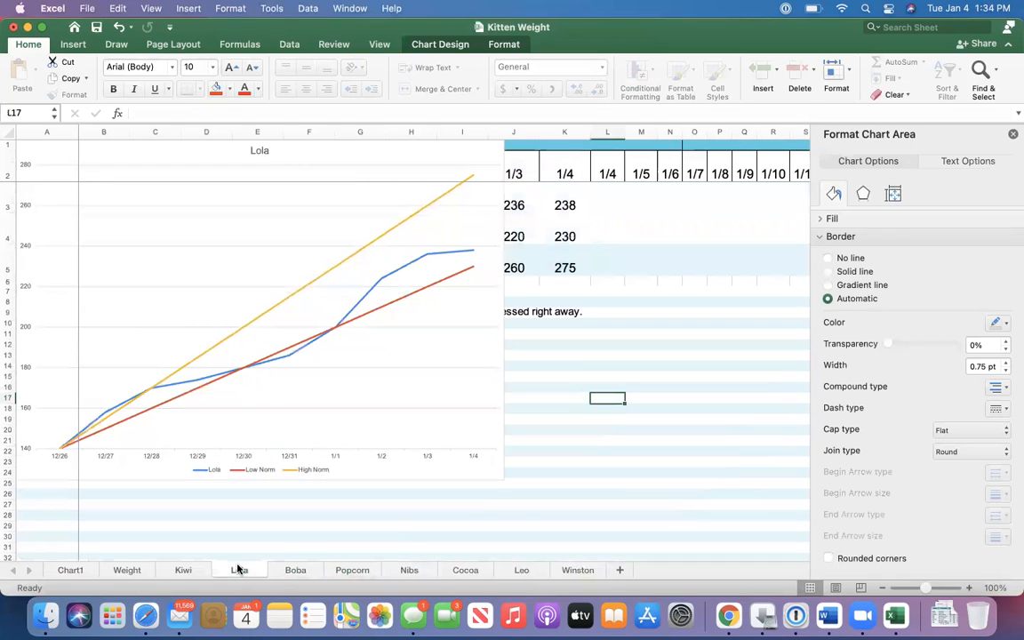
click(183, 569)
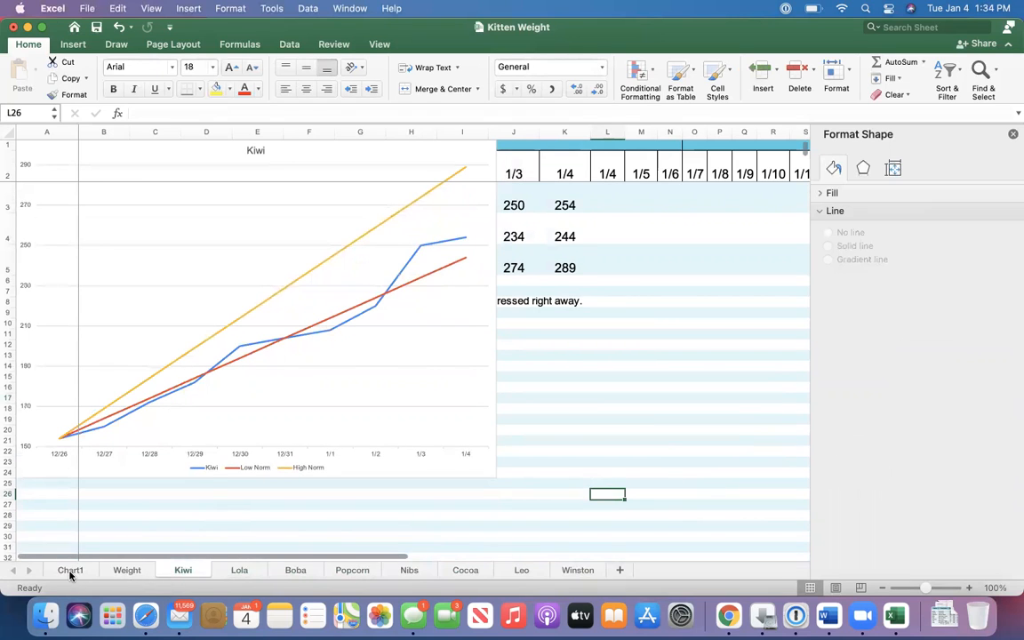
click(71, 569)
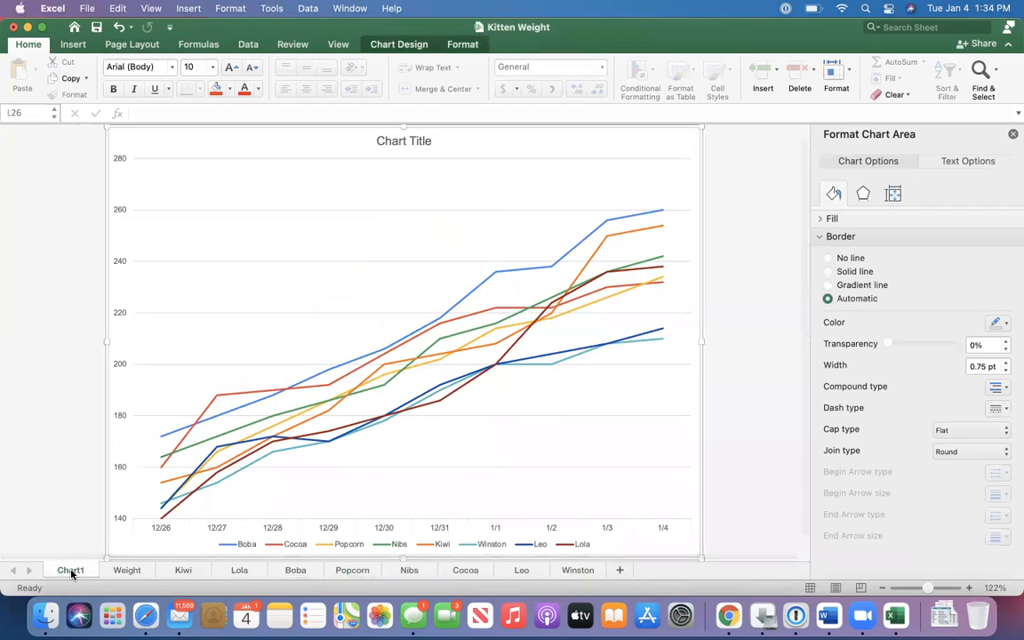